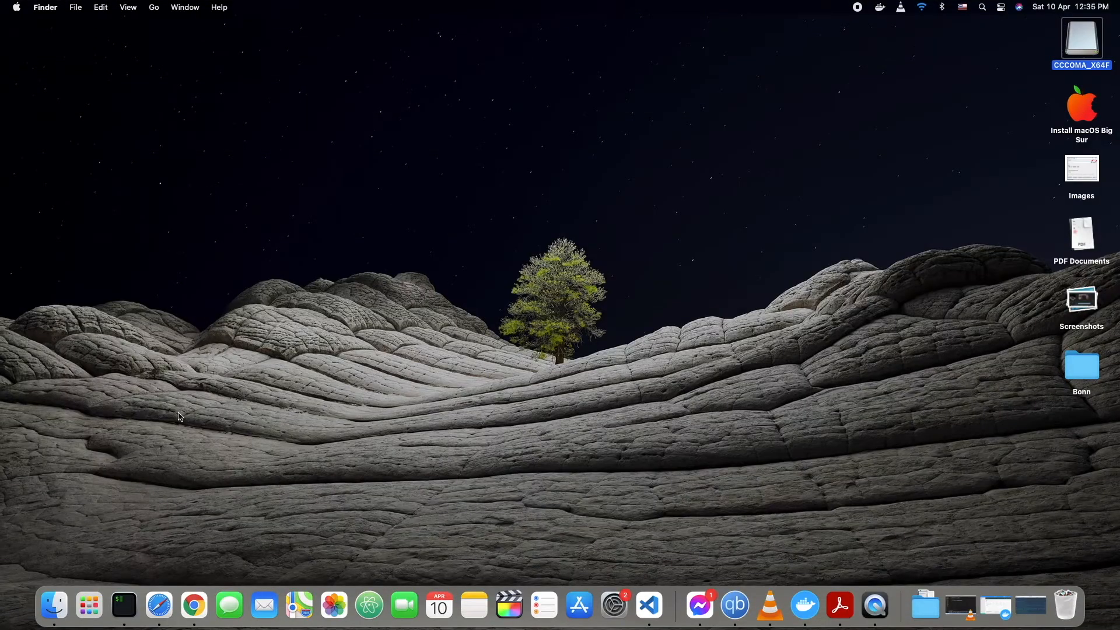
Launch Disk Utility from Launchpad and show the Generic Flash Disk Media details, then the High Sierra folder
click(89, 606)
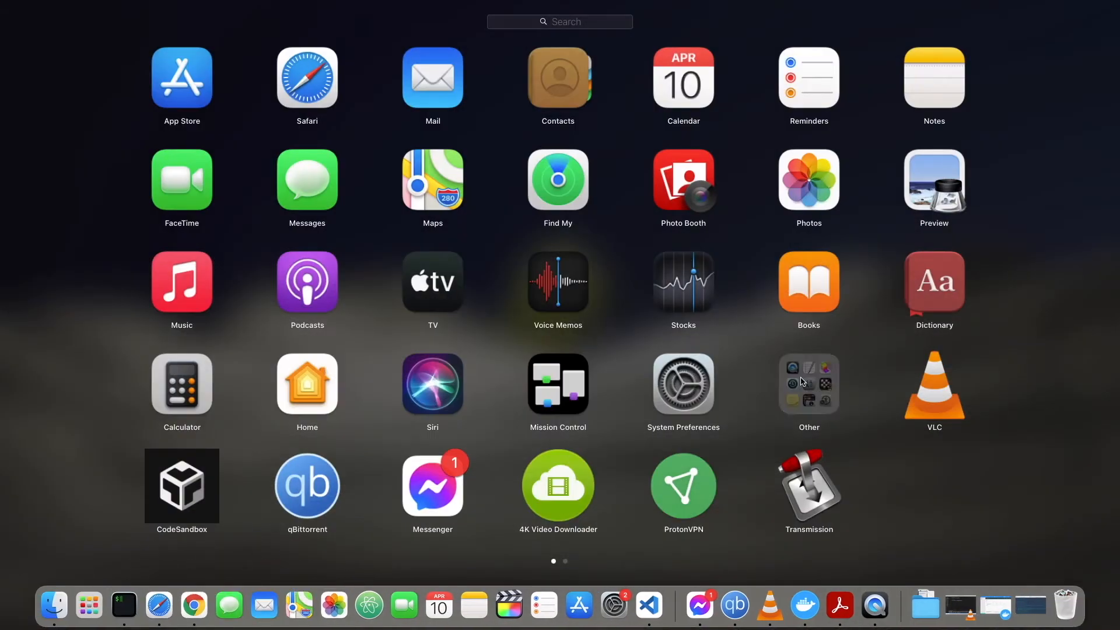
click(808, 384)
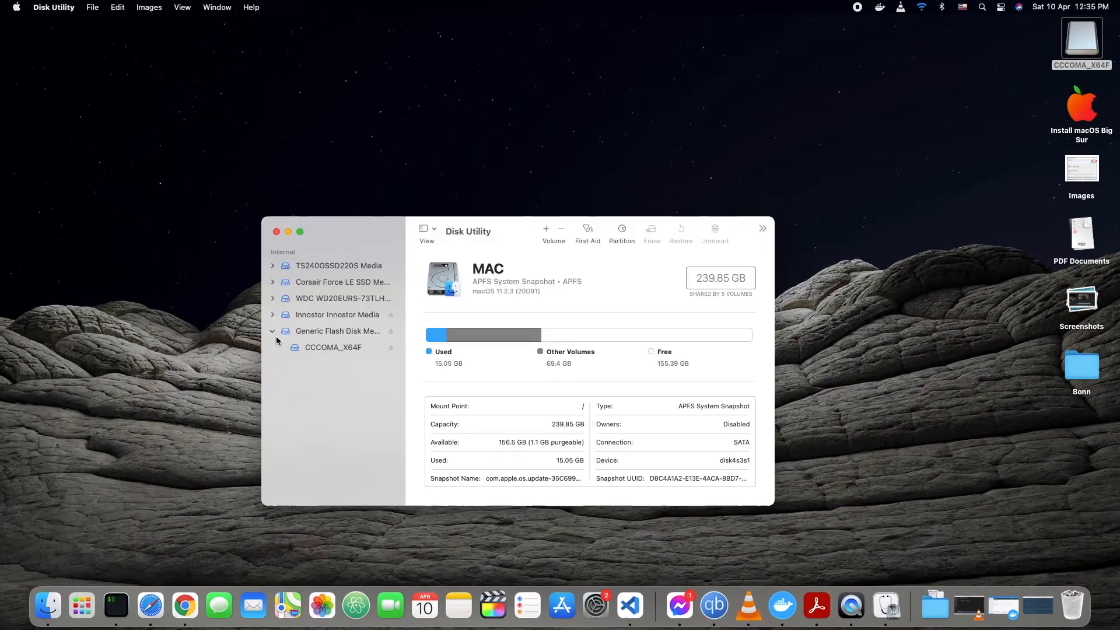
click(336, 330)
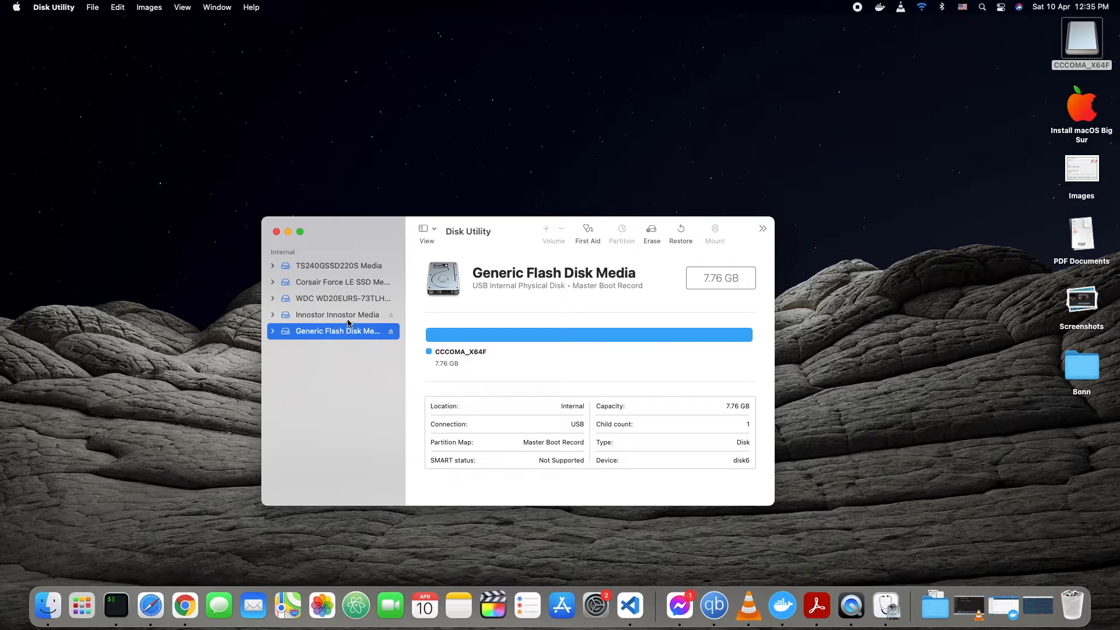
click(337, 314)
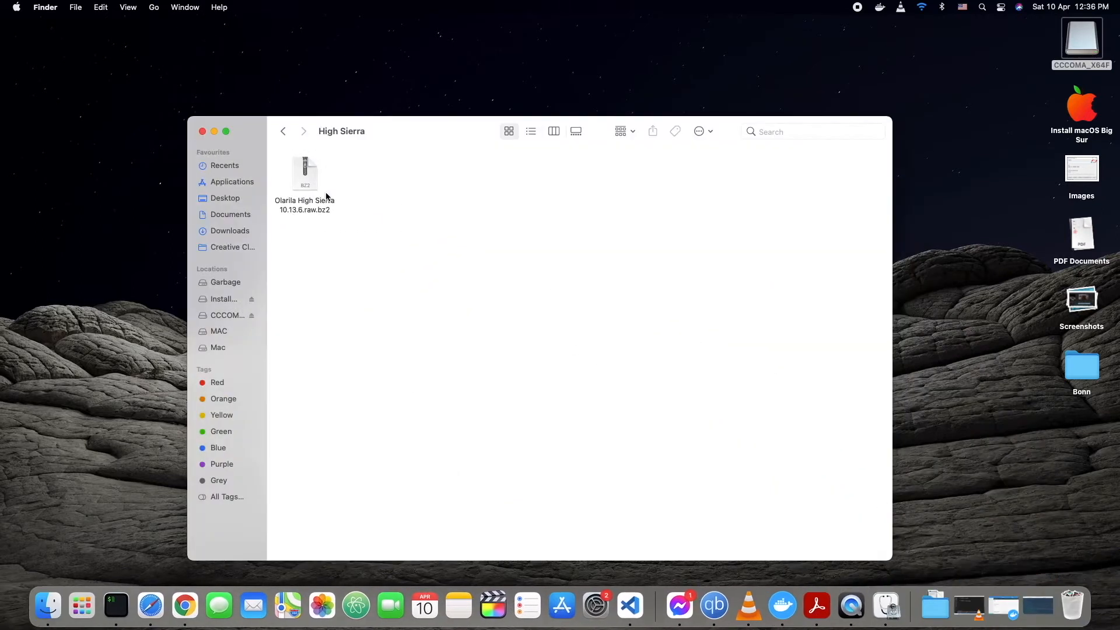
Select the Olarila High Sierra 10.13.6.raw.bz2 image in Finder and return to Disk Utility
click(305, 174)
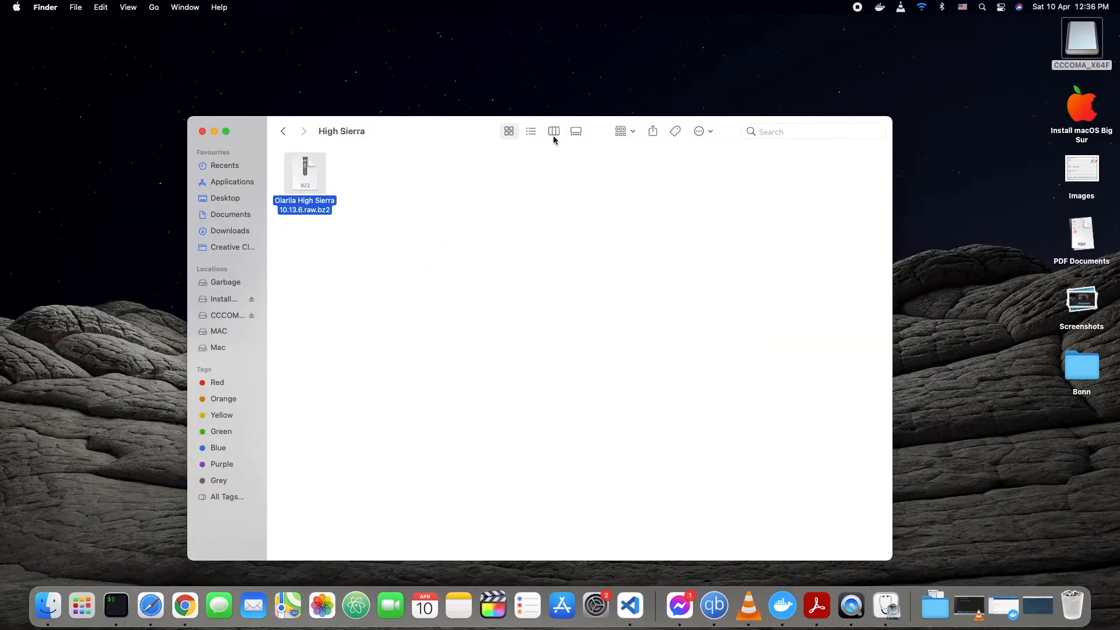
click(531, 132)
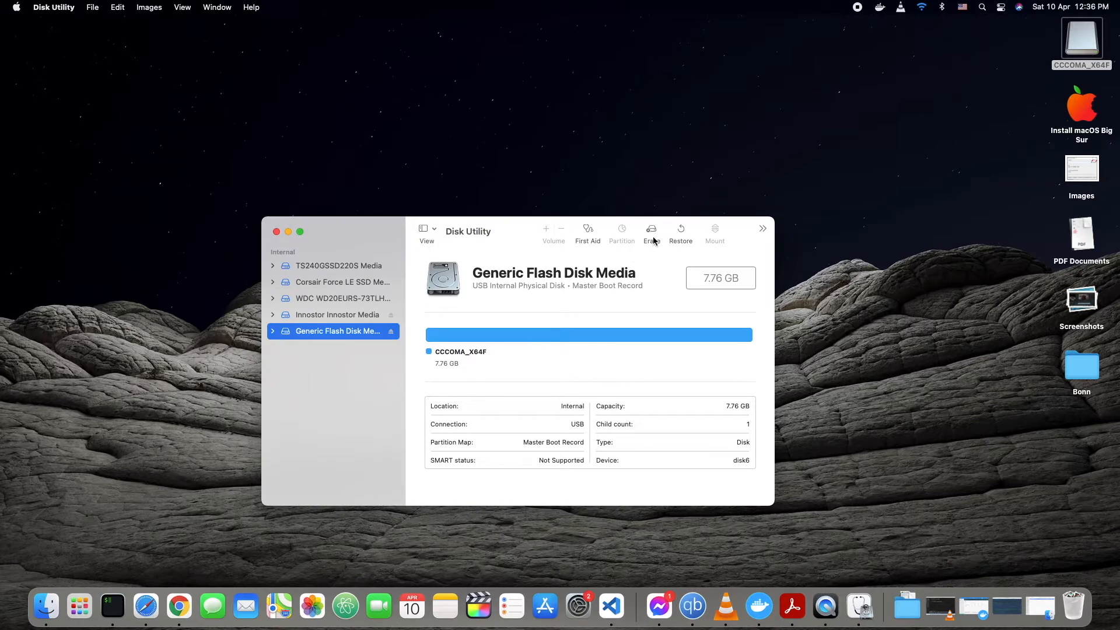
Erase the flash drive as a Mac OS Extended (Journaled) volume named USB with GUID Partition Map
click(651, 230)
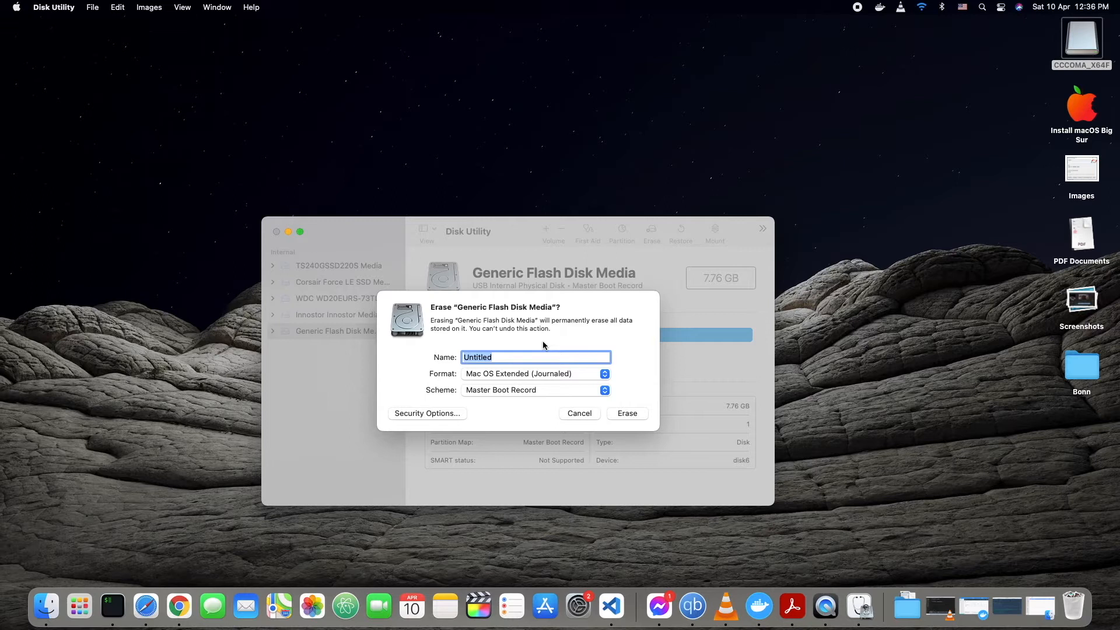
text(U)
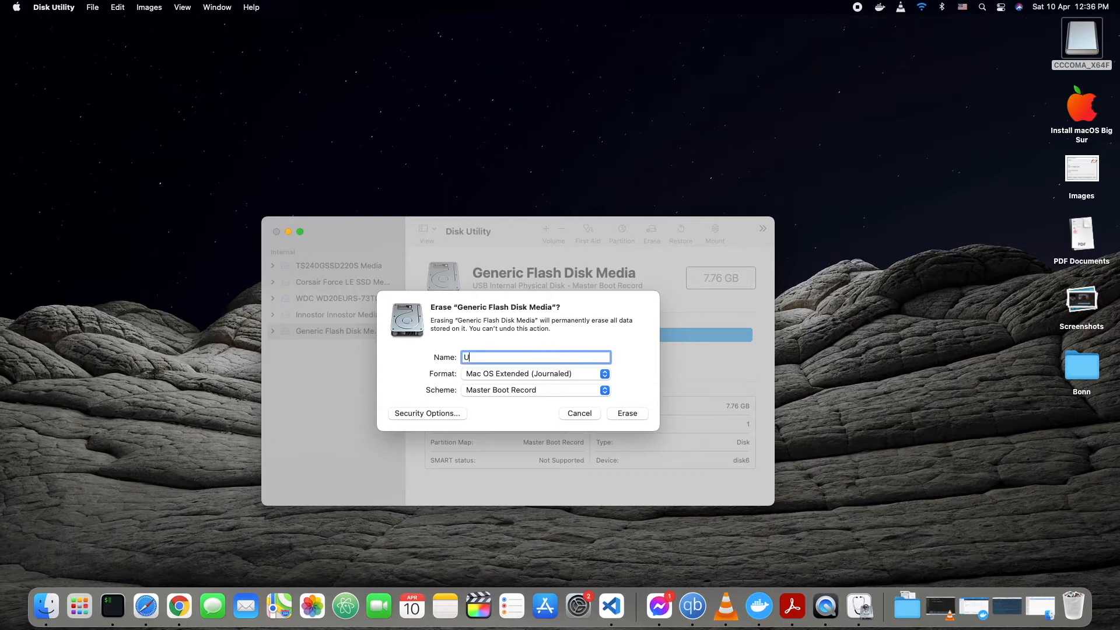
text(S)
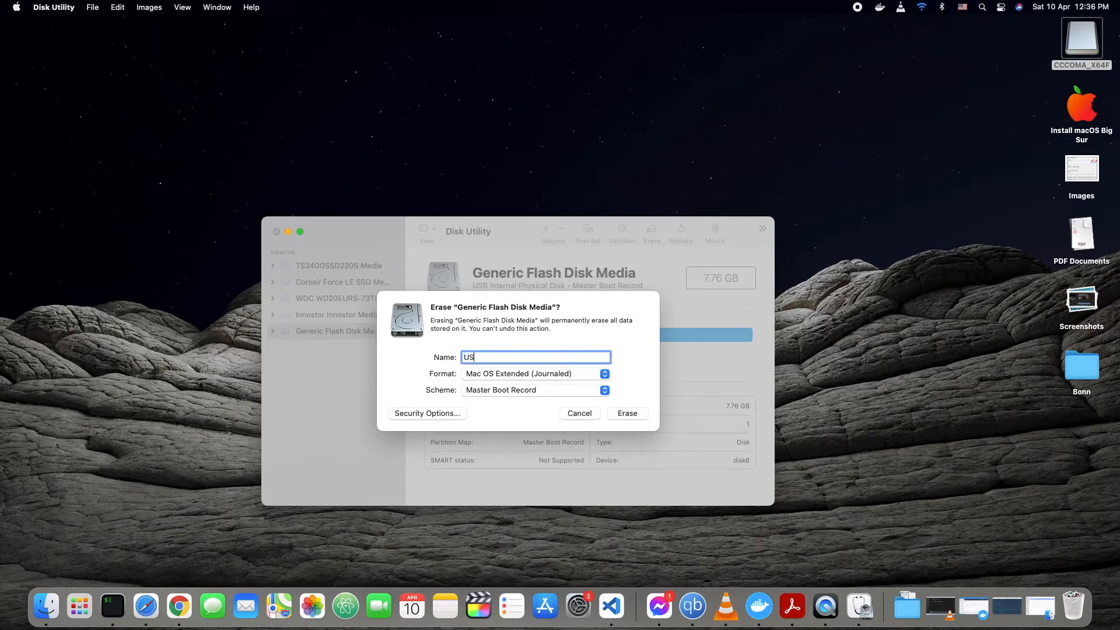
text(B)
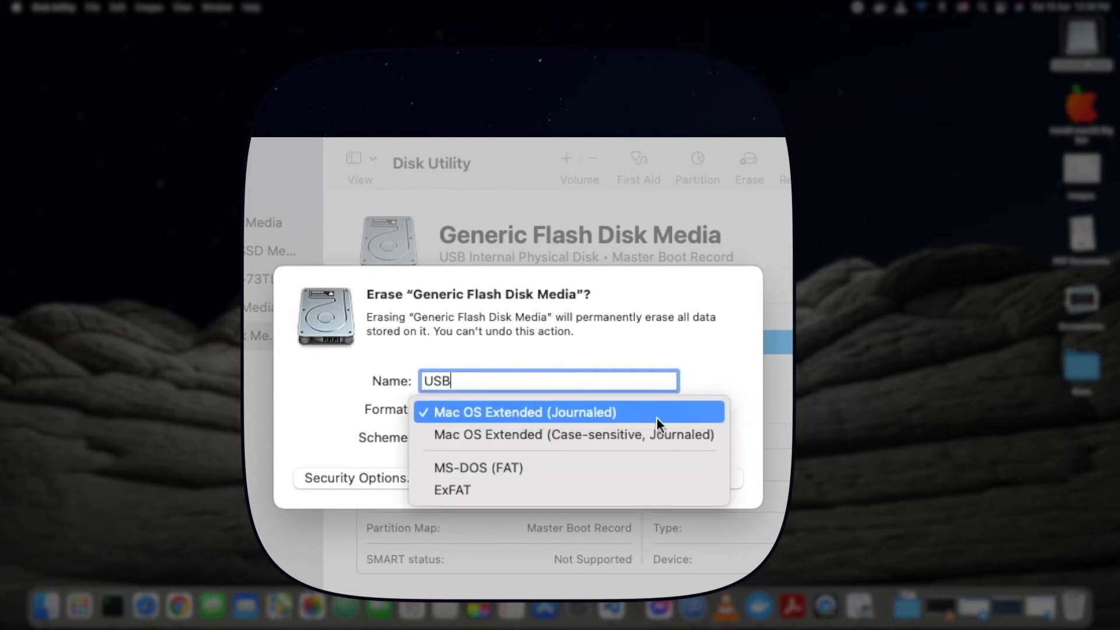
click(523, 412)
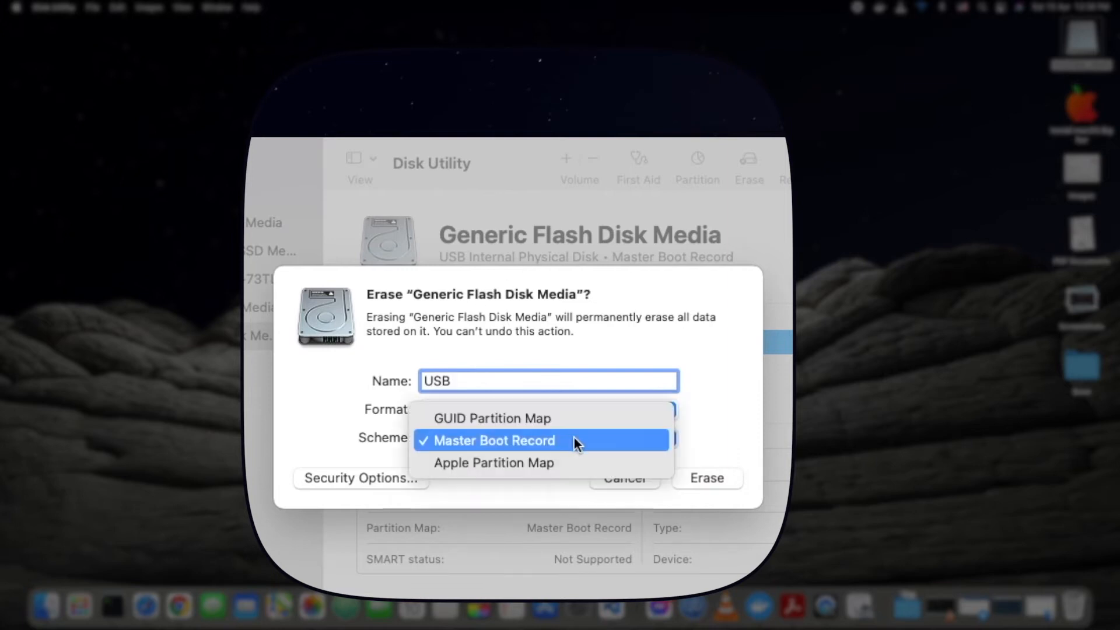
click(491, 418)
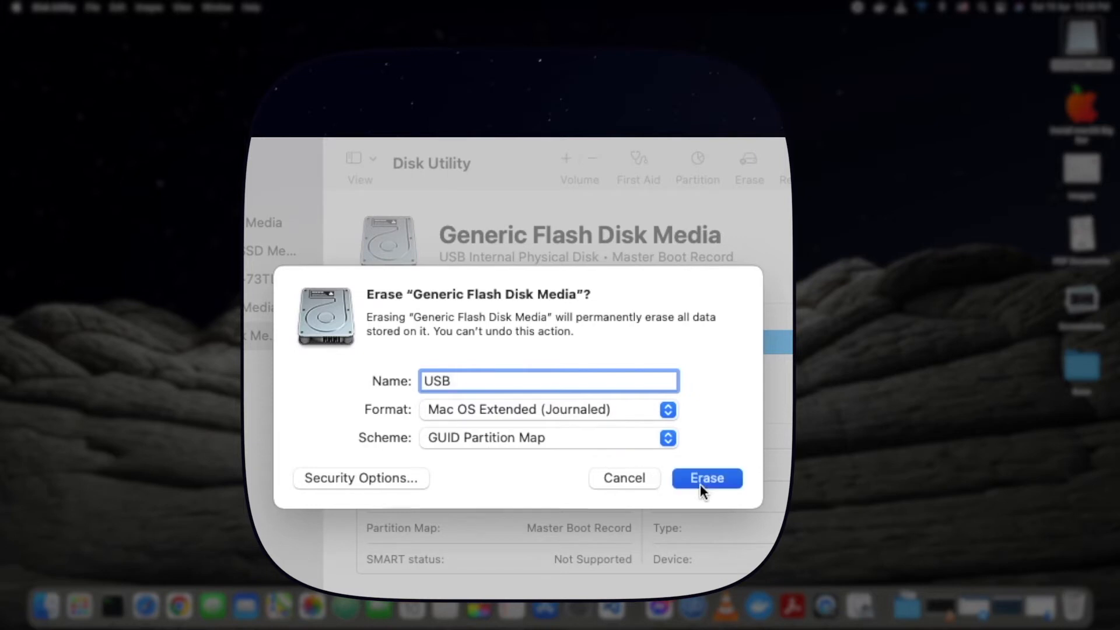
click(706, 478)
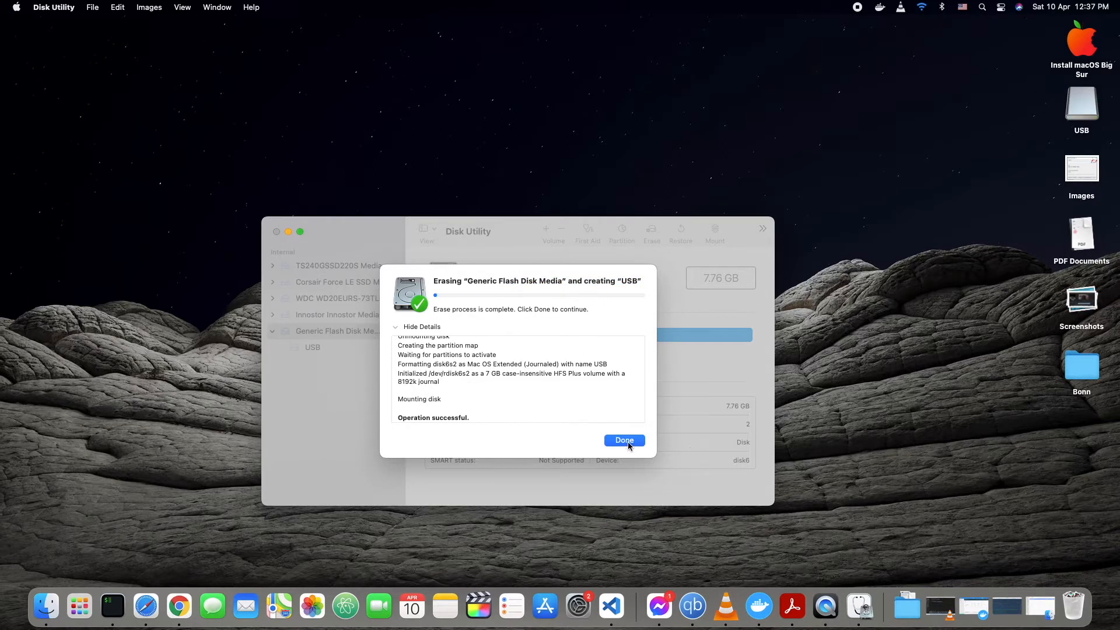
click(623, 440)
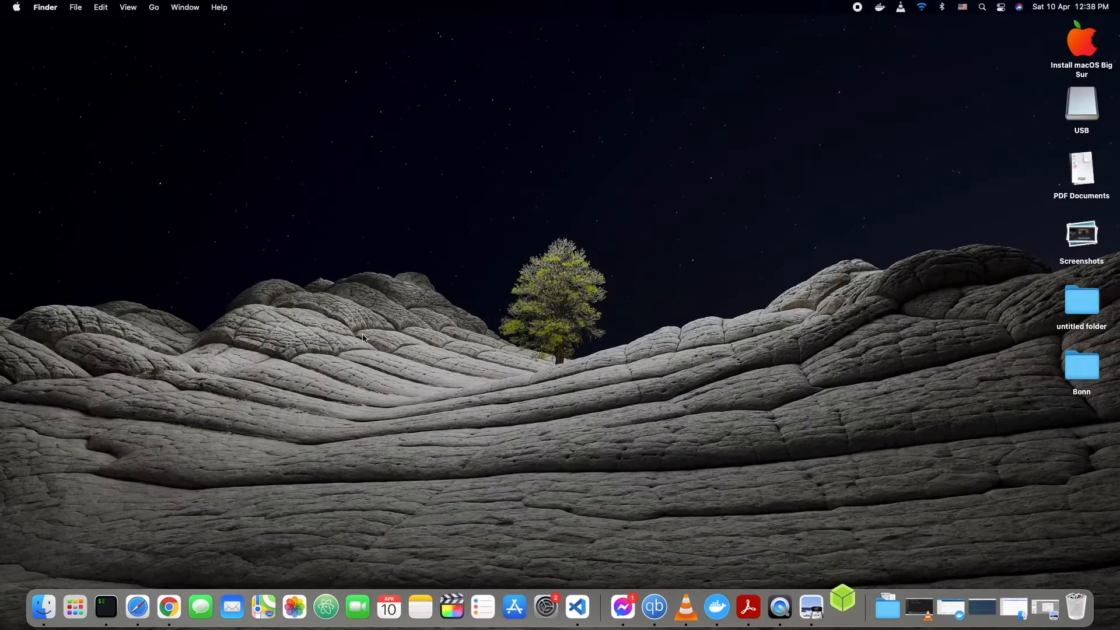
Launch balenaEtcher from the Dock and move its window to the left
click(842, 608)
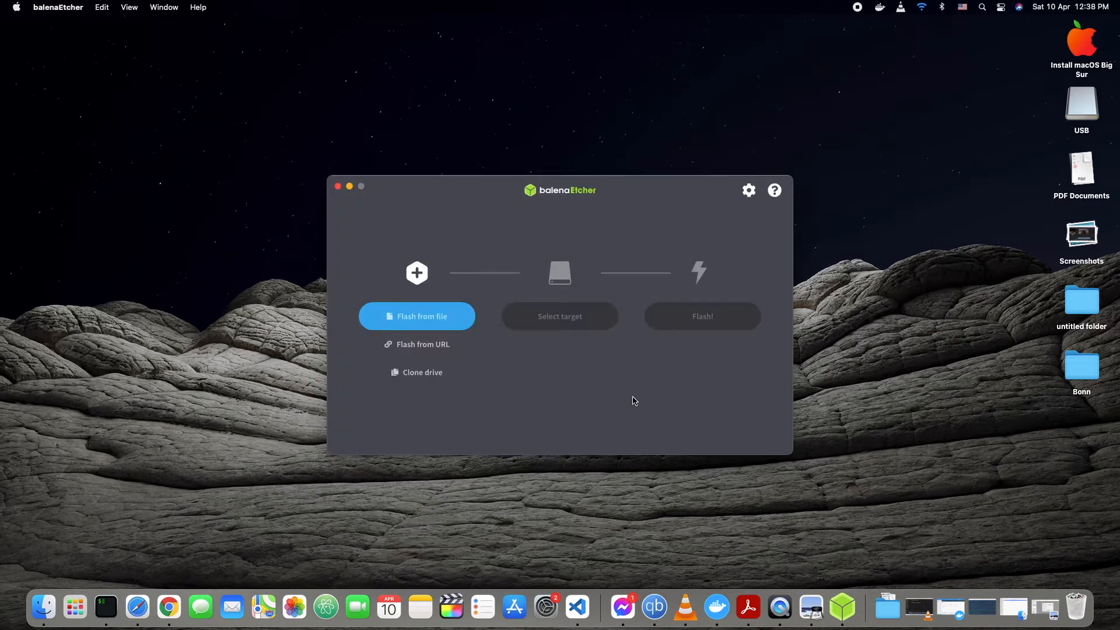
drag(560, 190, 427, 202)
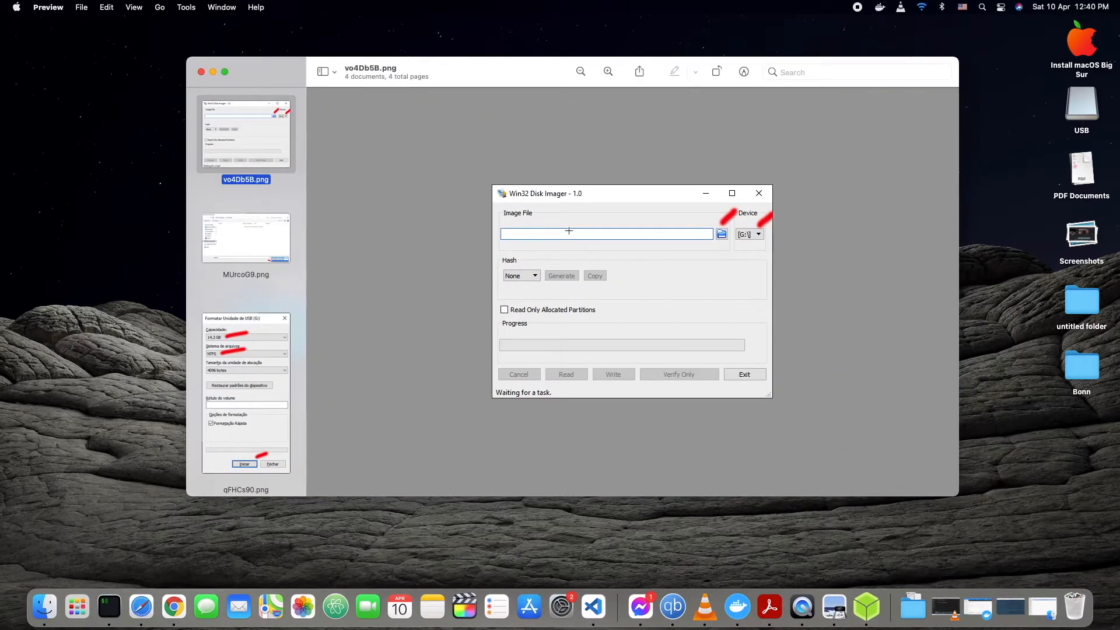
mouse_move(727, 296)
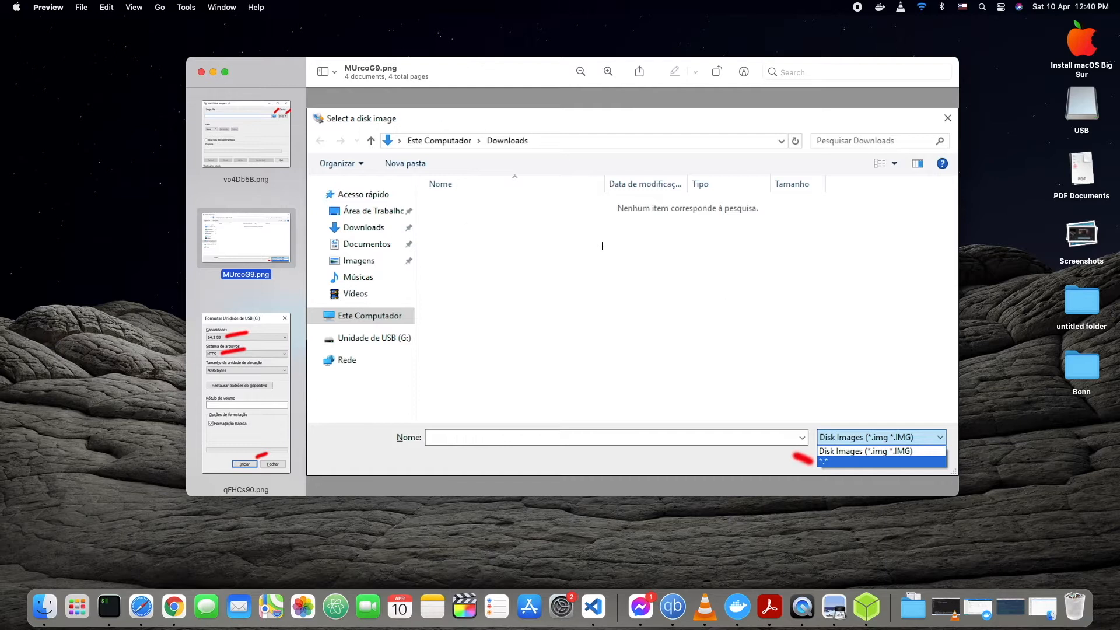
mouse_move(872, 460)
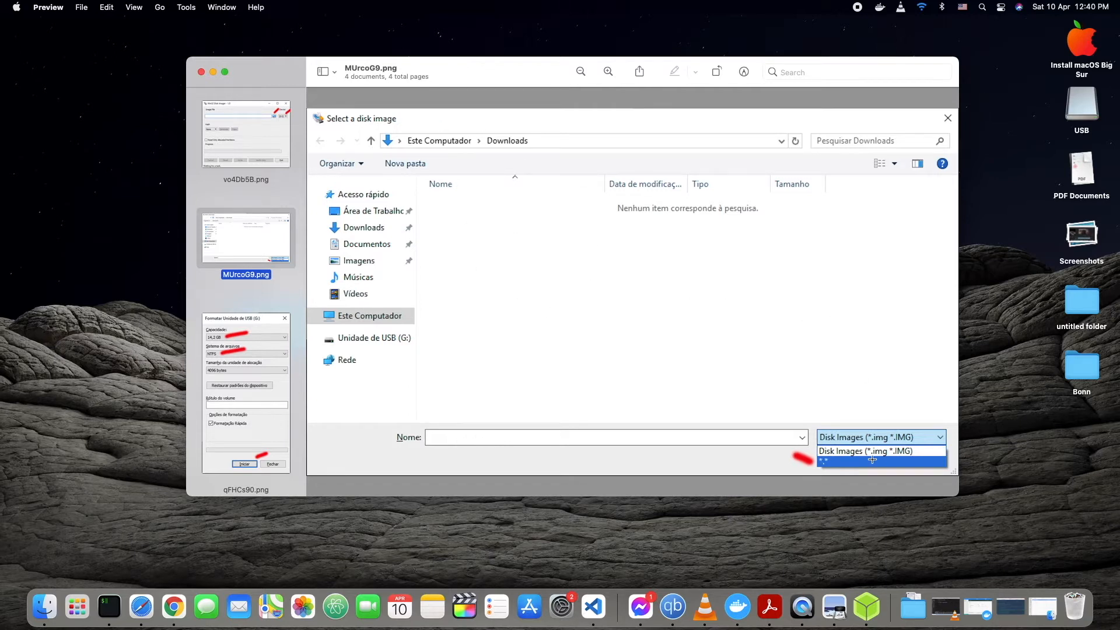
mouse_move(186, 353)
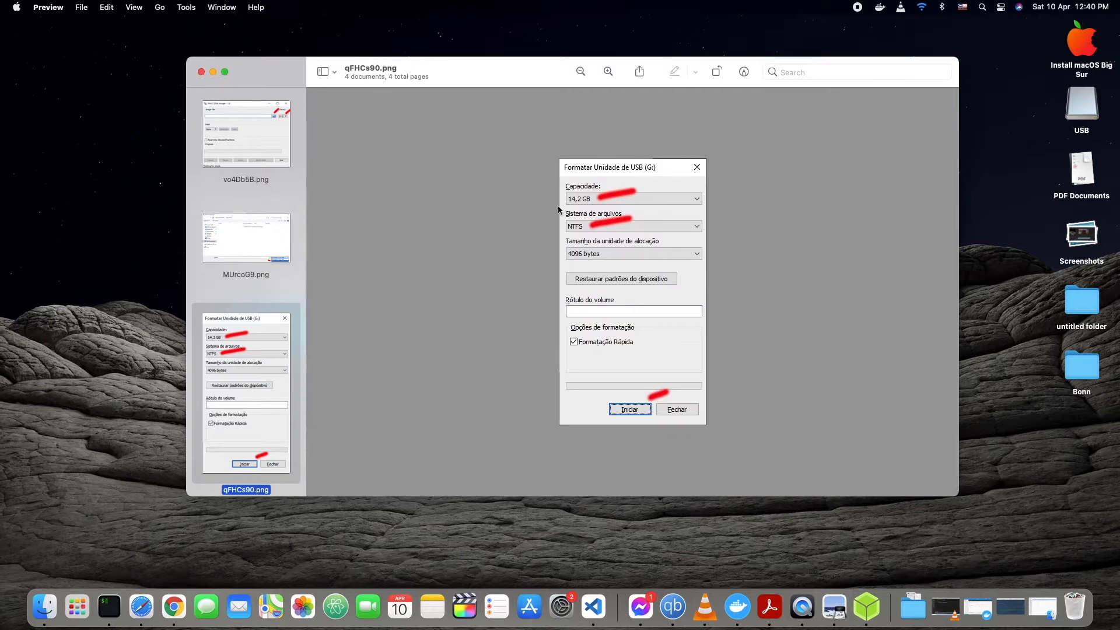
mouse_move(511, 377)
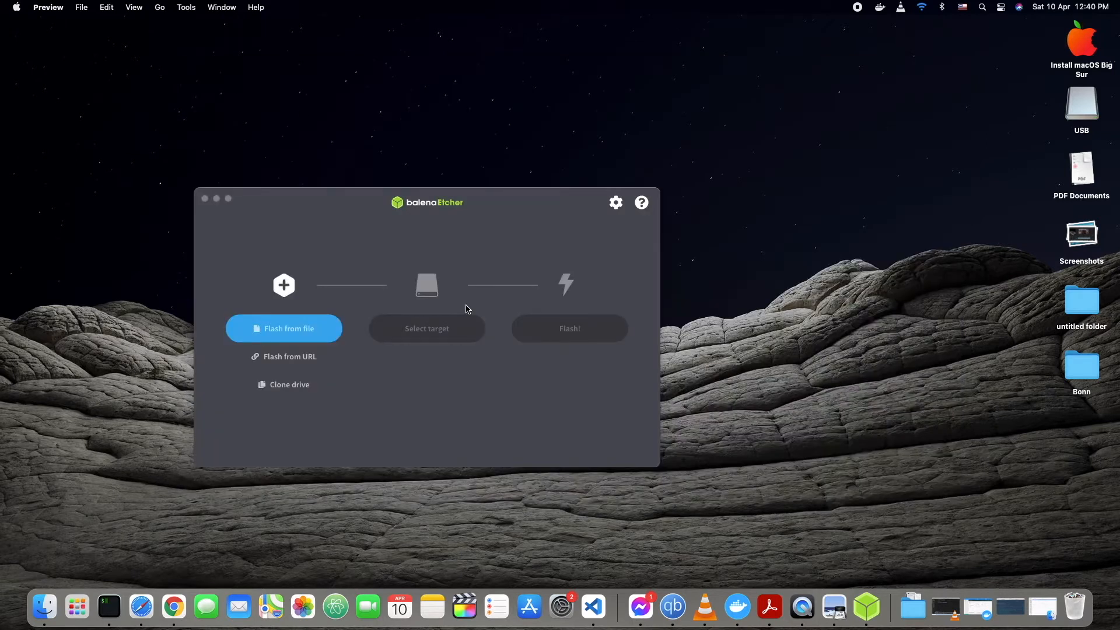
mouse_move(411, 313)
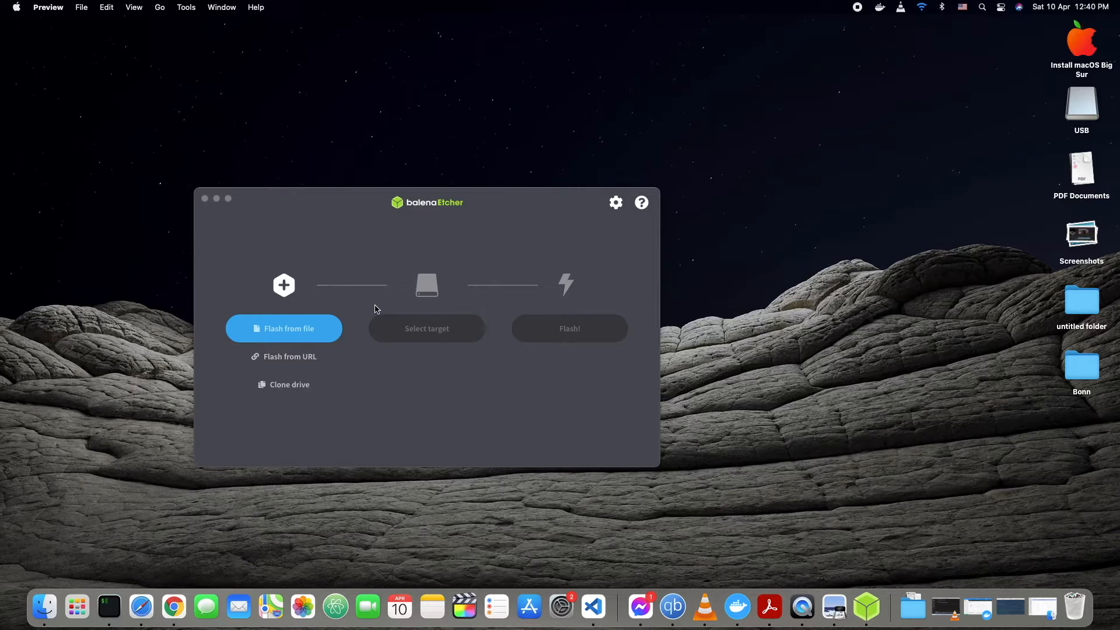
mouse_move(361, 279)
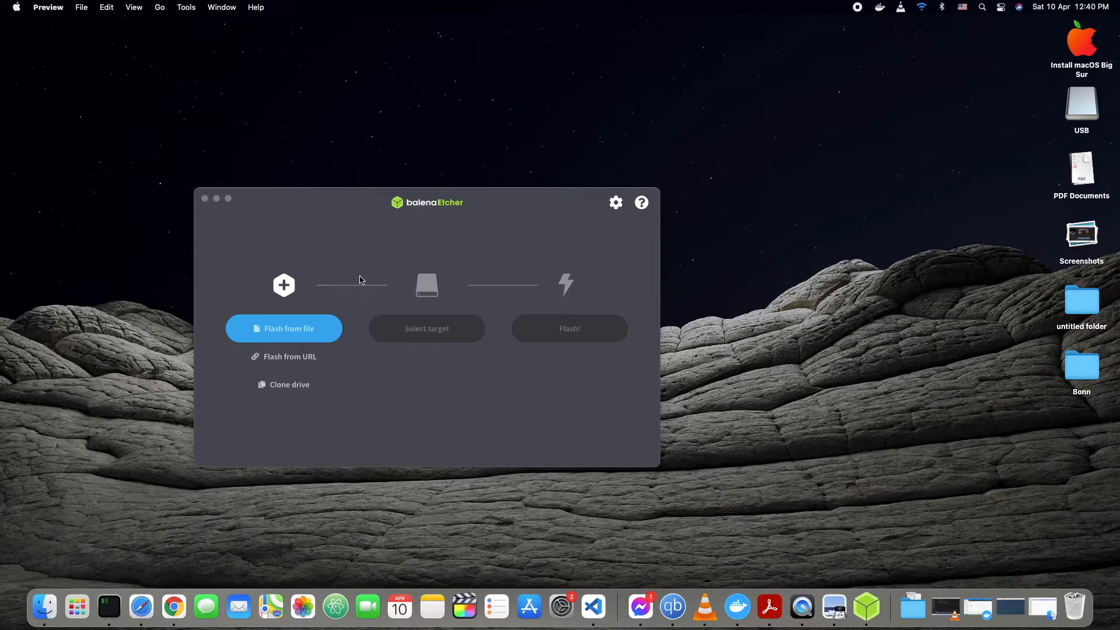
mouse_move(369, 252)
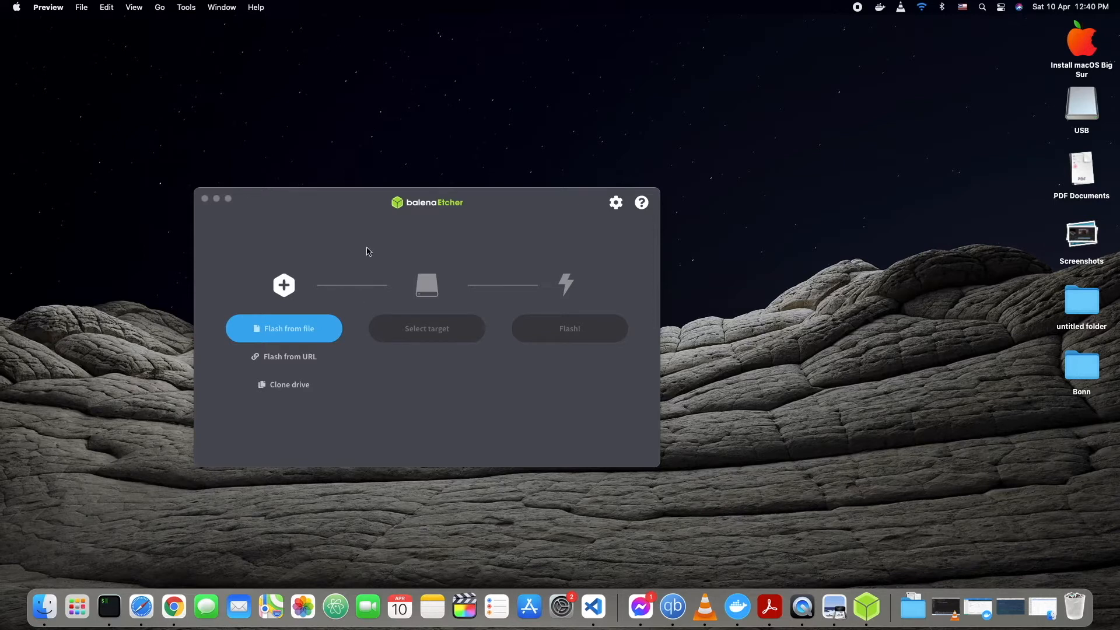
mouse_move(364, 246)
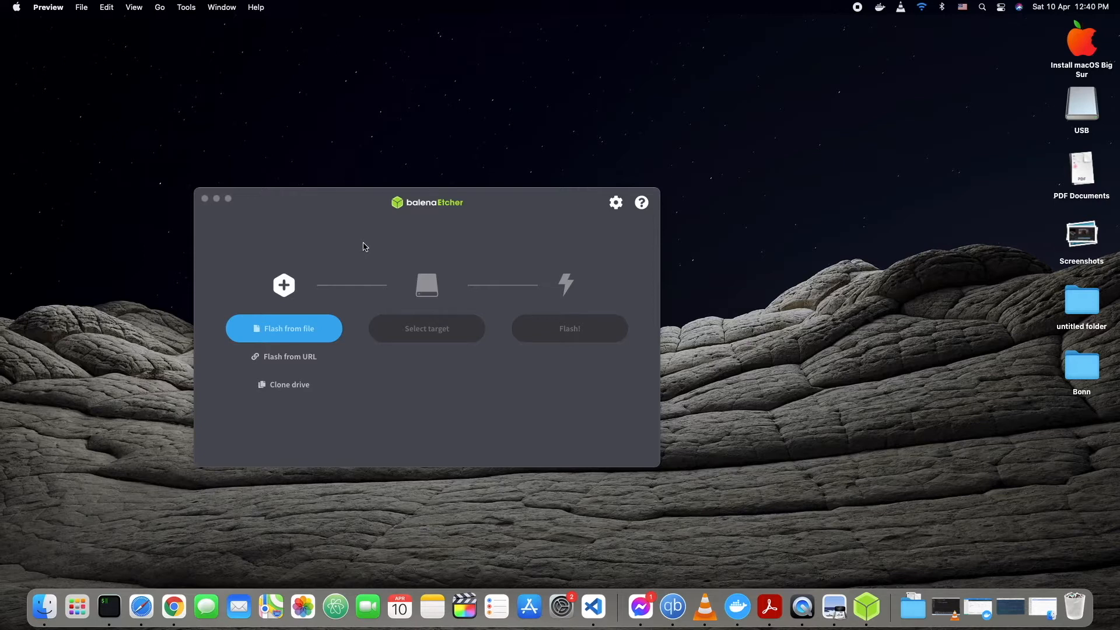
mouse_move(339, 238)
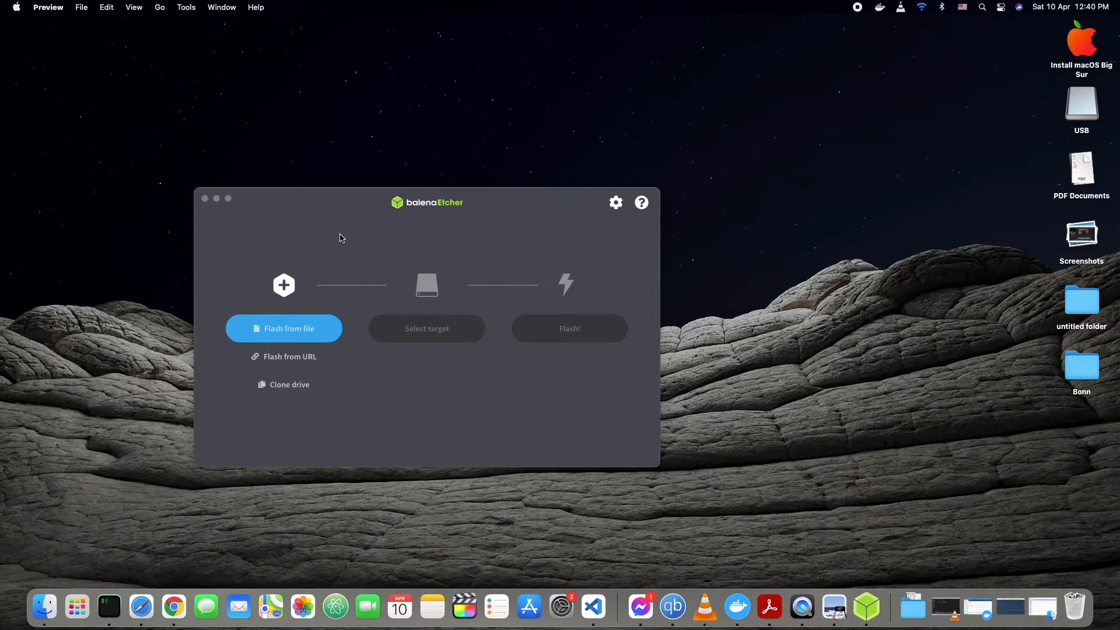
mouse_move(324, 228)
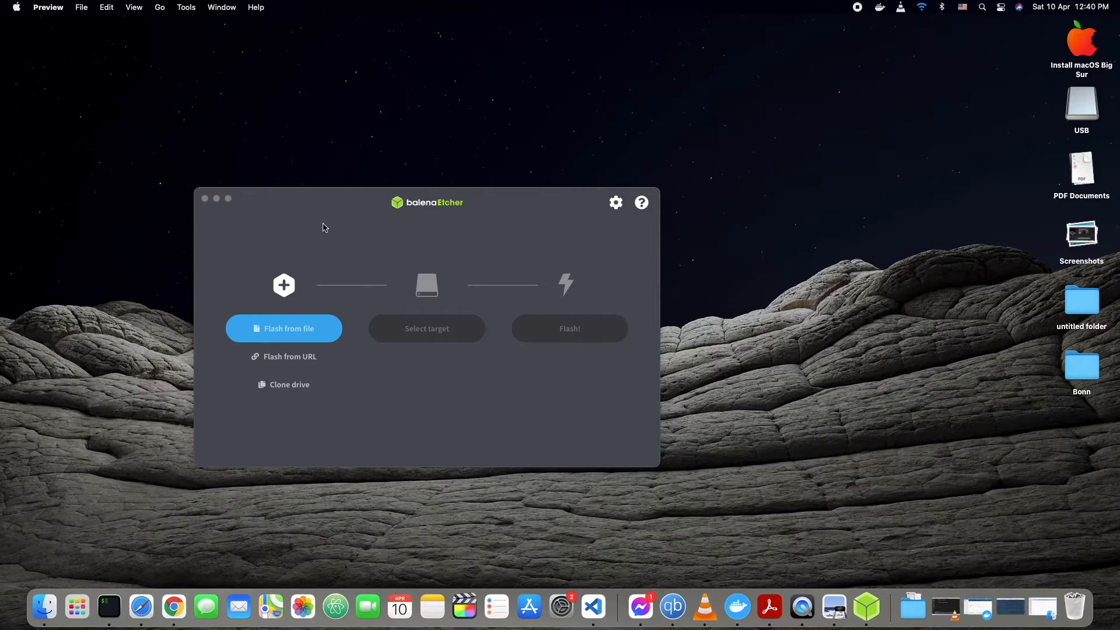
mouse_move(314, 209)
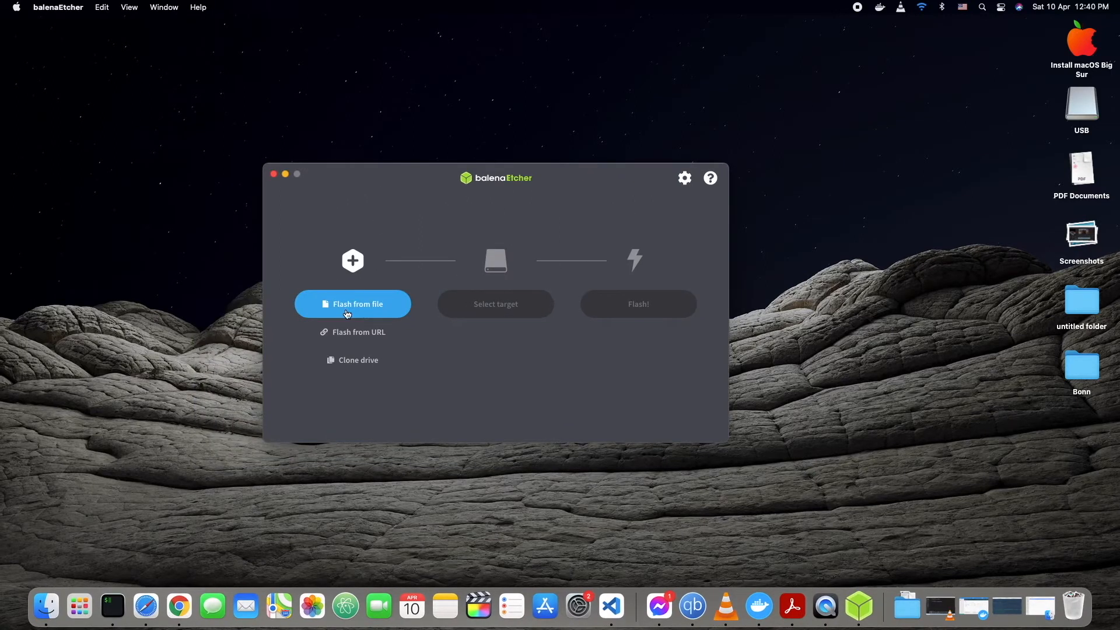
Load Olarila High Sierra 10.13.6.raw.bz2 from the High Sierra folder as the flash source
click(352, 304)
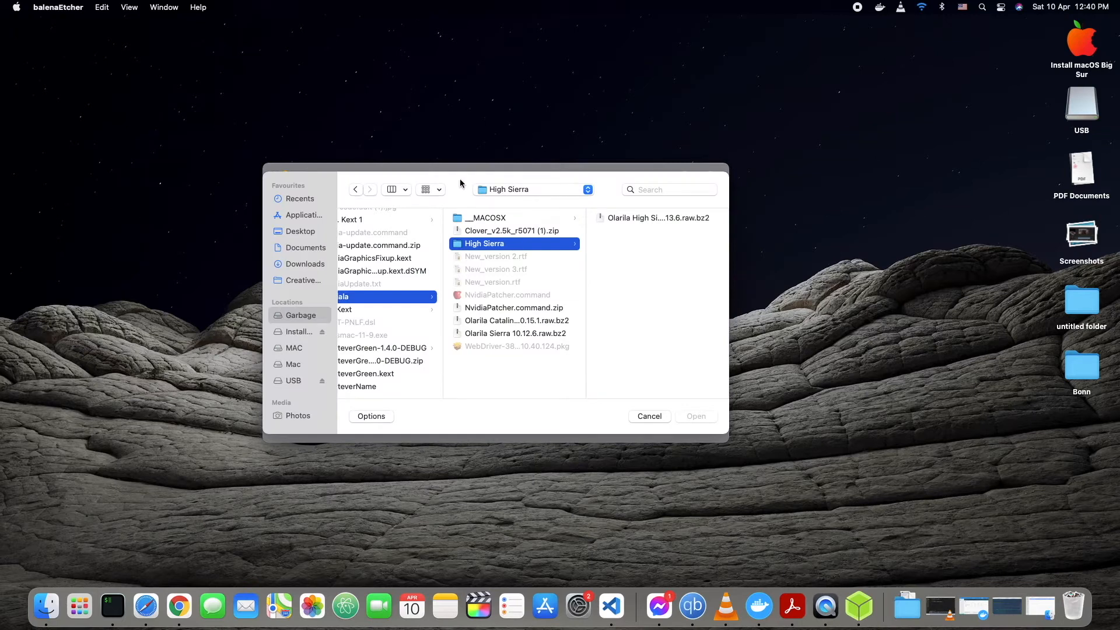
mouse_move(527, 292)
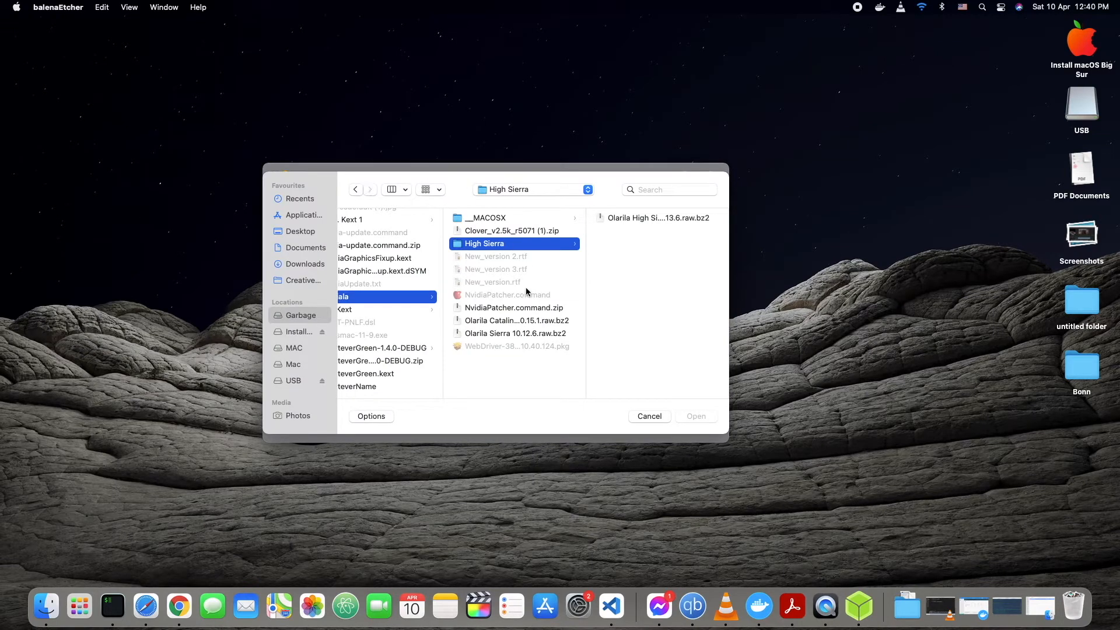
mouse_move(547, 308)
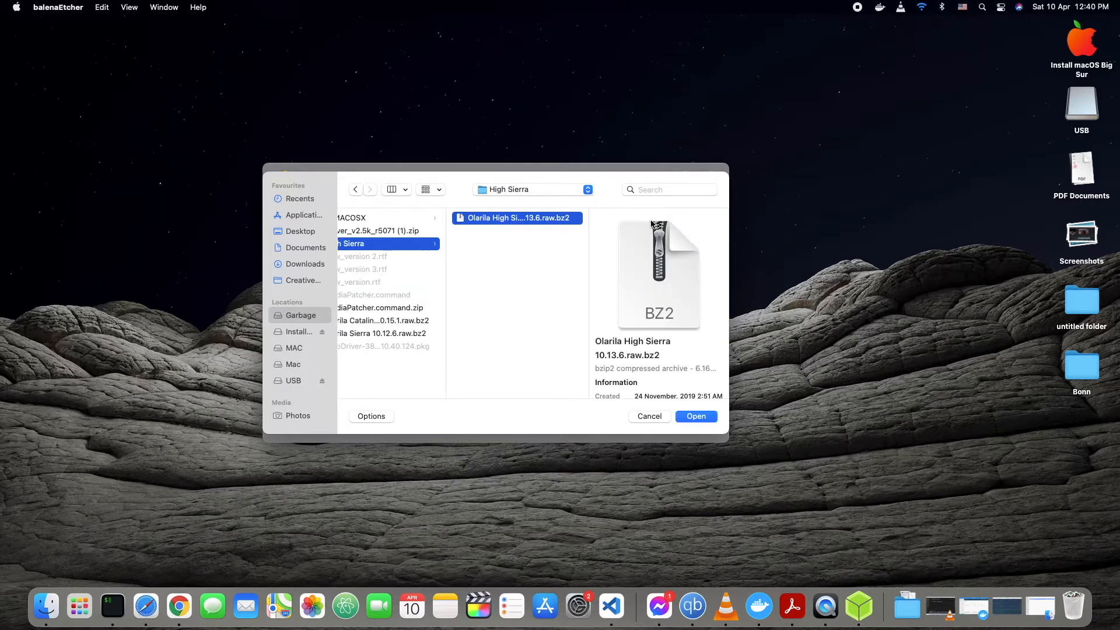
click(694, 416)
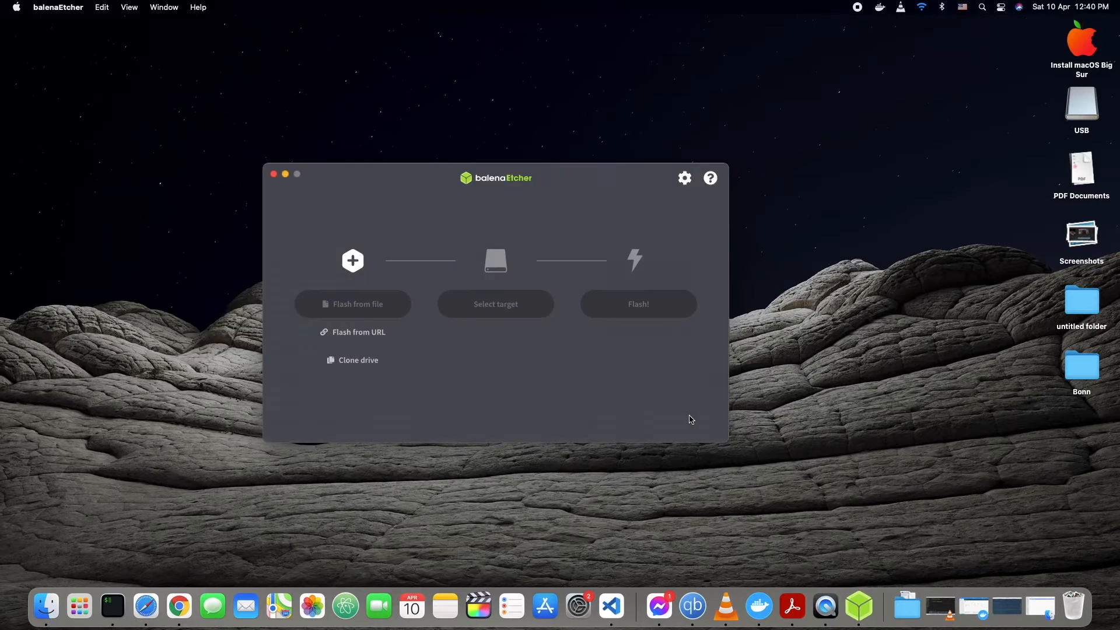
click(352, 304)
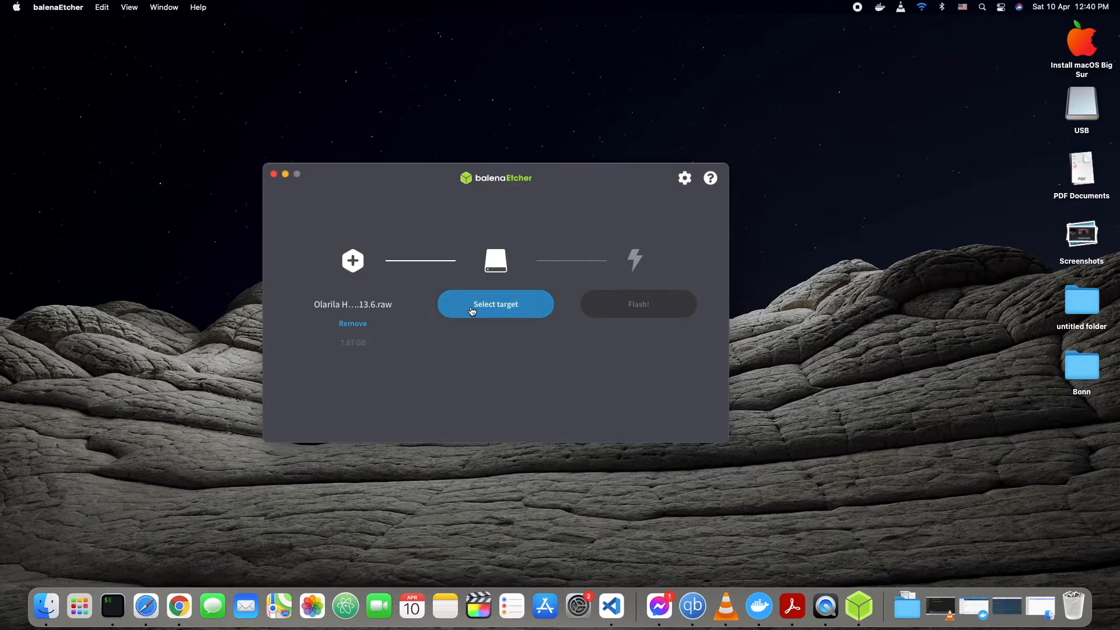
mouse_move(545, 386)
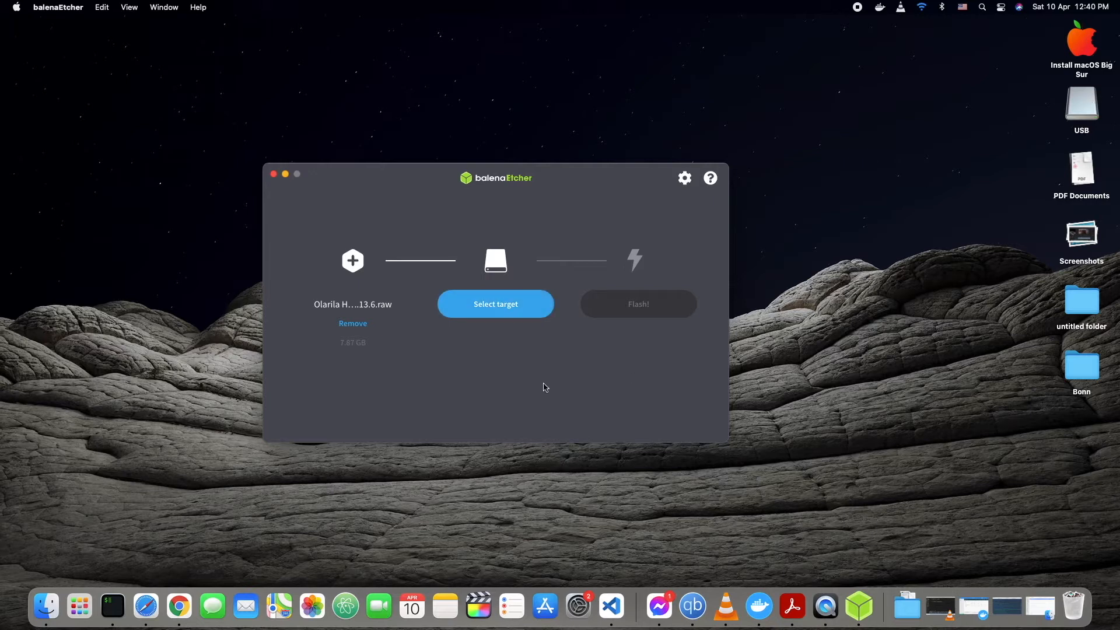
Choose the 7.76 GB Generic Flash Disk Media as the flash target
click(495, 303)
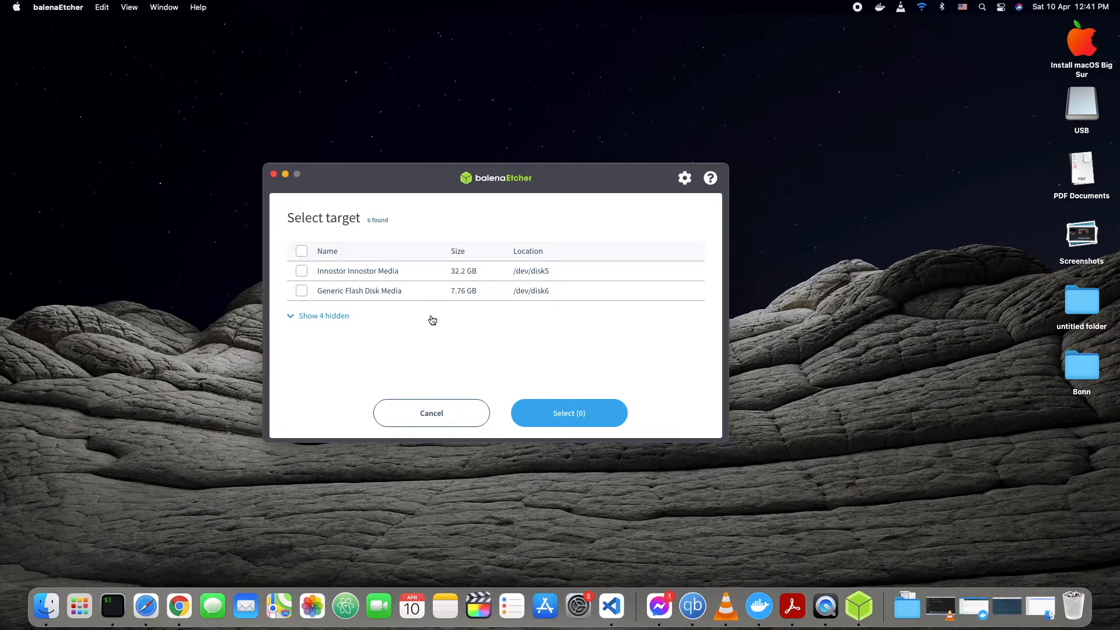
click(301, 291)
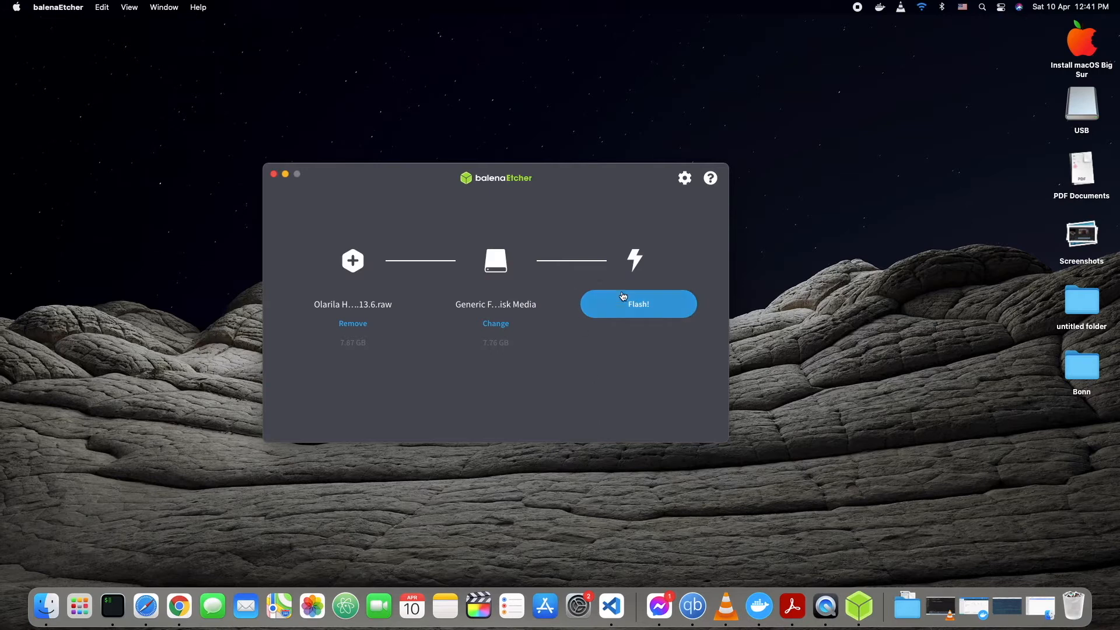
Start flashing the High Sierra image onto the USB drive
click(637, 304)
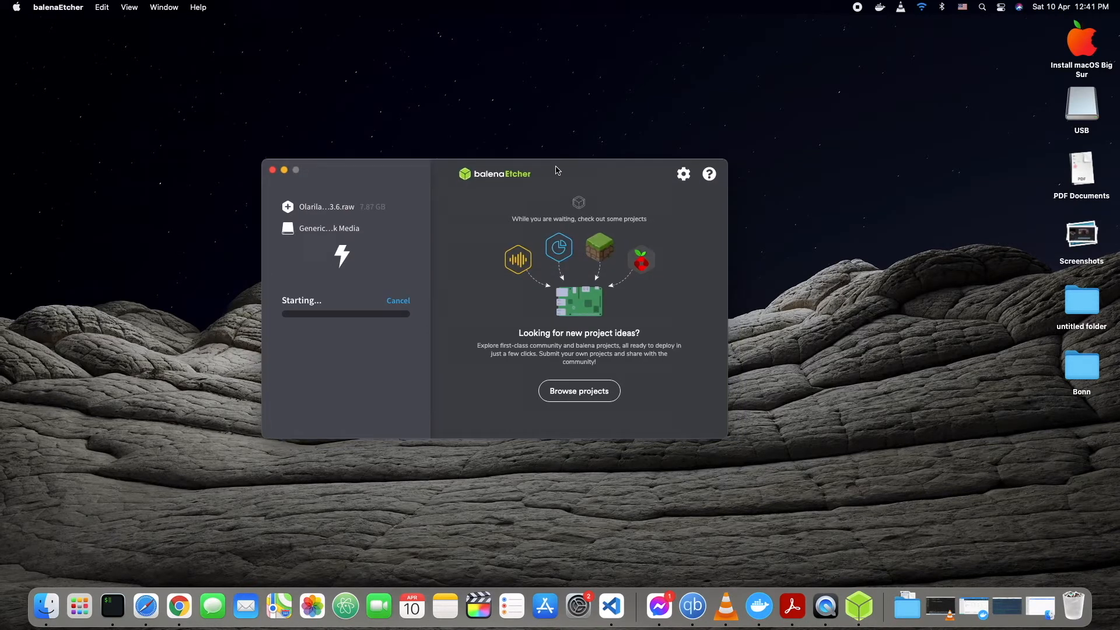
mouse_move(1087, 106)
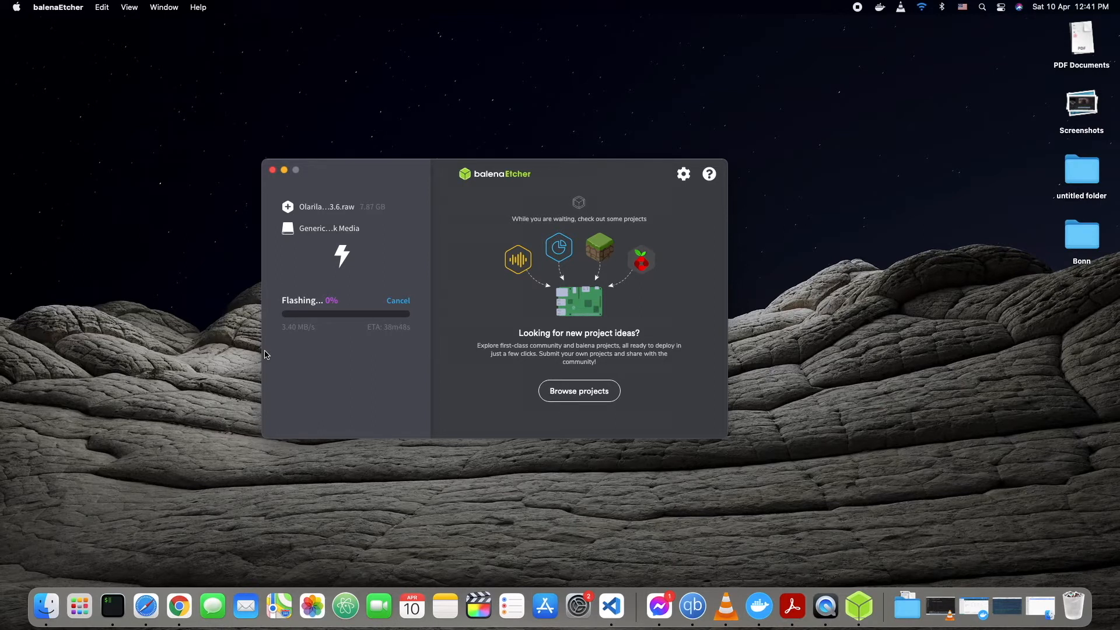
mouse_move(406, 349)
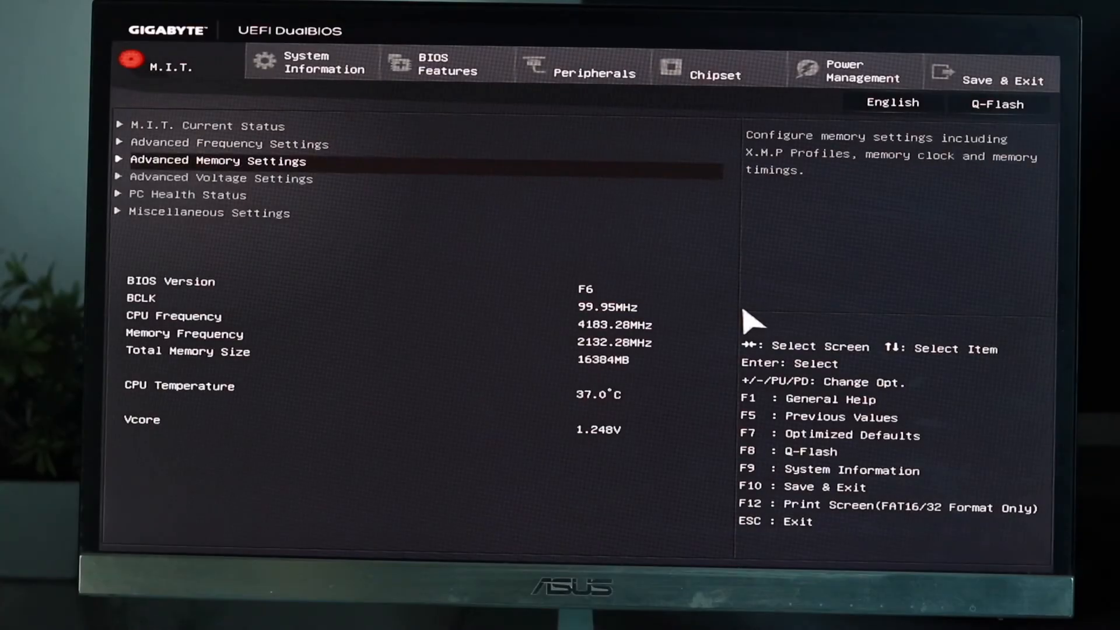
Go to BIOS Features and bring up the Storage Boot Option Control choices
click(445, 64)
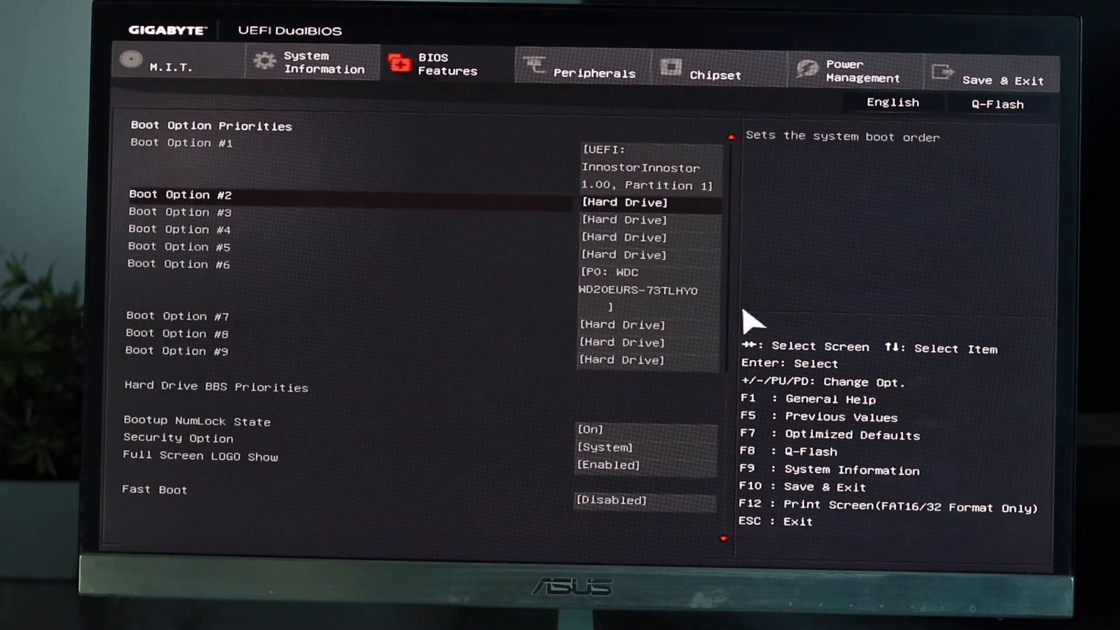
click(593, 72)
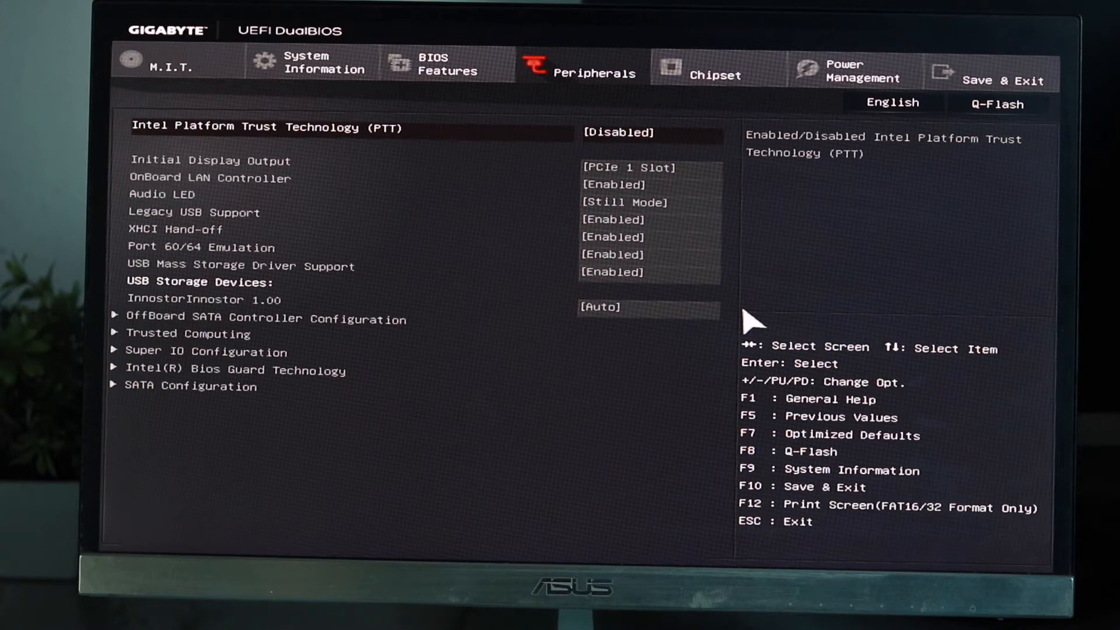
click(447, 64)
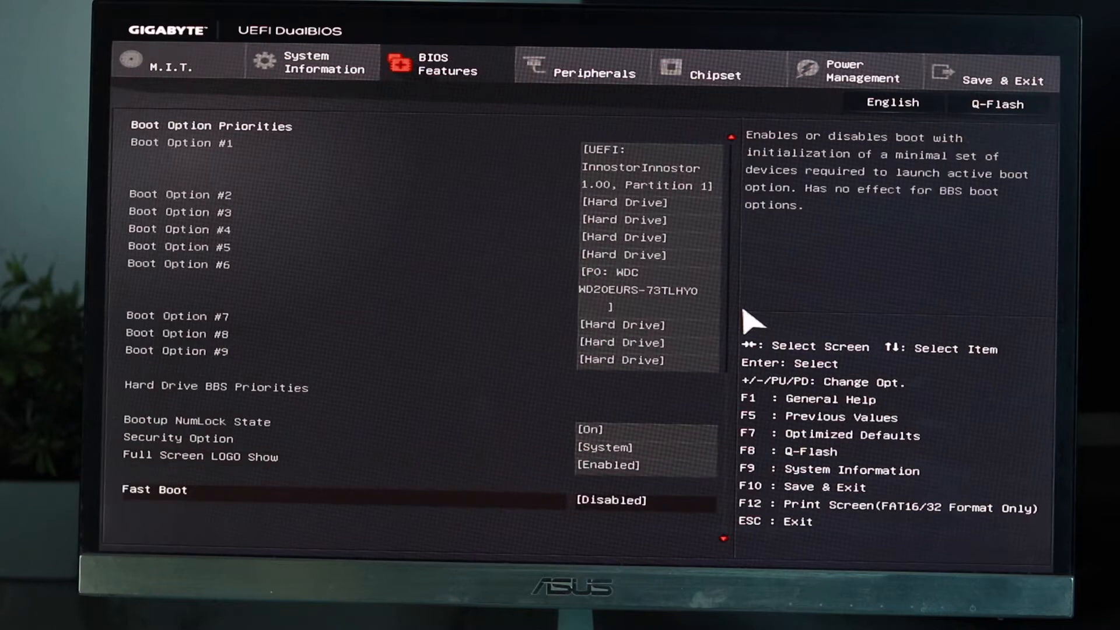
click(610, 500)
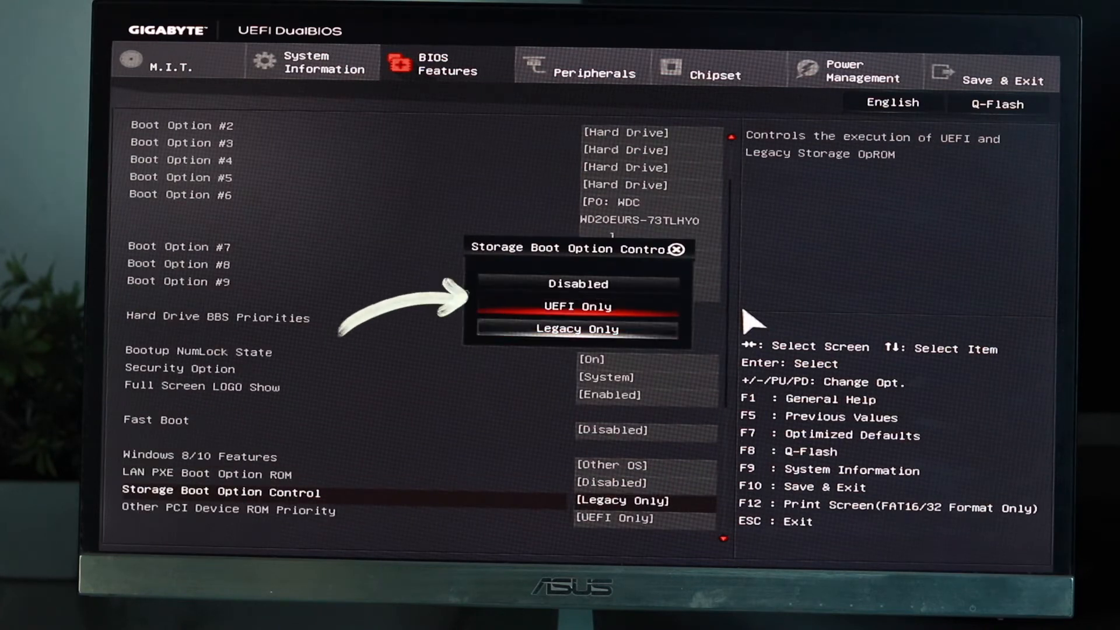
Set Storage Boot Option Control to UEFI Only, then move to XHCI Hand-off in Peripherals
click(576, 307)
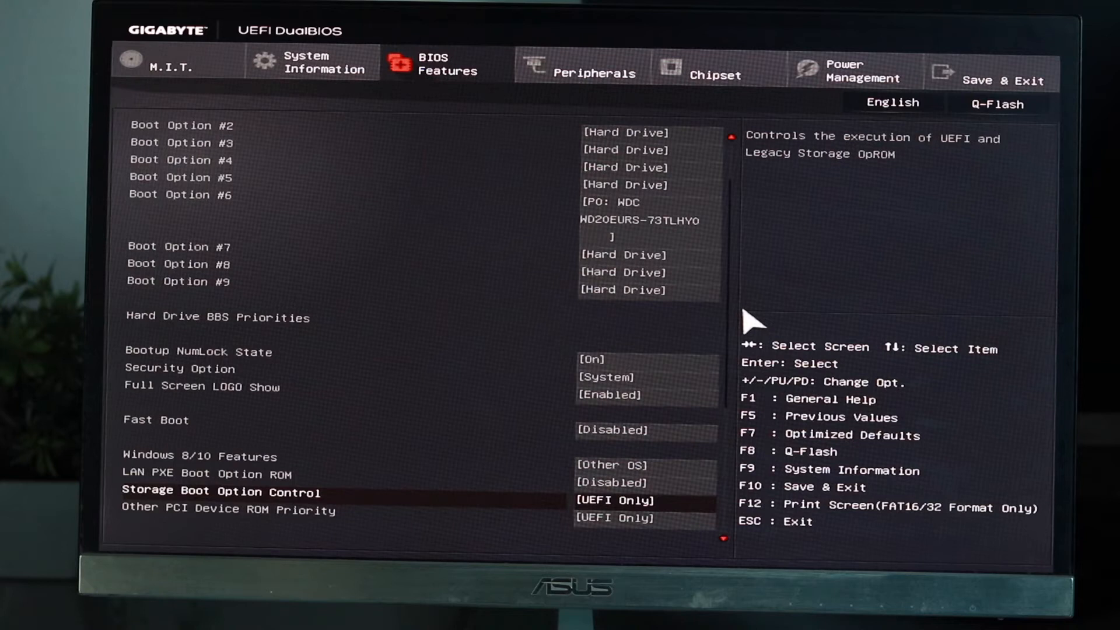
click(596, 72)
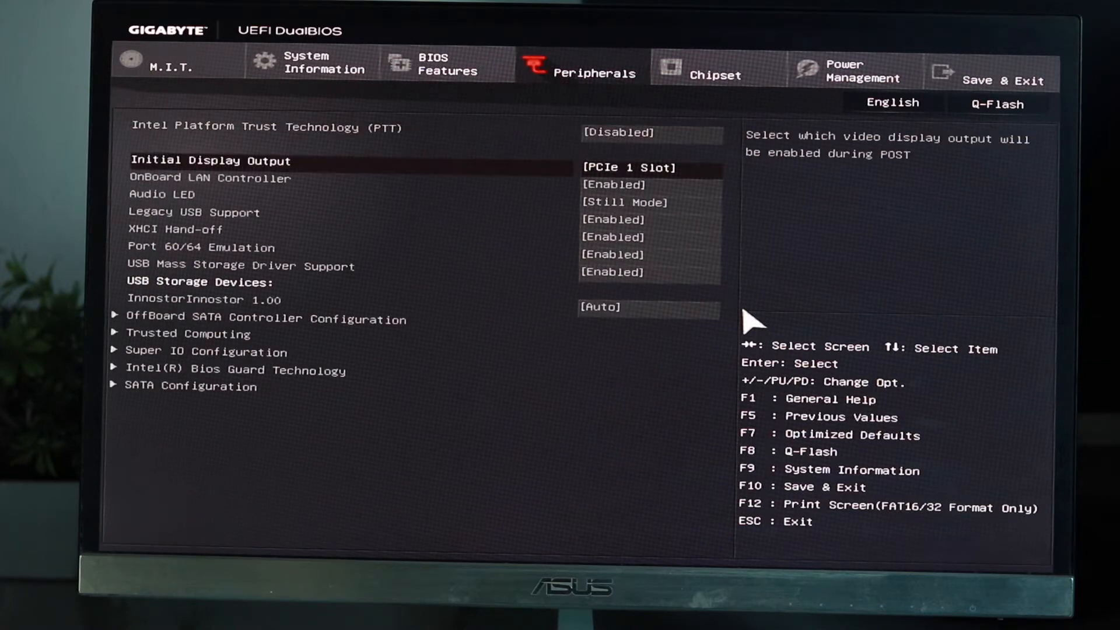
key(Down)
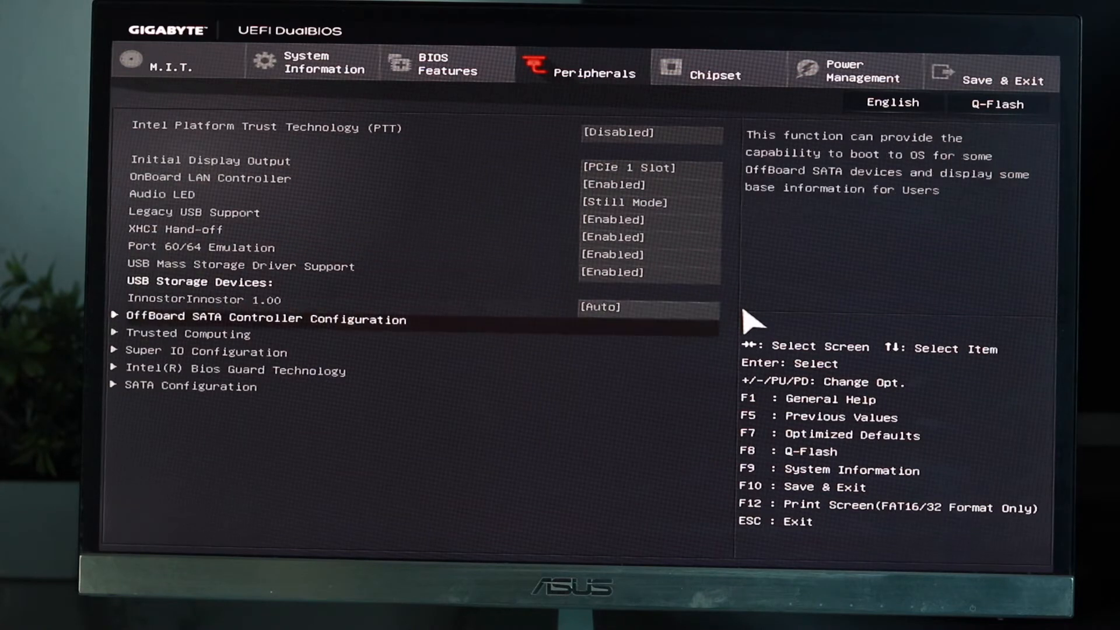
click(206, 352)
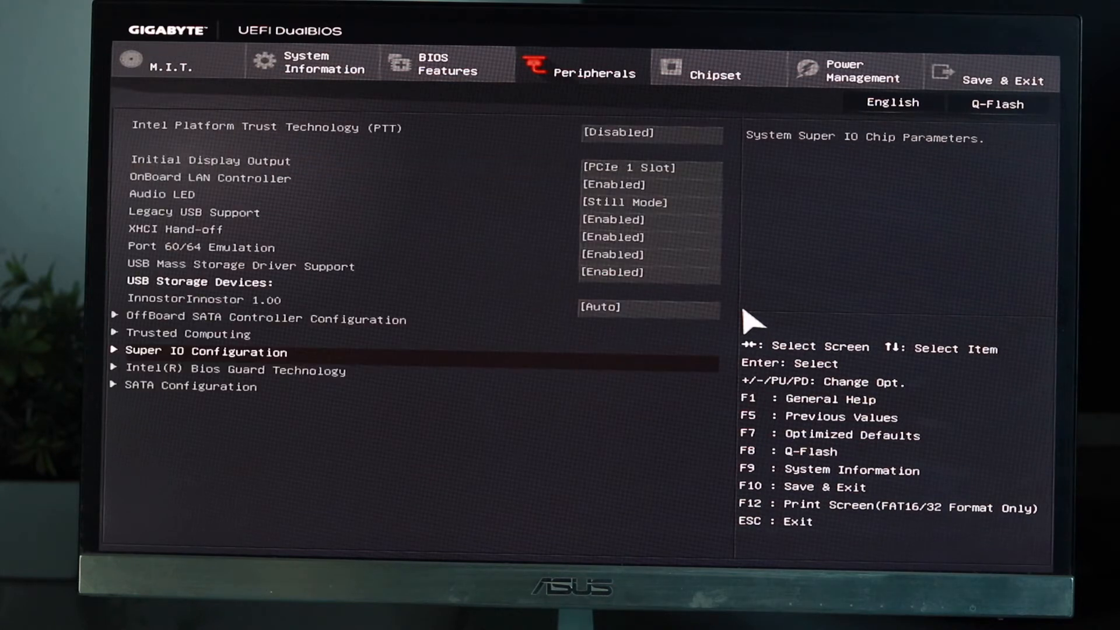
key(Down)
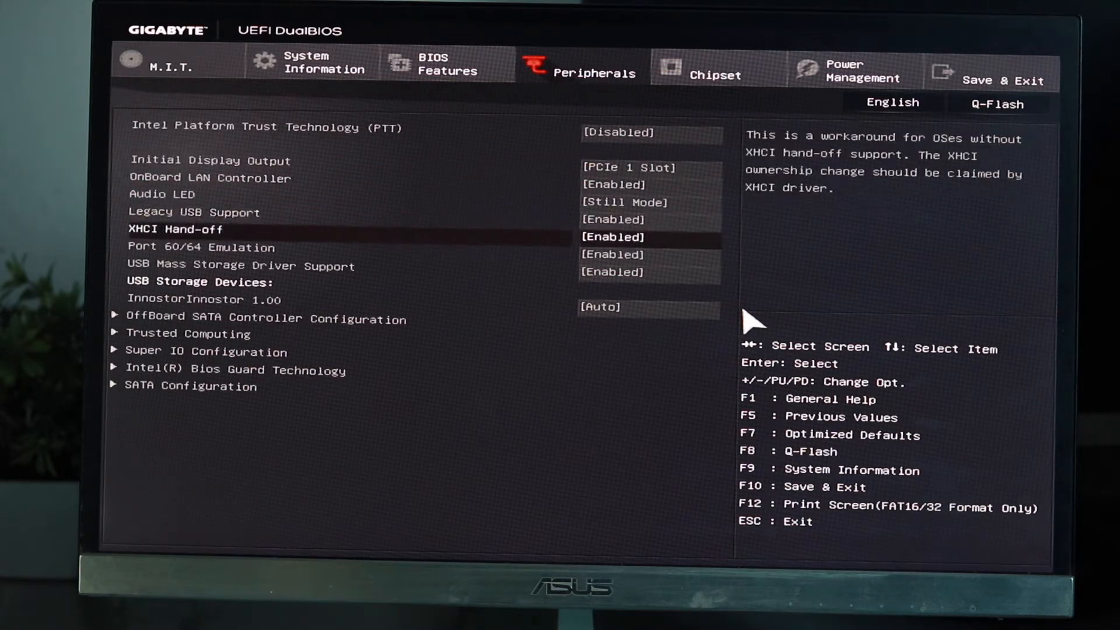
Keep XHCI Hand-off Enabled and move on to the Chipset settings
click(612, 237)
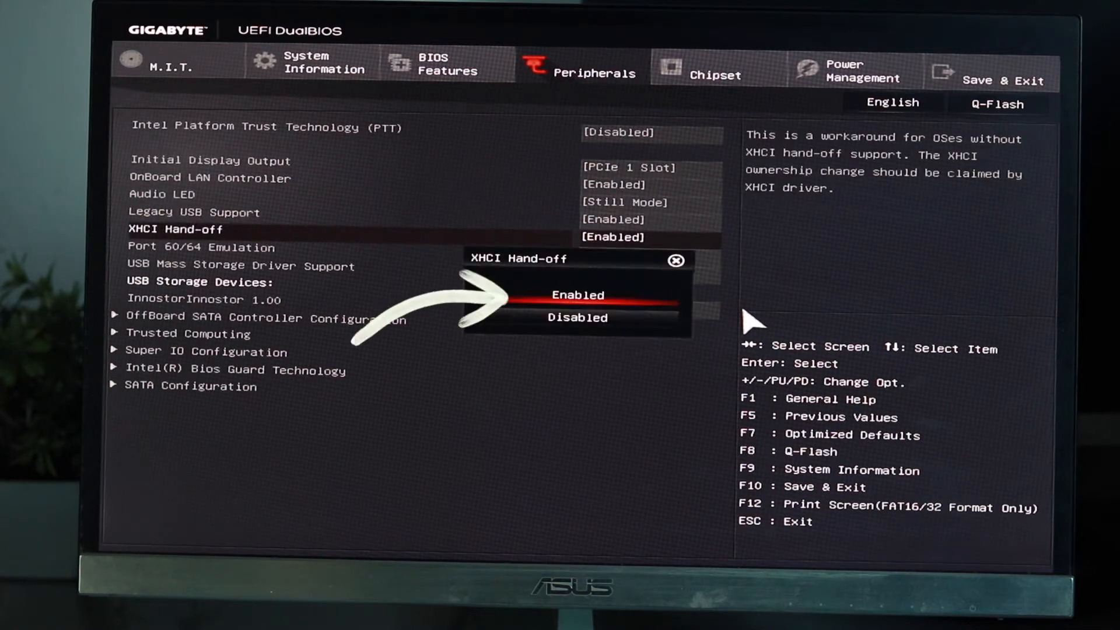
click(577, 294)
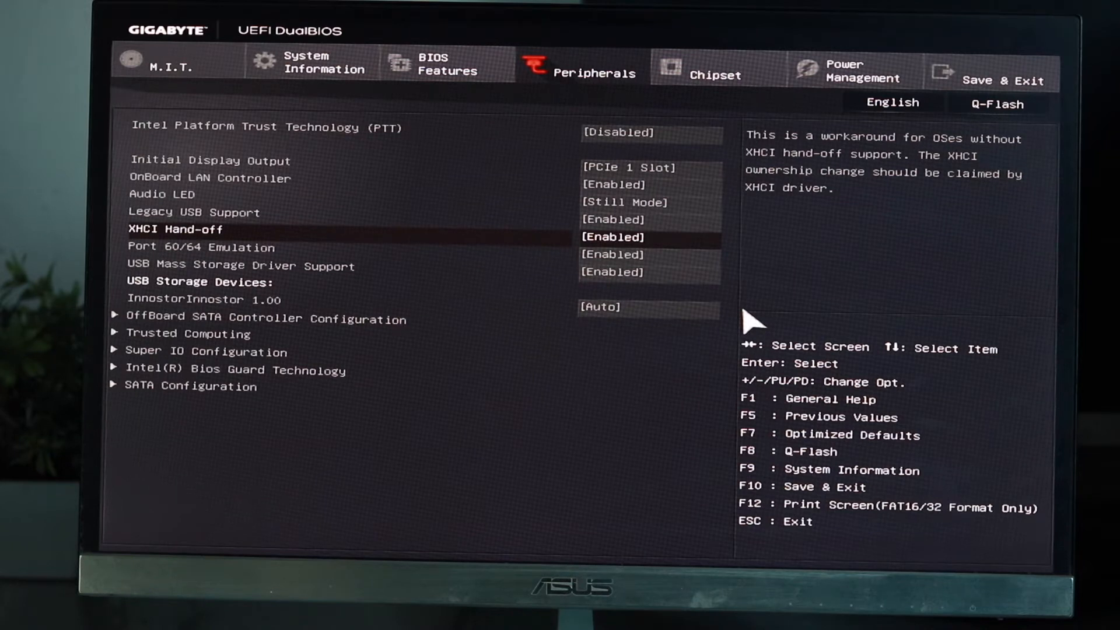
click(716, 68)
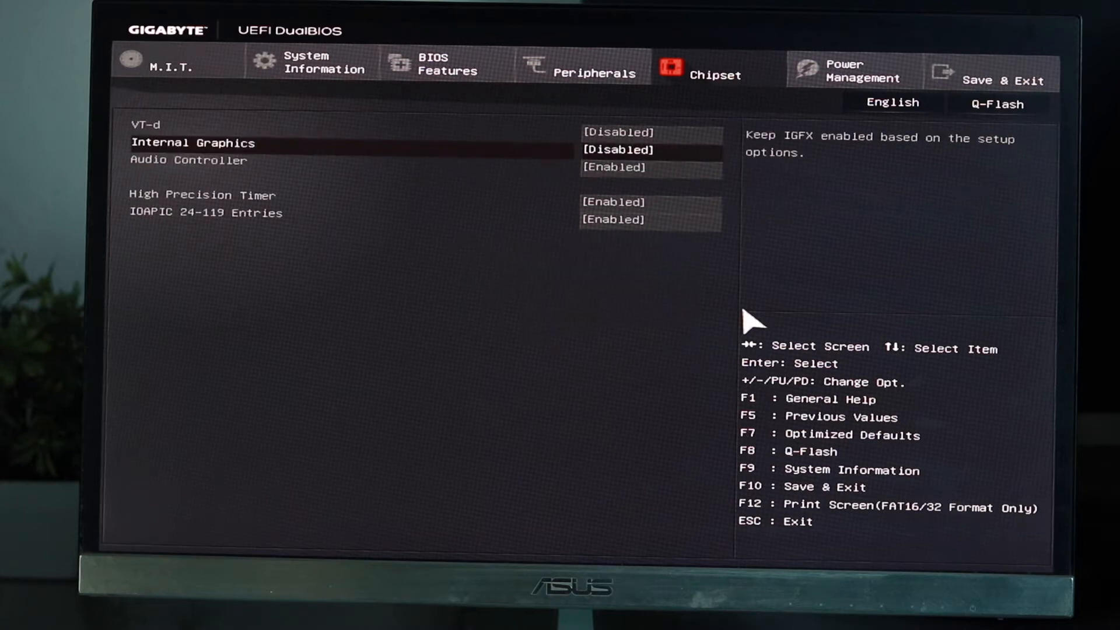
Leave Internal Graphics Disabled and head to Save & Exit Setup
click(619, 150)
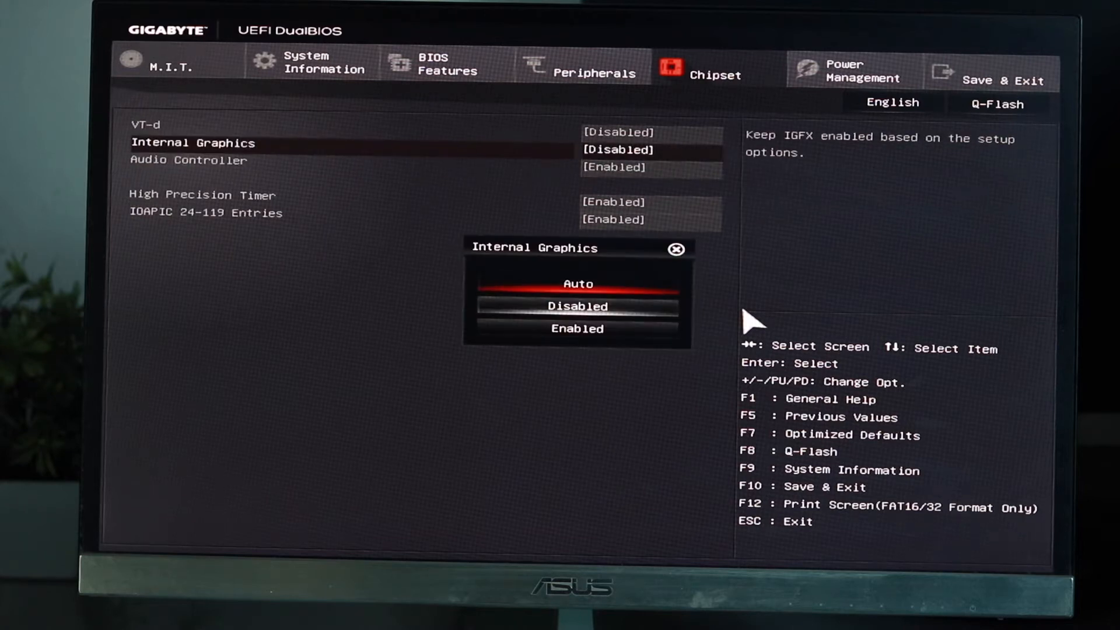
click(1027, 71)
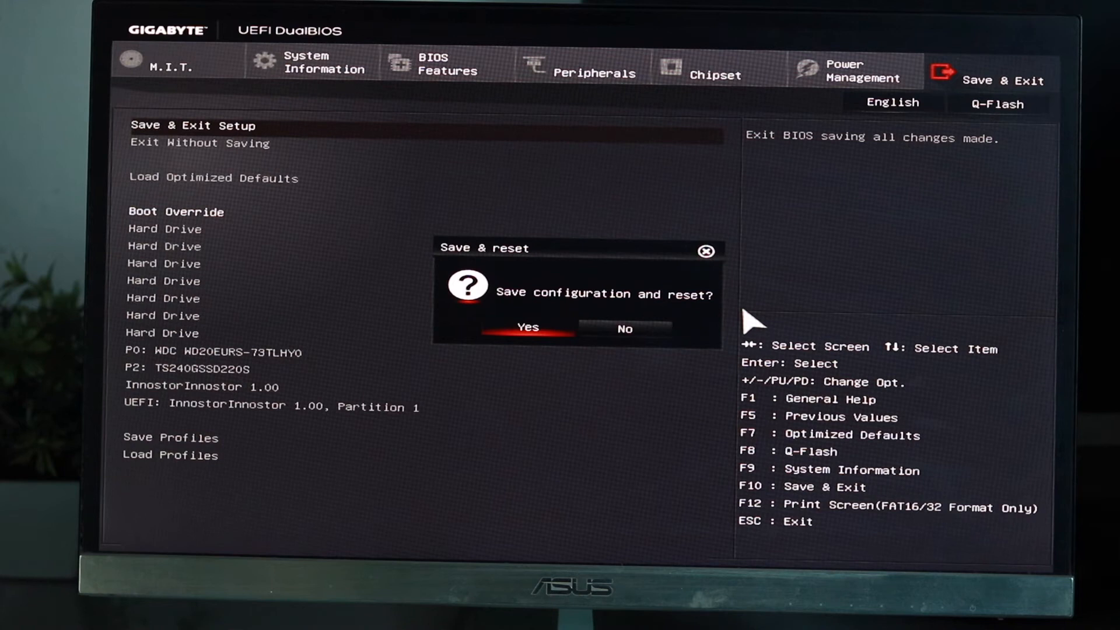
Confirm Yes to save the BIOS configuration and reboot into the USB macOS installer
click(528, 328)
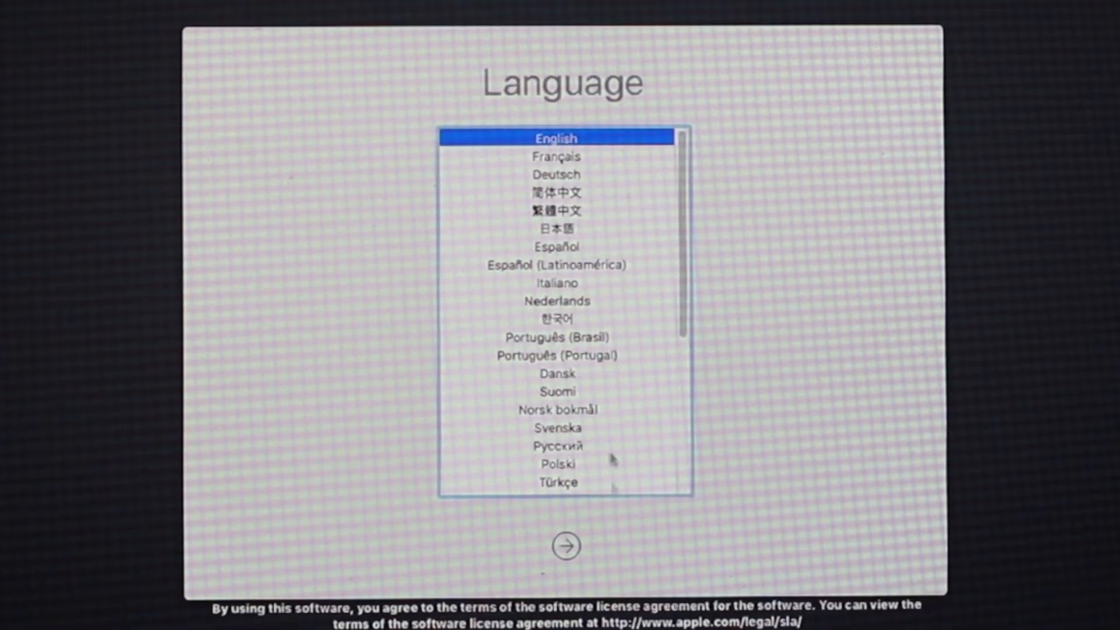
Choose English, continue through the macOS screens and agree to the software license
click(565, 545)
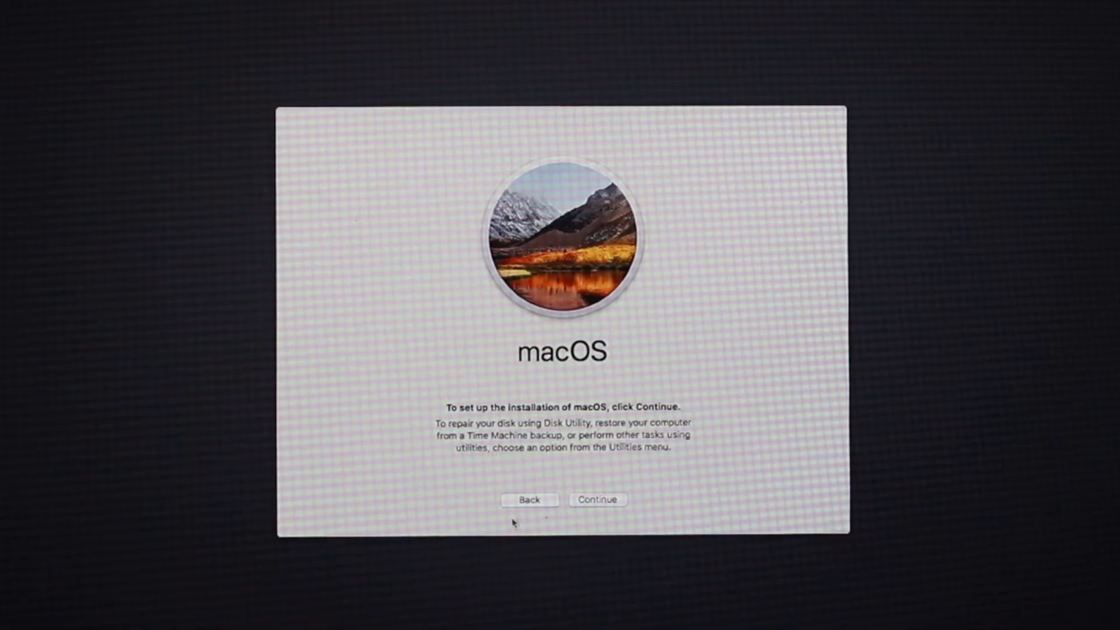
click(598, 499)
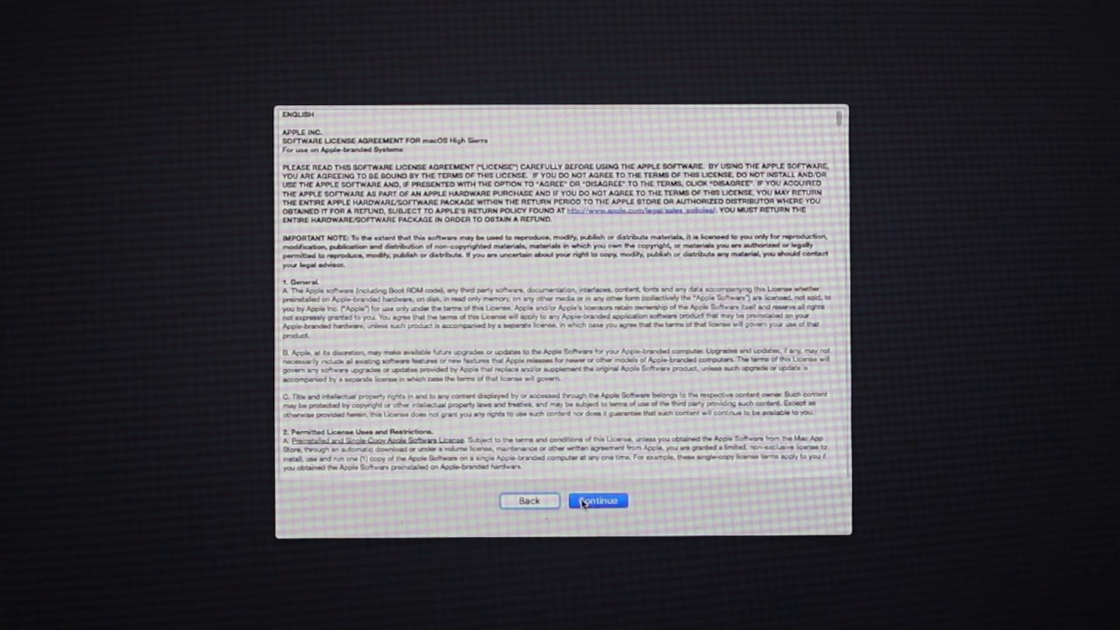
click(597, 500)
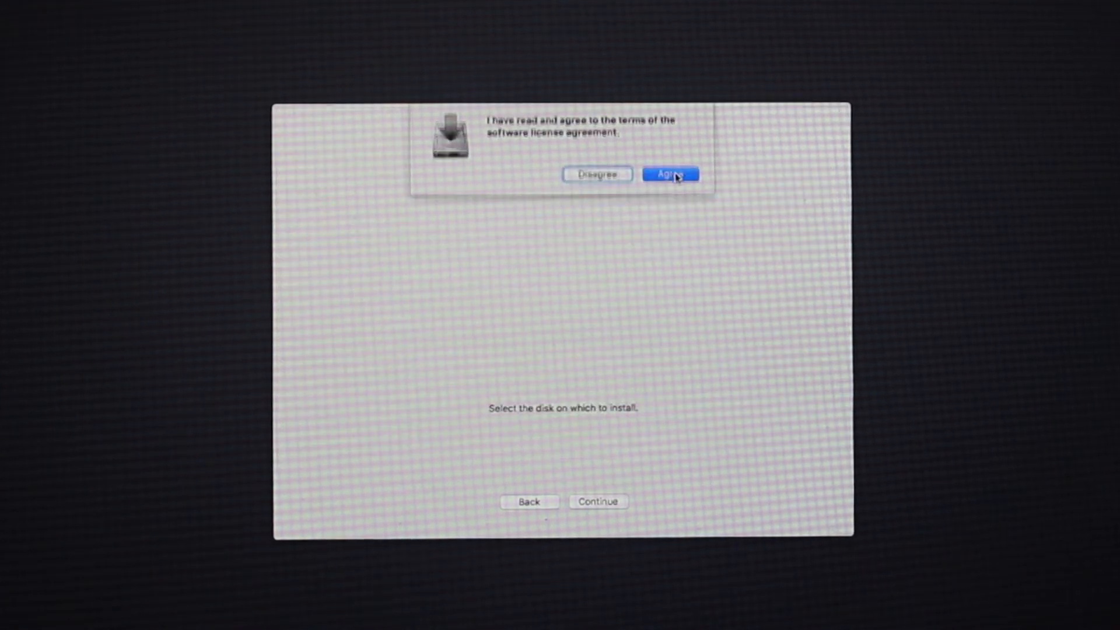
click(669, 174)
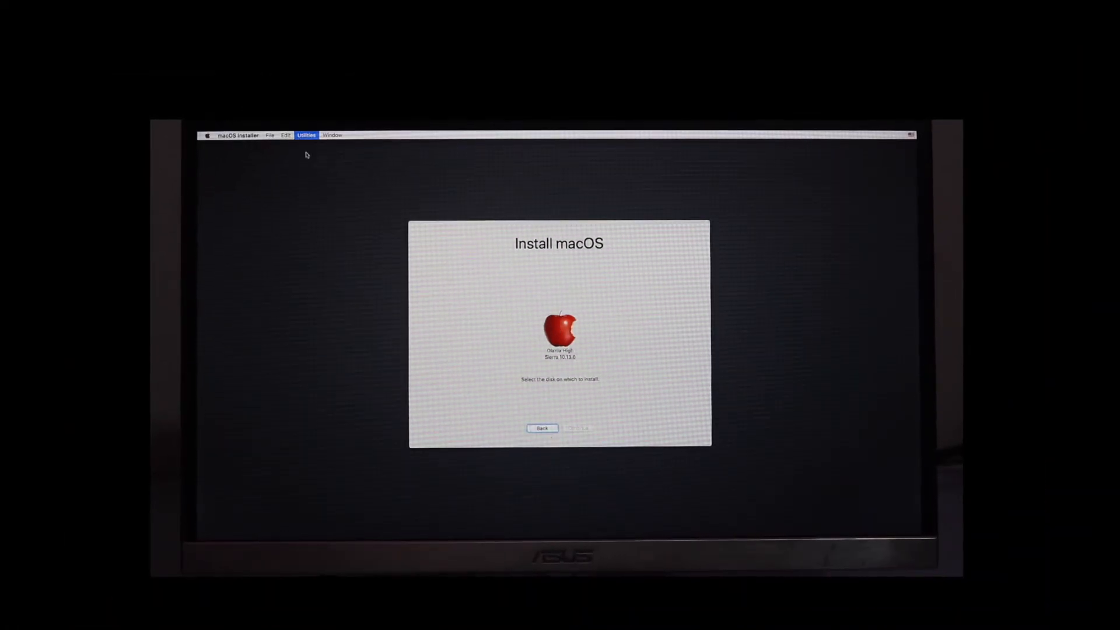
Launch Disk Utility and switch its view to Show All Devices
click(307, 136)
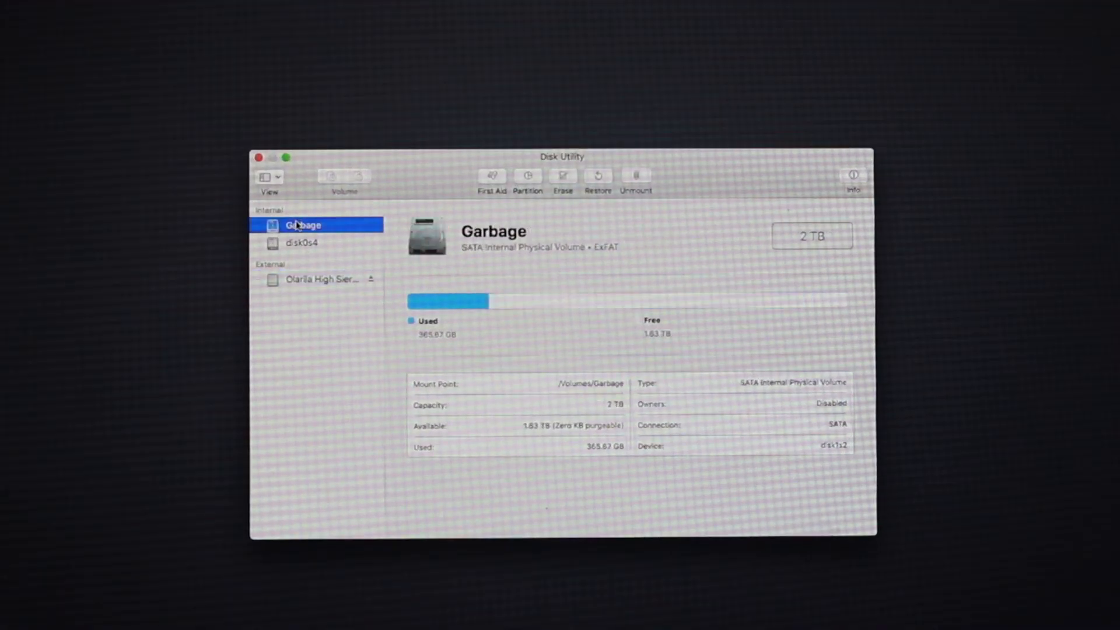
click(301, 243)
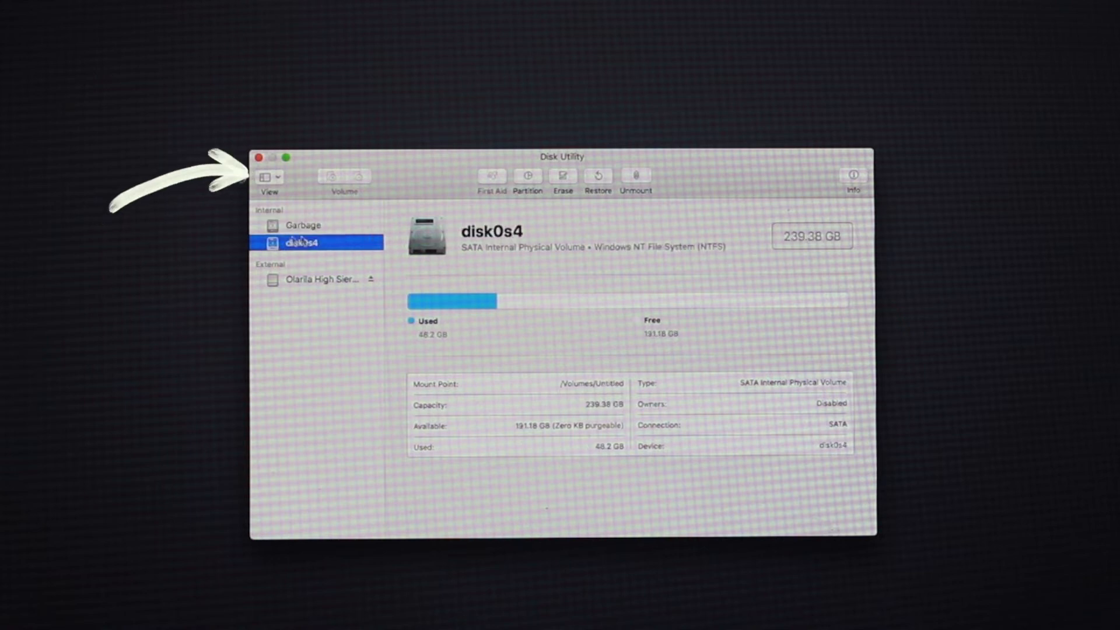
click(269, 177)
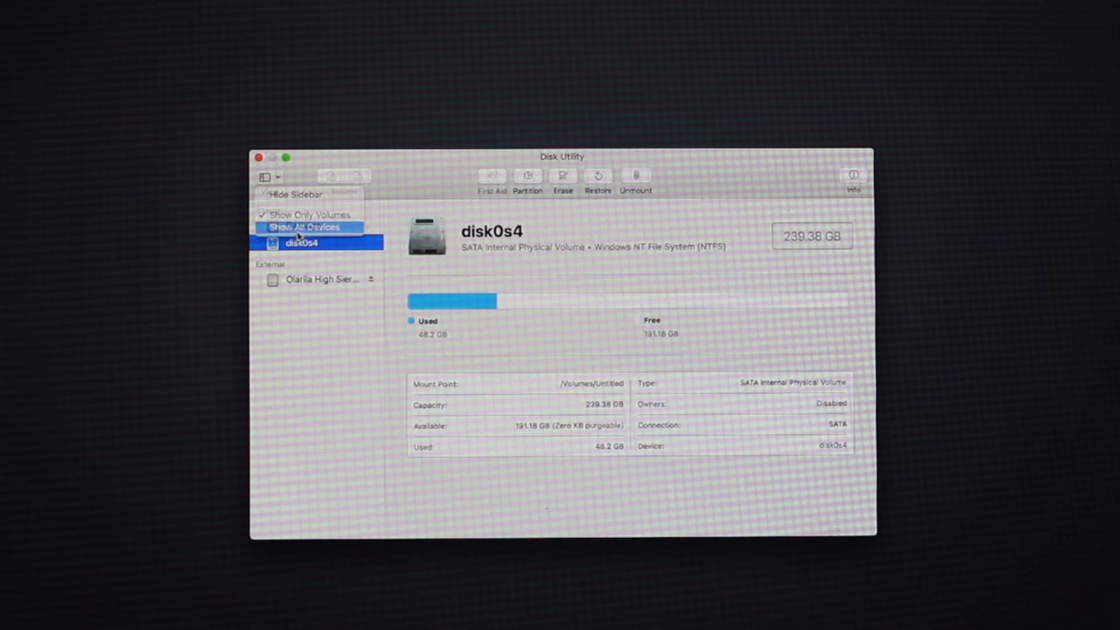
click(303, 228)
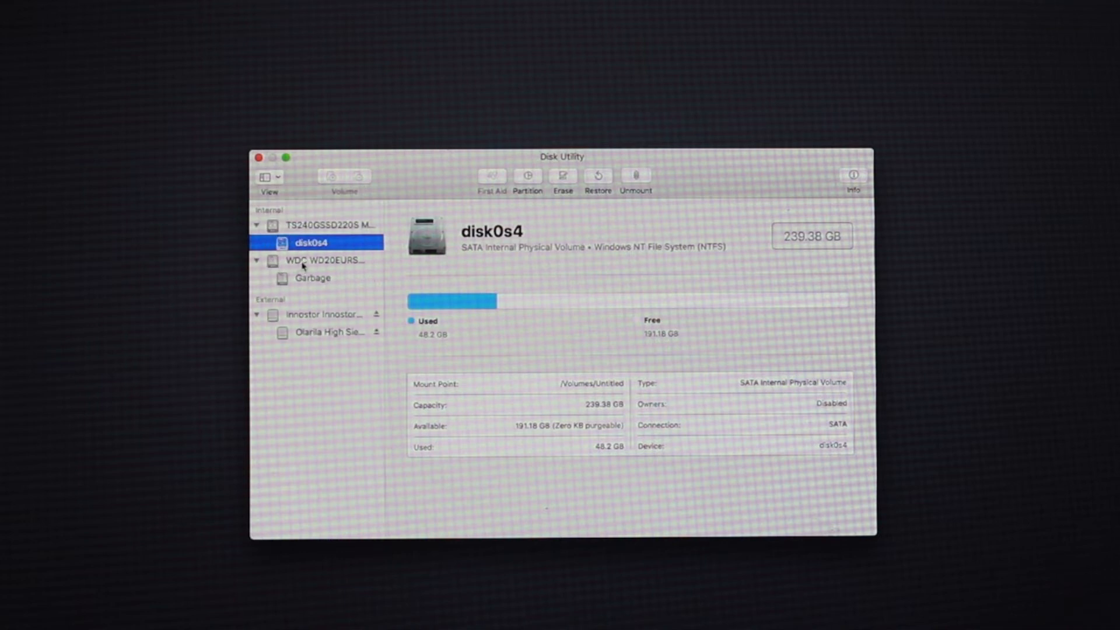
mouse_move(326, 260)
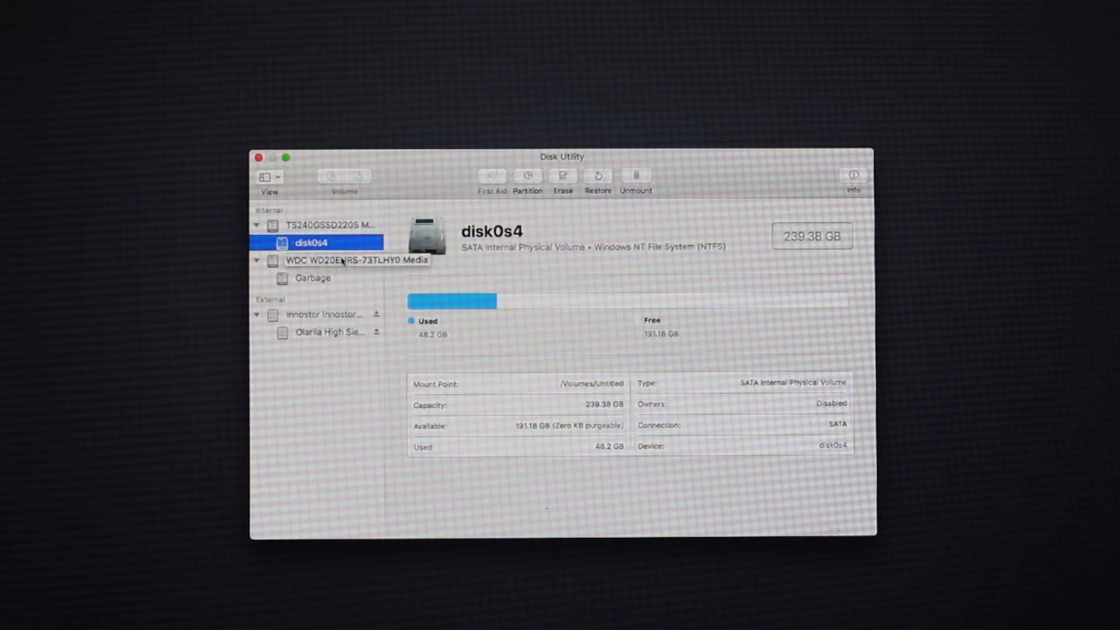
Inspect the 2 TB WDC disk, then select the 240.06 GB TS240GSSD220S Media SSD
click(356, 259)
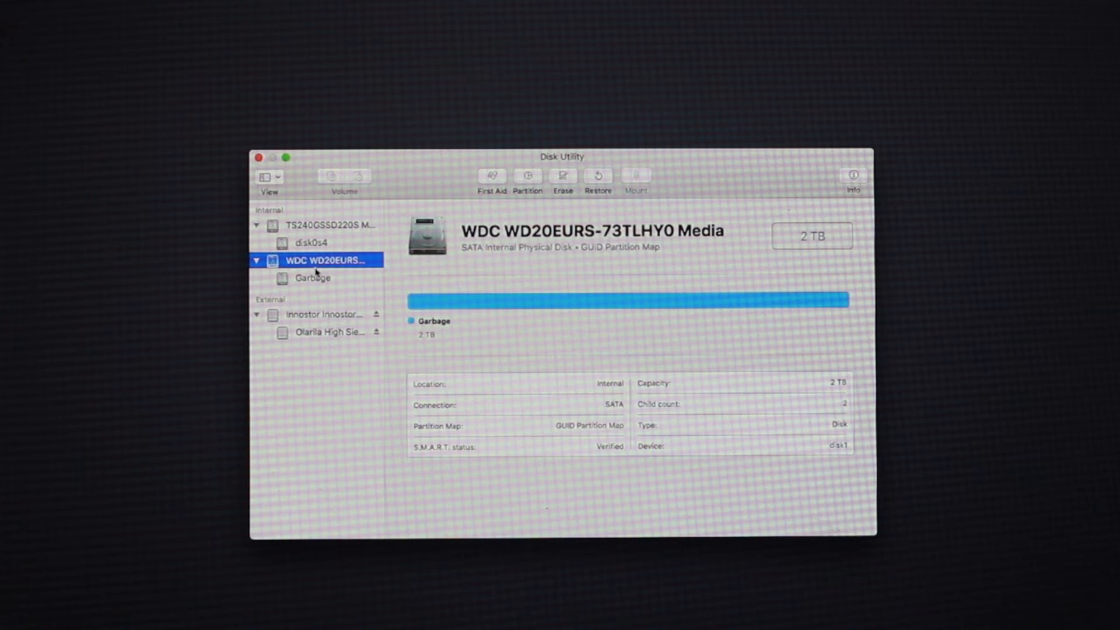
click(329, 225)
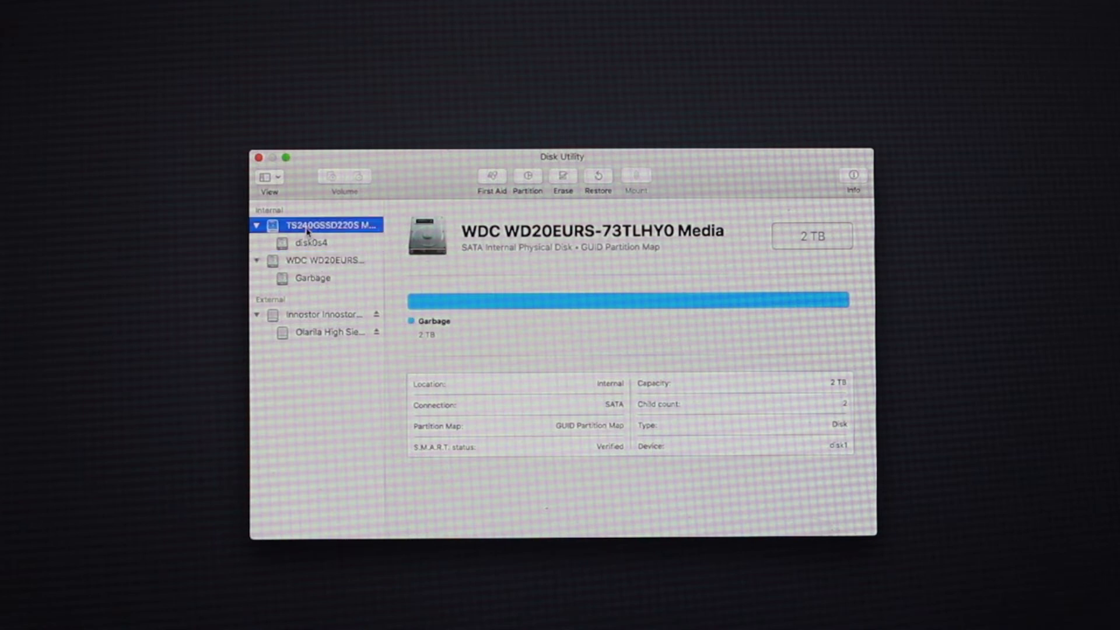
click(329, 225)
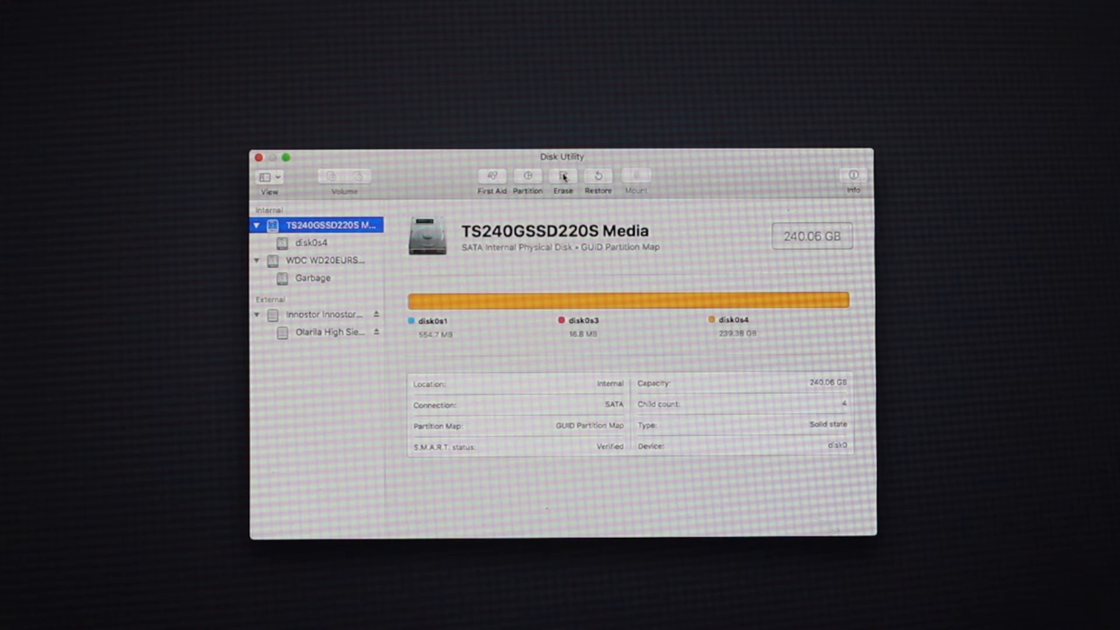
Erase the SSD as an APFS volume named Mac with GUID Partition Map, then dismiss the summary
click(563, 176)
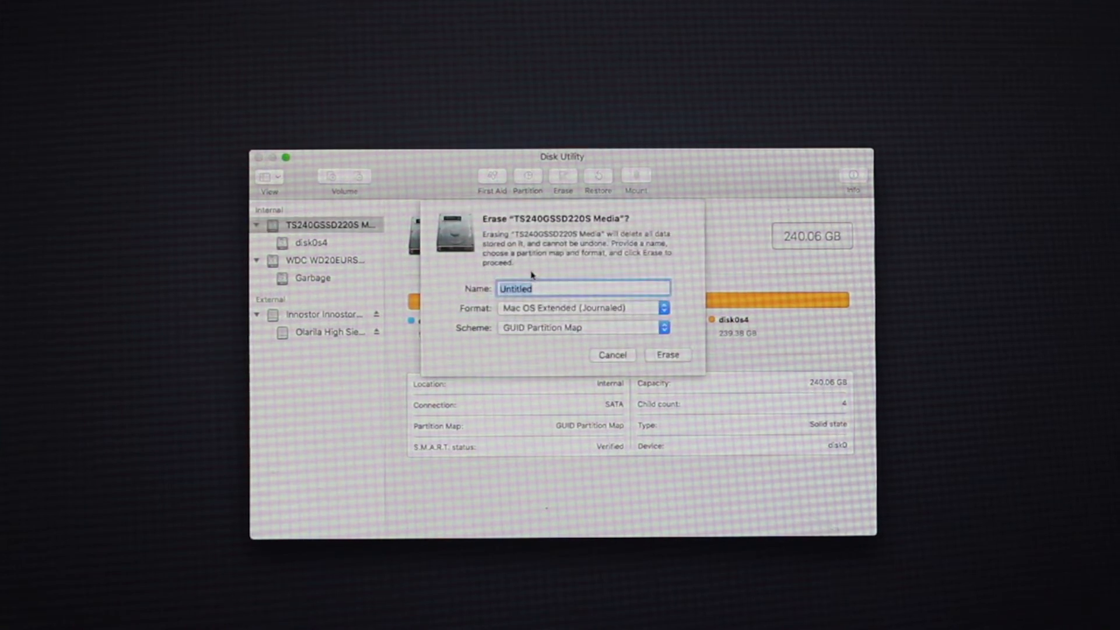
text(Mac)
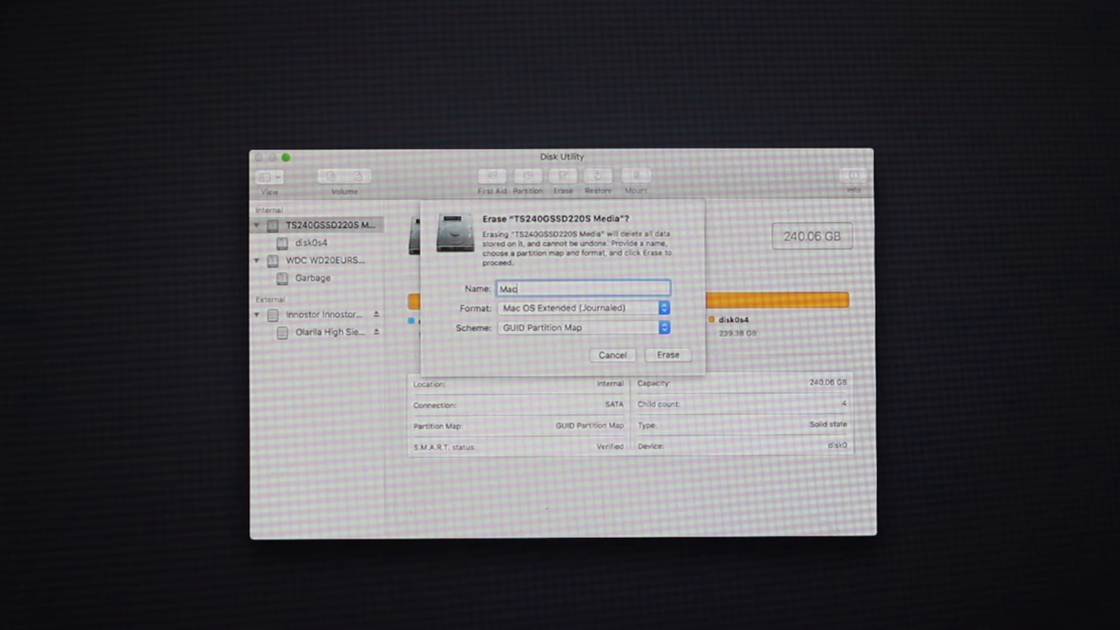
click(581, 308)
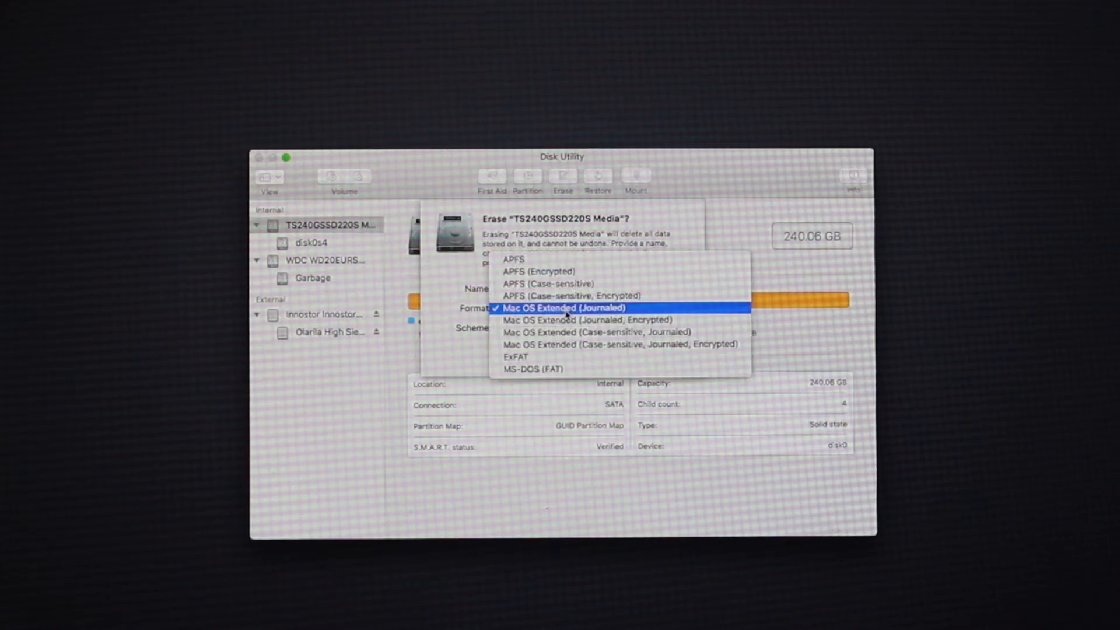
click(513, 259)
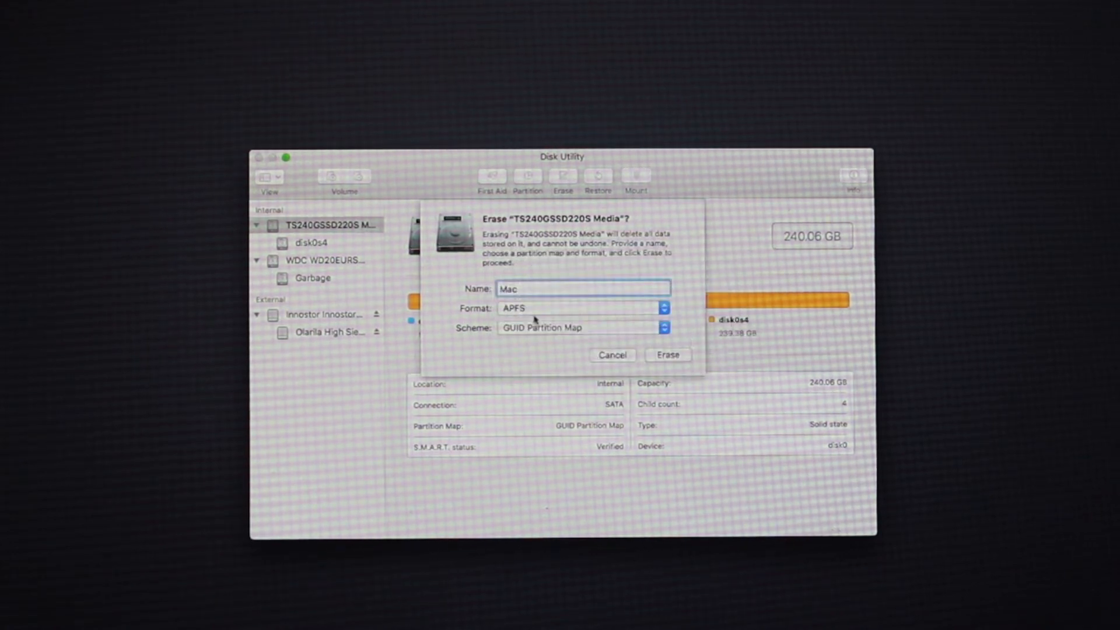
click(583, 327)
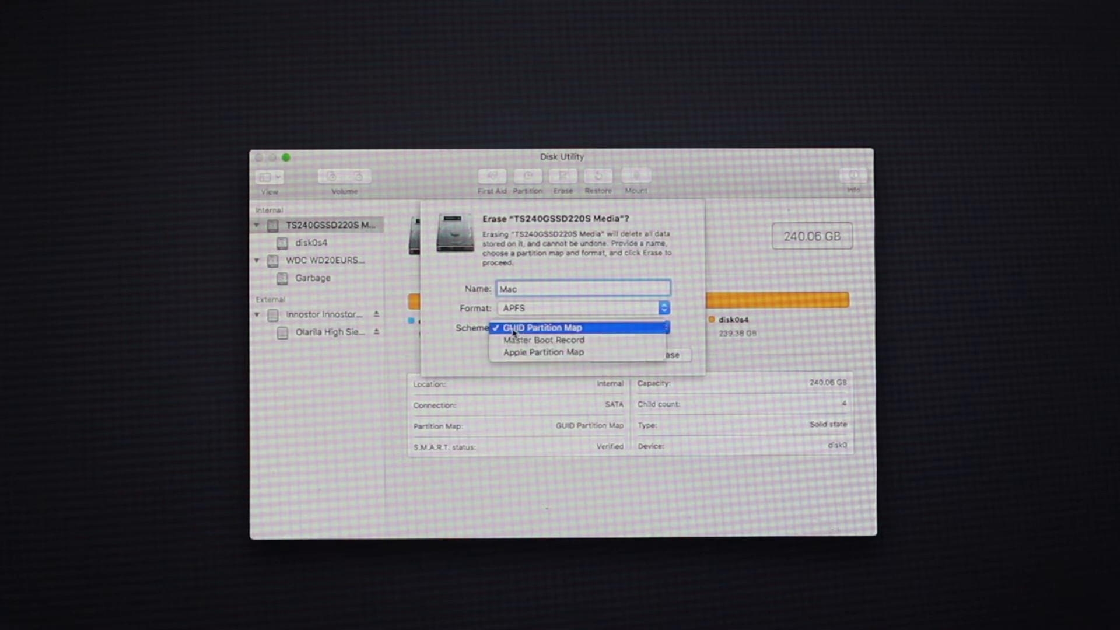
click(543, 326)
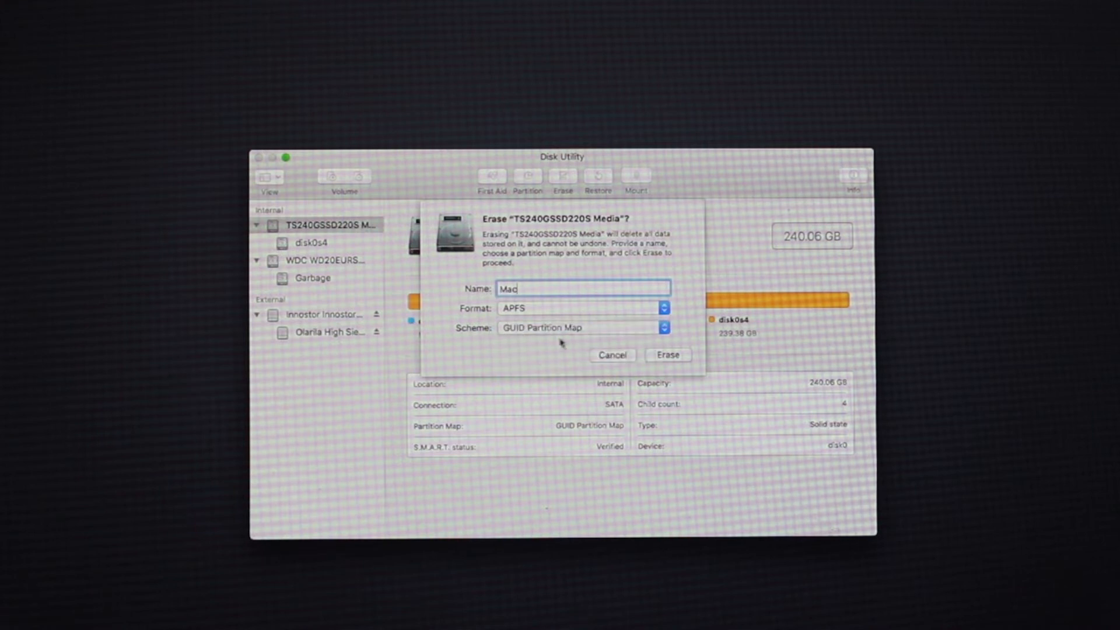
click(667, 355)
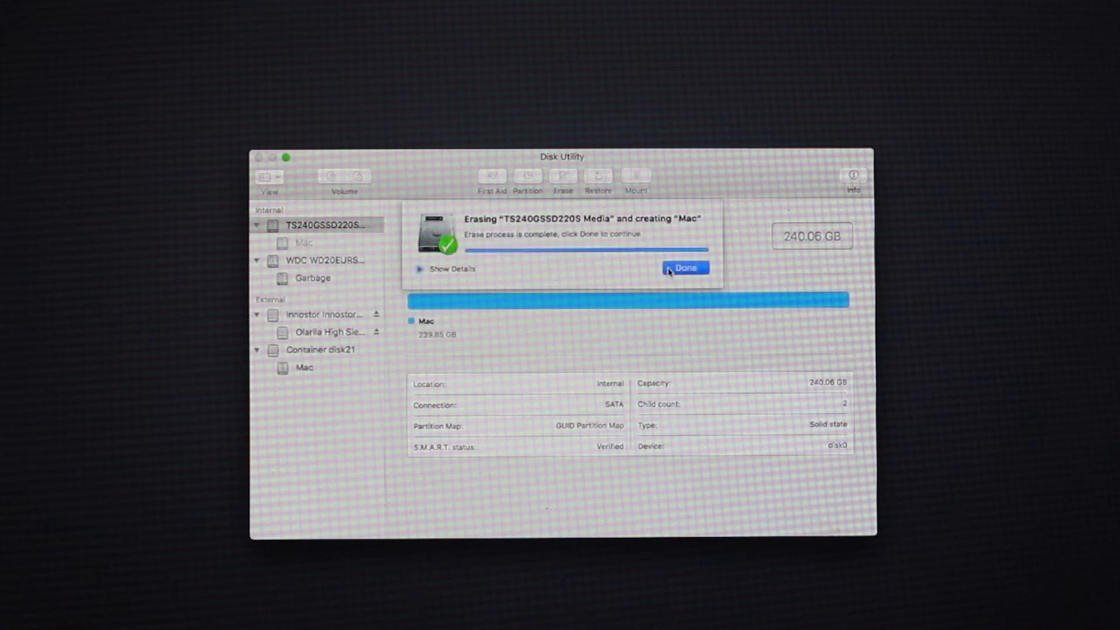
click(685, 267)
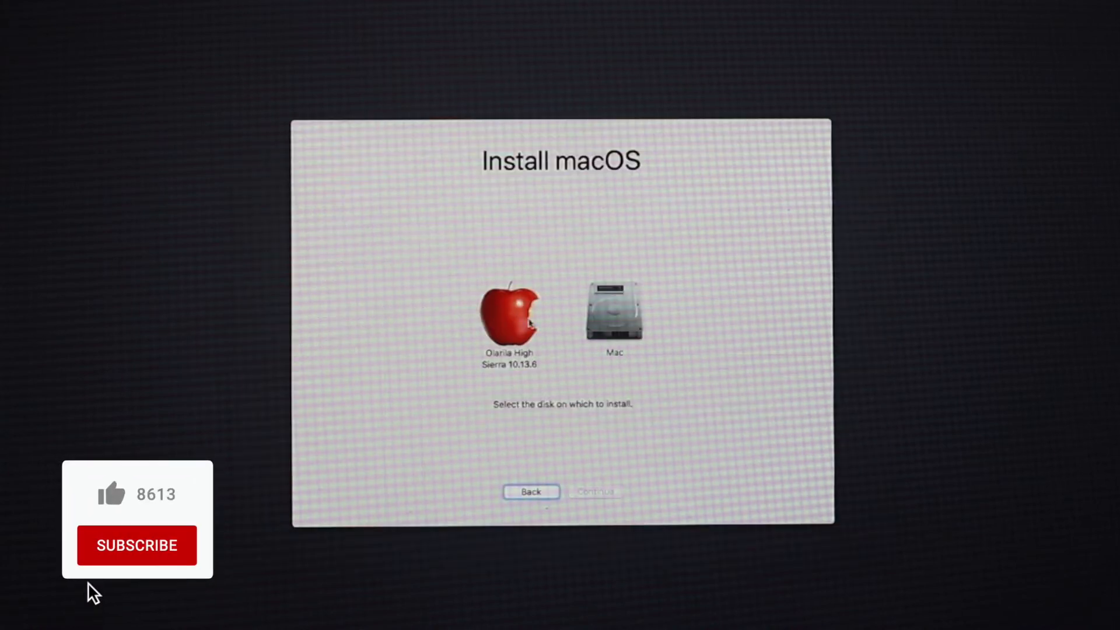
Select the Mac volume as destination, accept the package sheet and start installing macOS
click(612, 311)
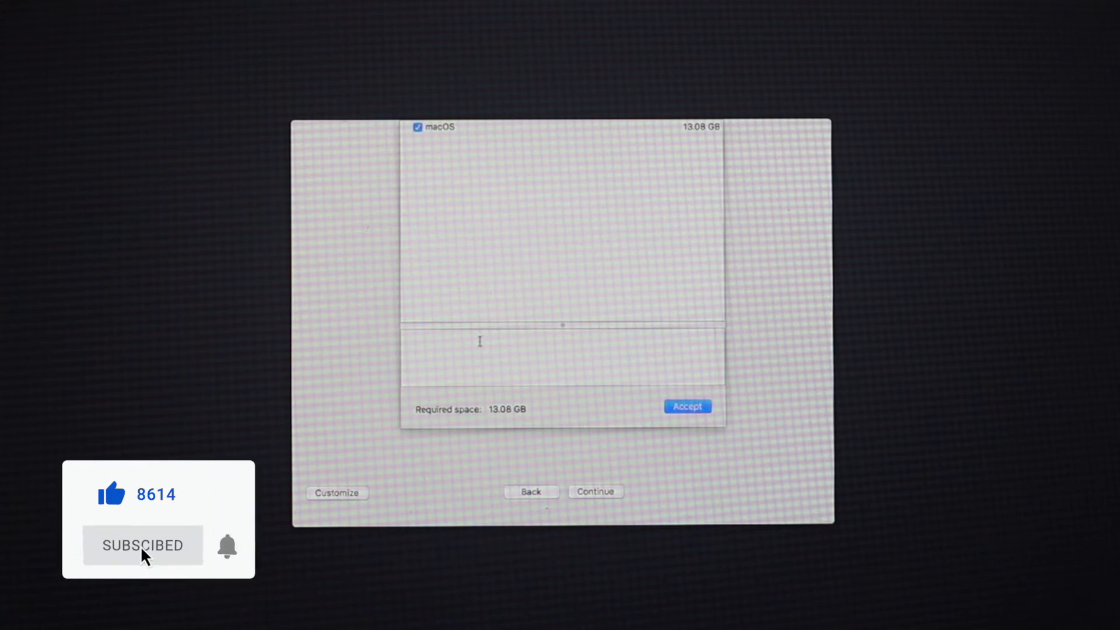
click(686, 406)
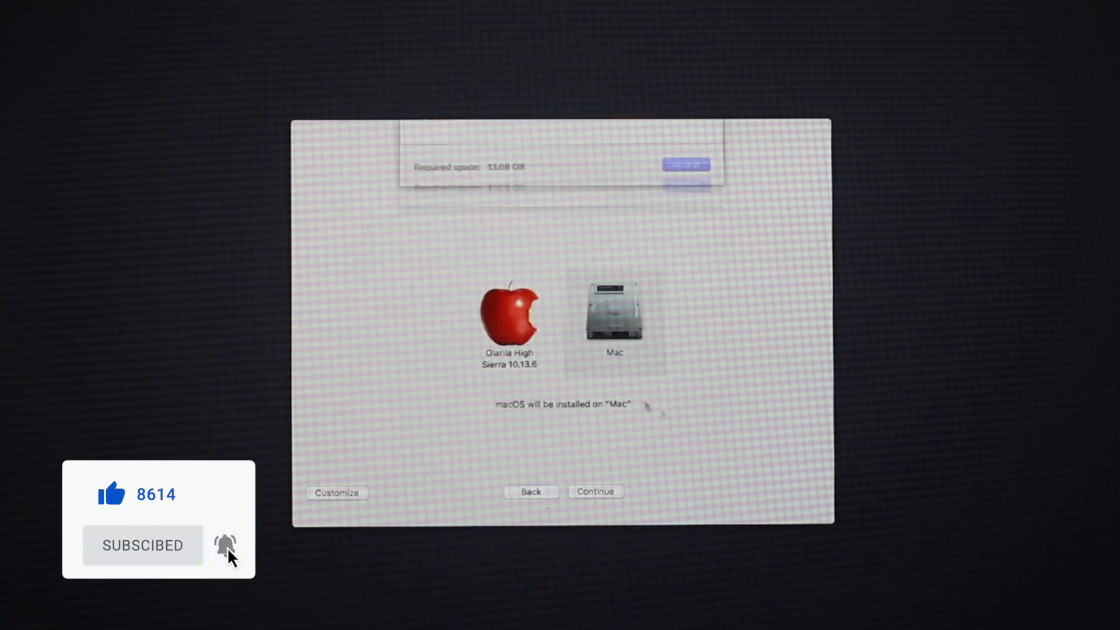
click(596, 491)
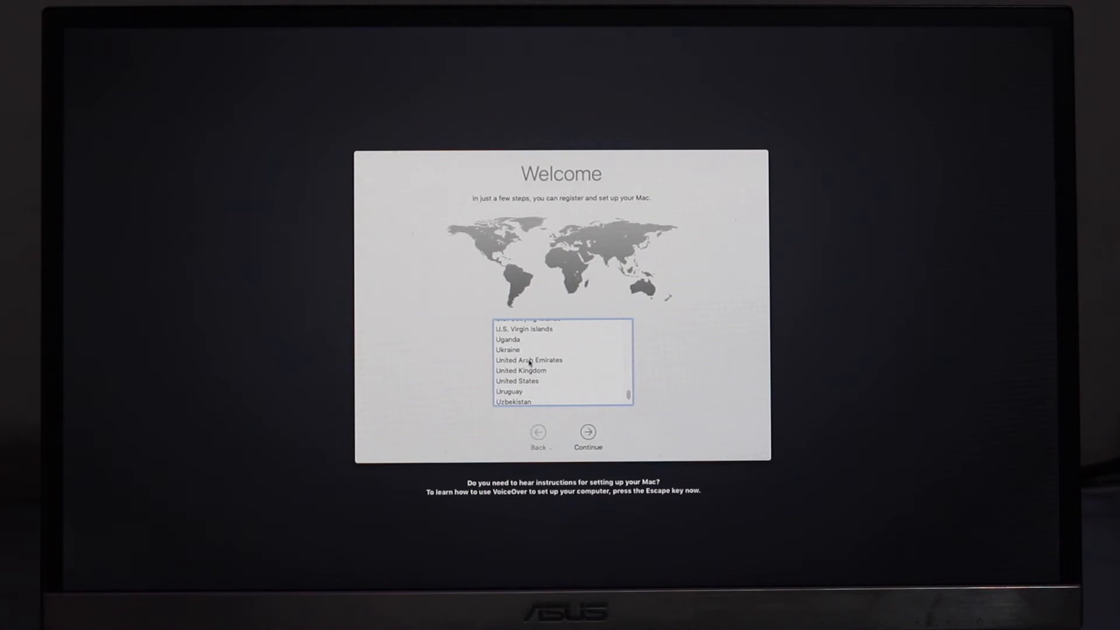
Choose United Arab Emirates, join the ASUS Wi-Fi network and continue past the privacy notice
click(530, 360)
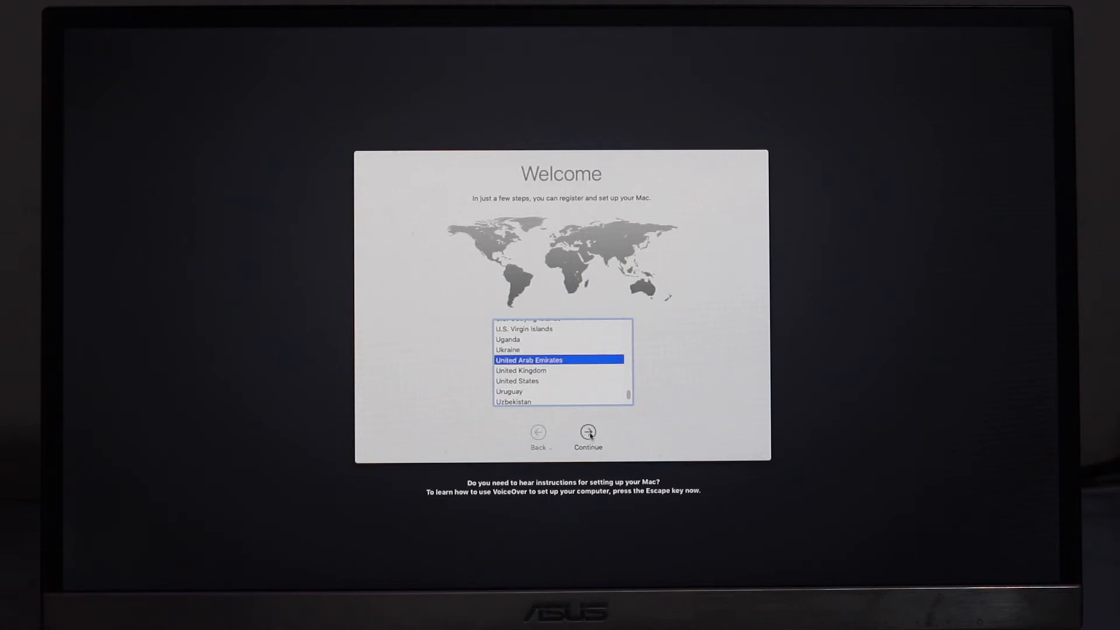
click(587, 432)
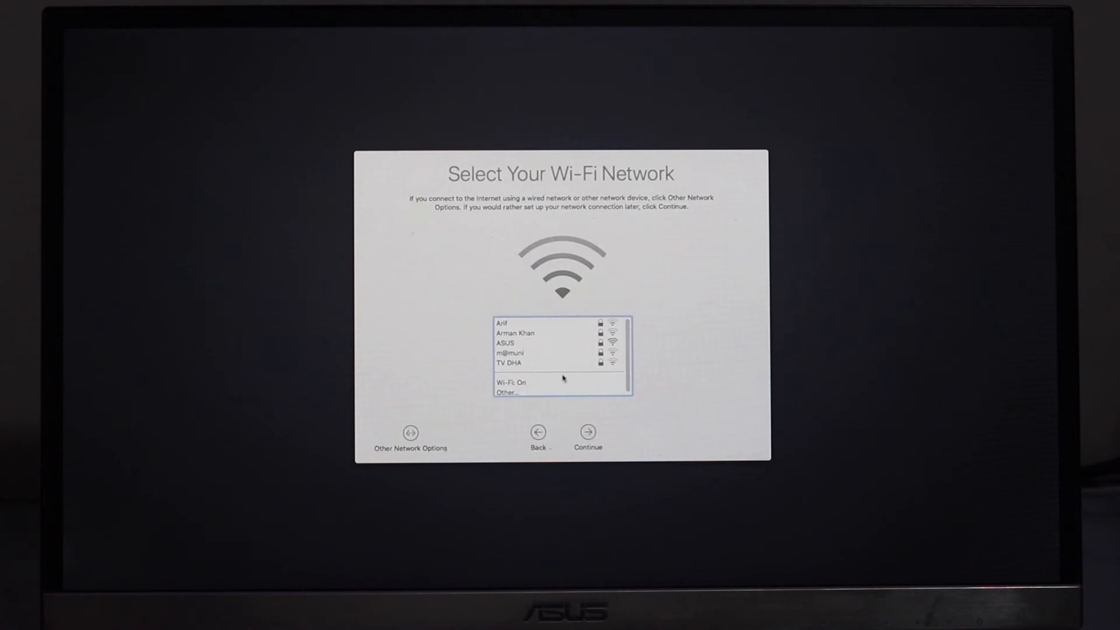
click(506, 332)
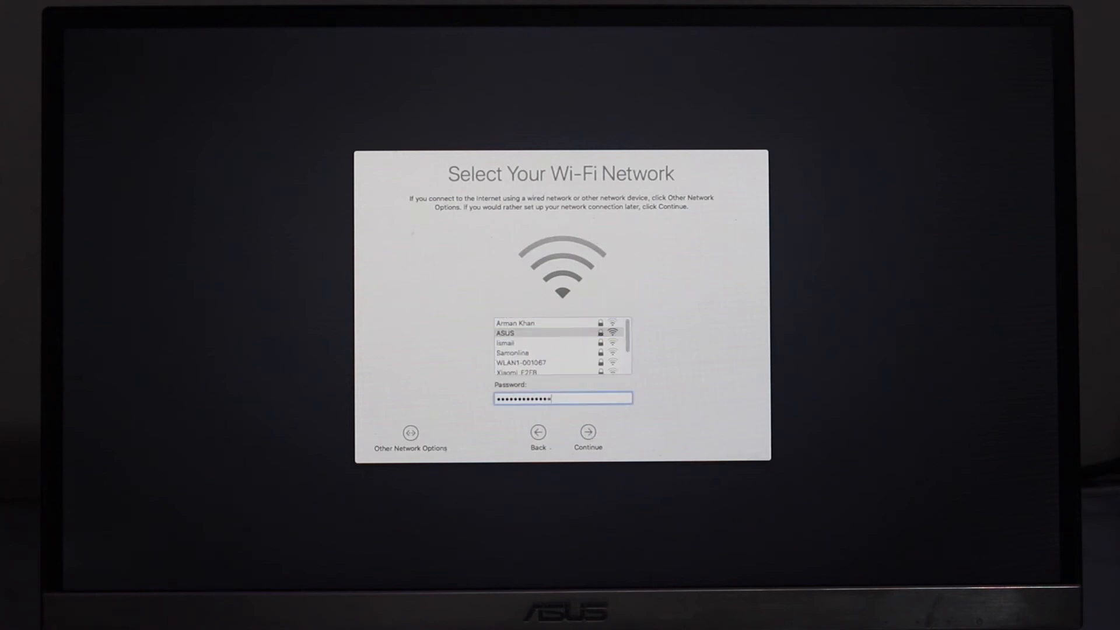
click(587, 432)
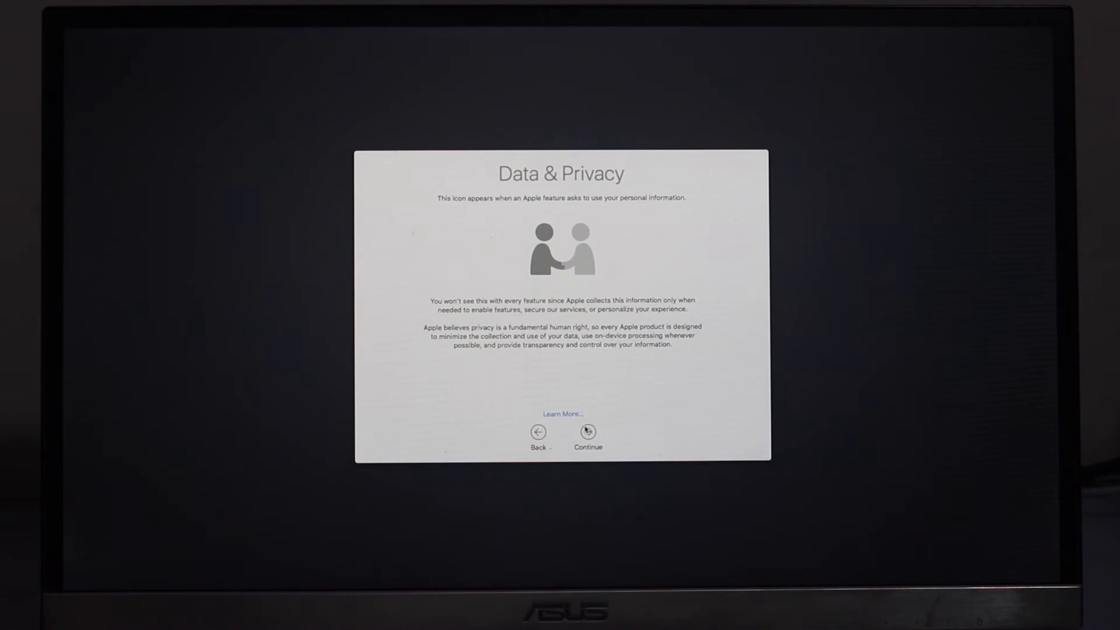
click(588, 432)
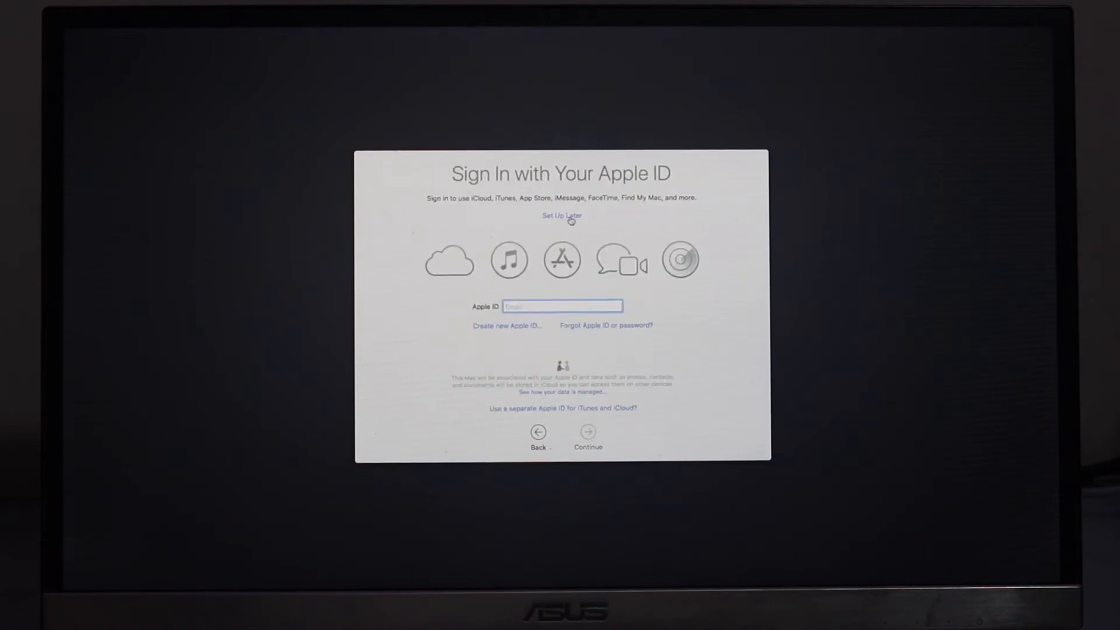
Skip Apple ID, agree to the license, create the computer account and accept express setup
click(561, 216)
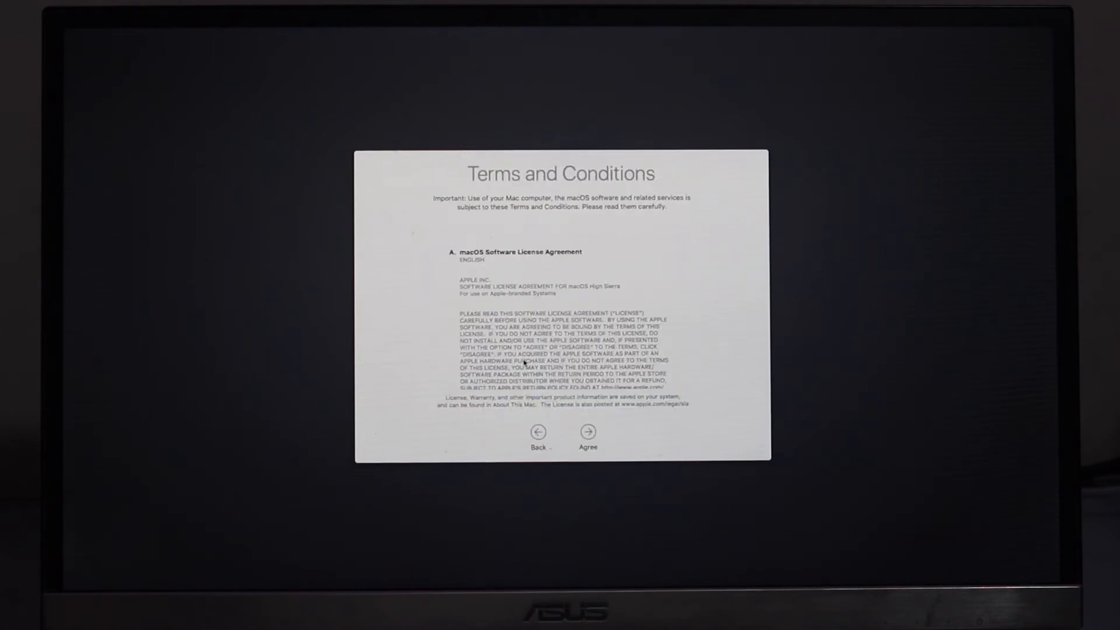
click(588, 432)
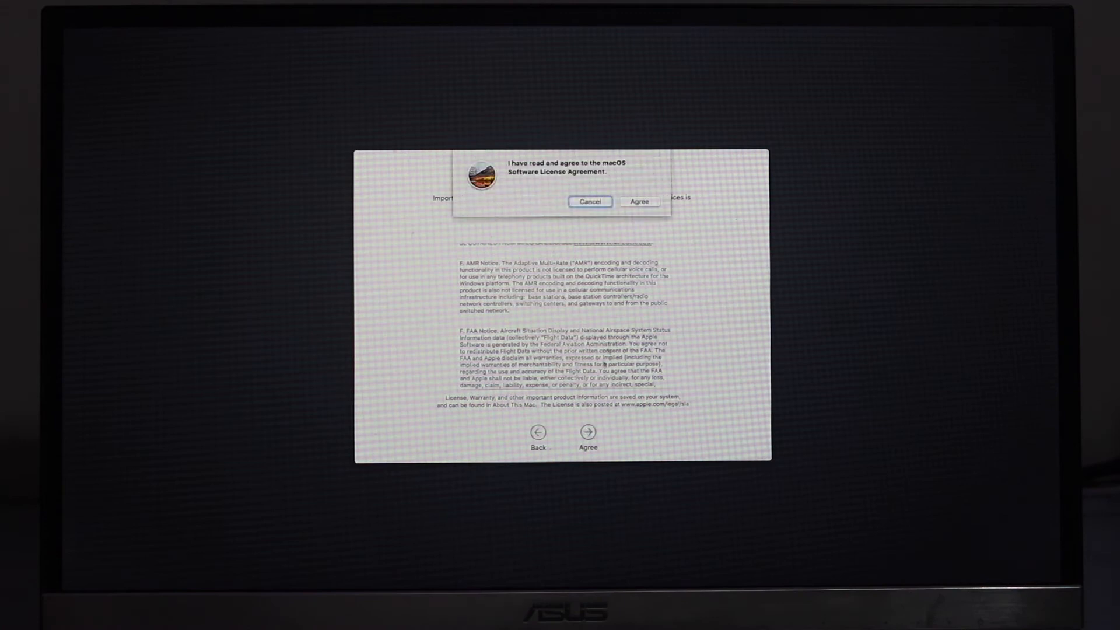
click(639, 202)
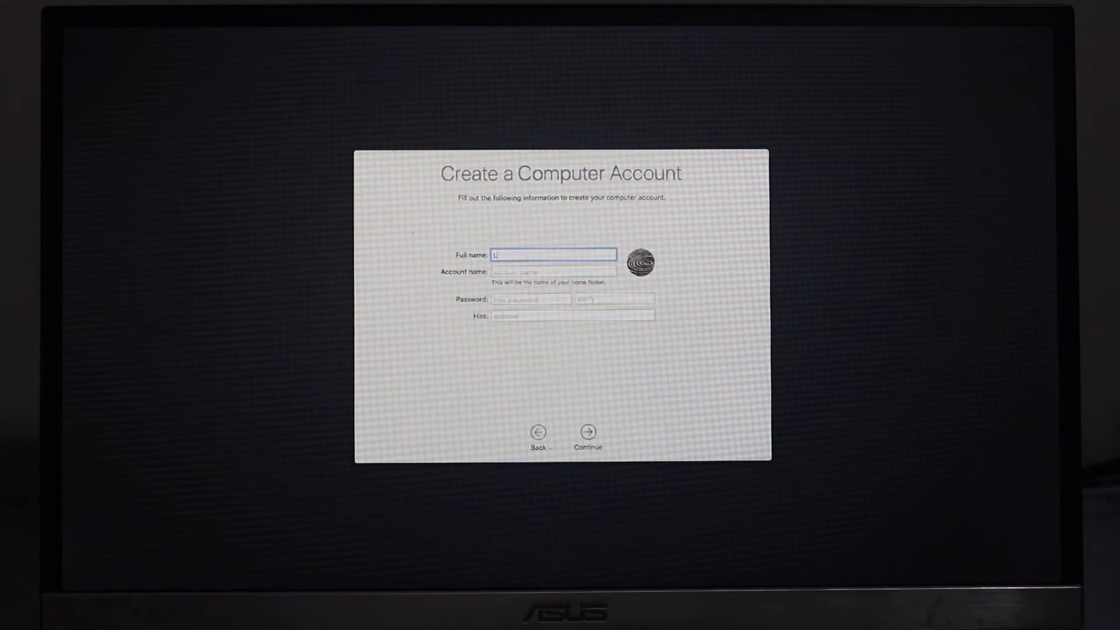
click(587, 432)
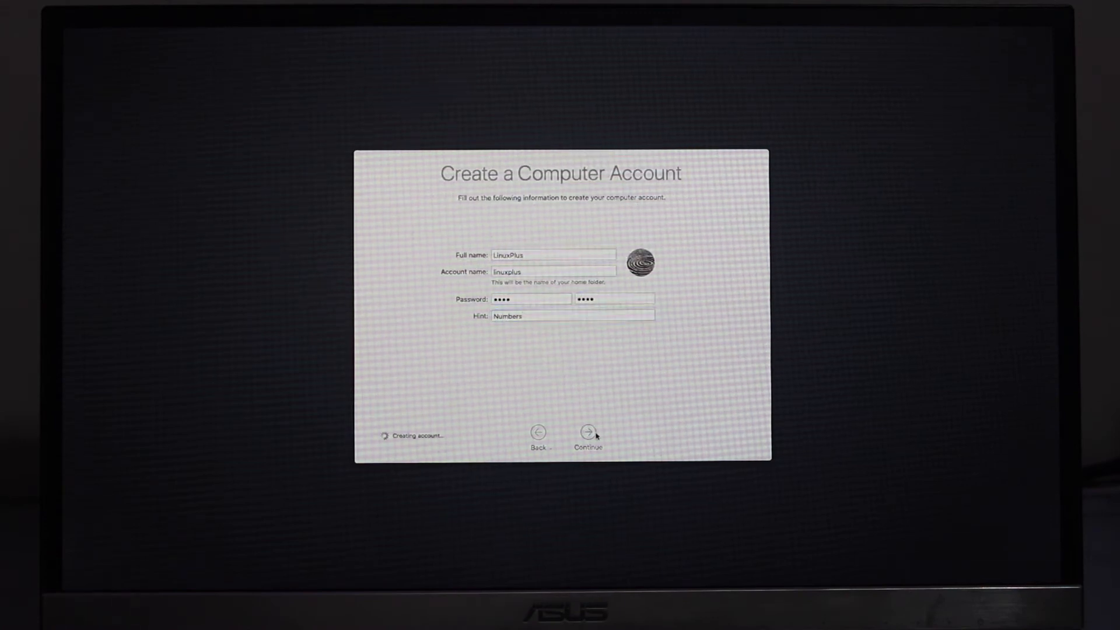
click(589, 431)
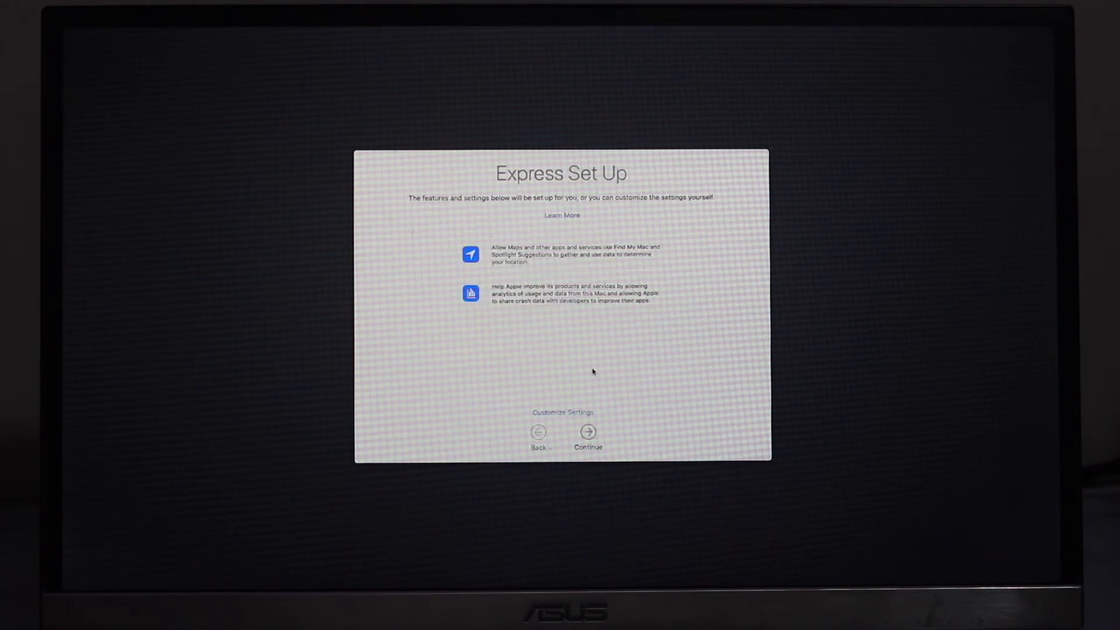
click(588, 432)
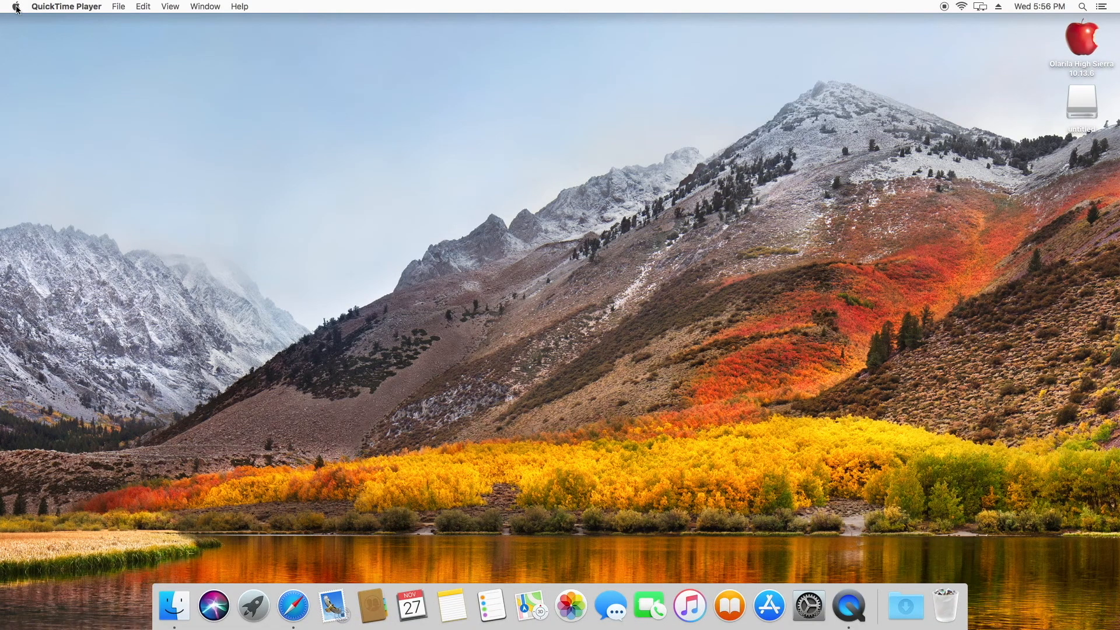
View About This Mac confirming High Sierra 10.13.6, then close the overview
click(14, 7)
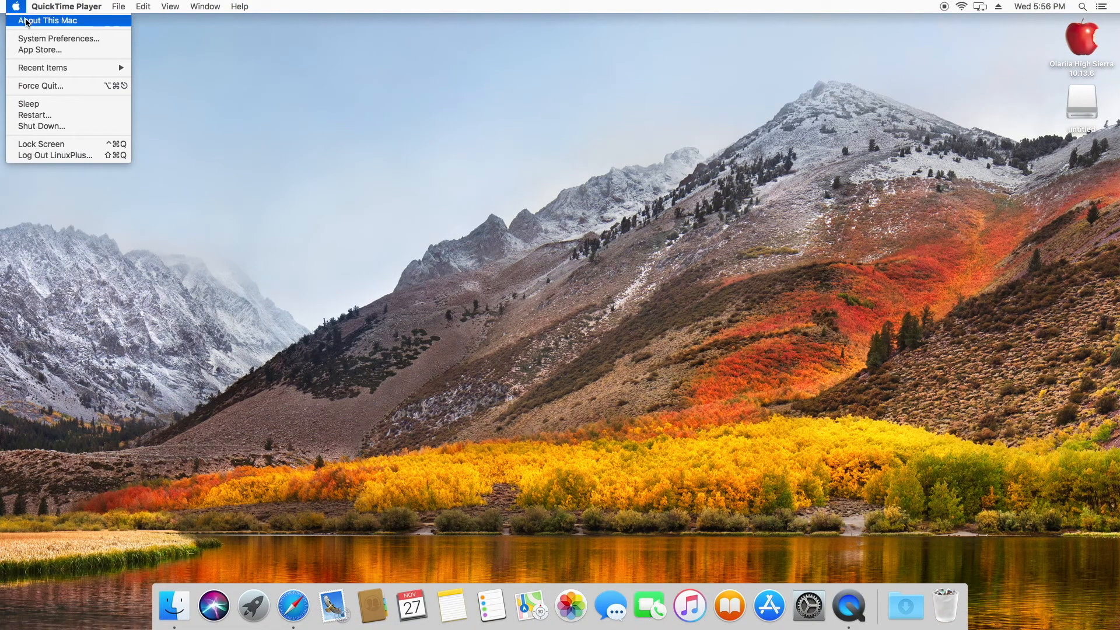
click(46, 20)
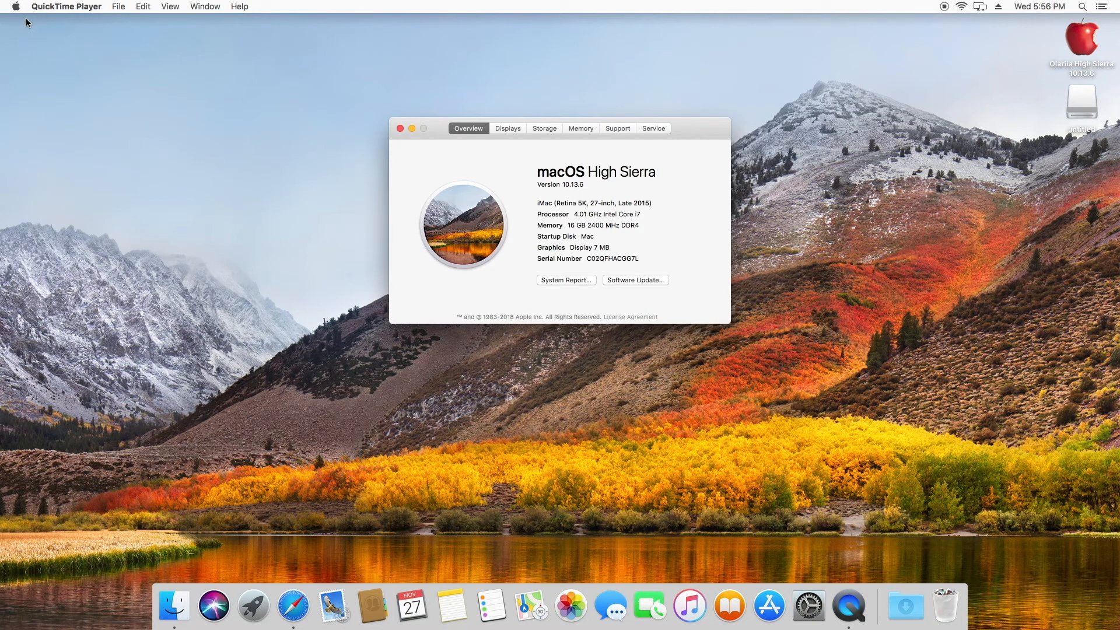
mouse_move(435, 165)
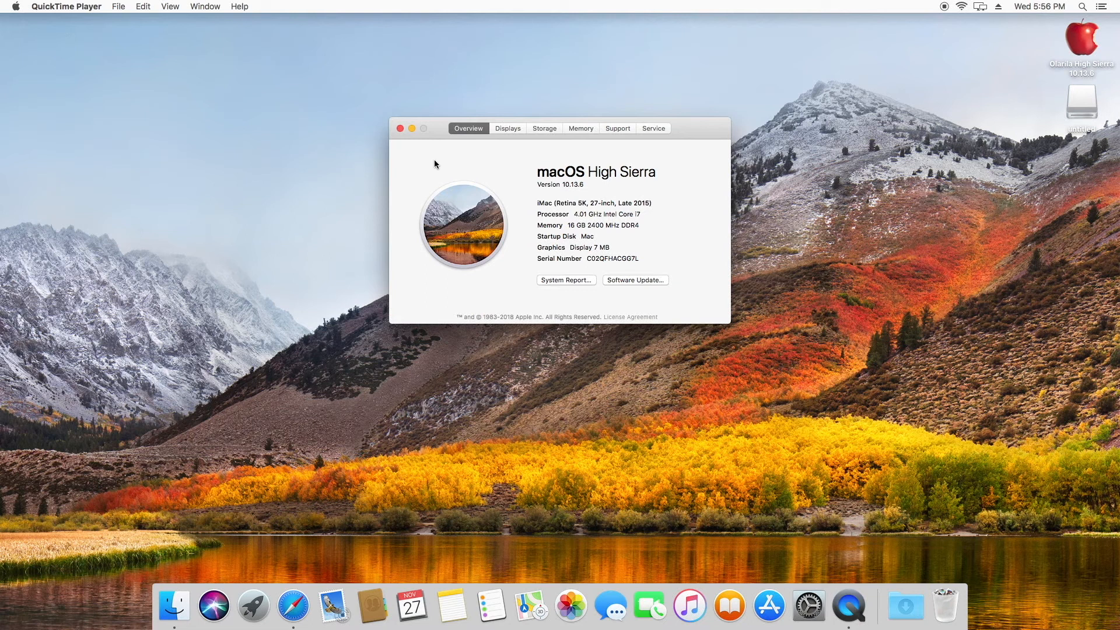
mouse_move(406, 148)
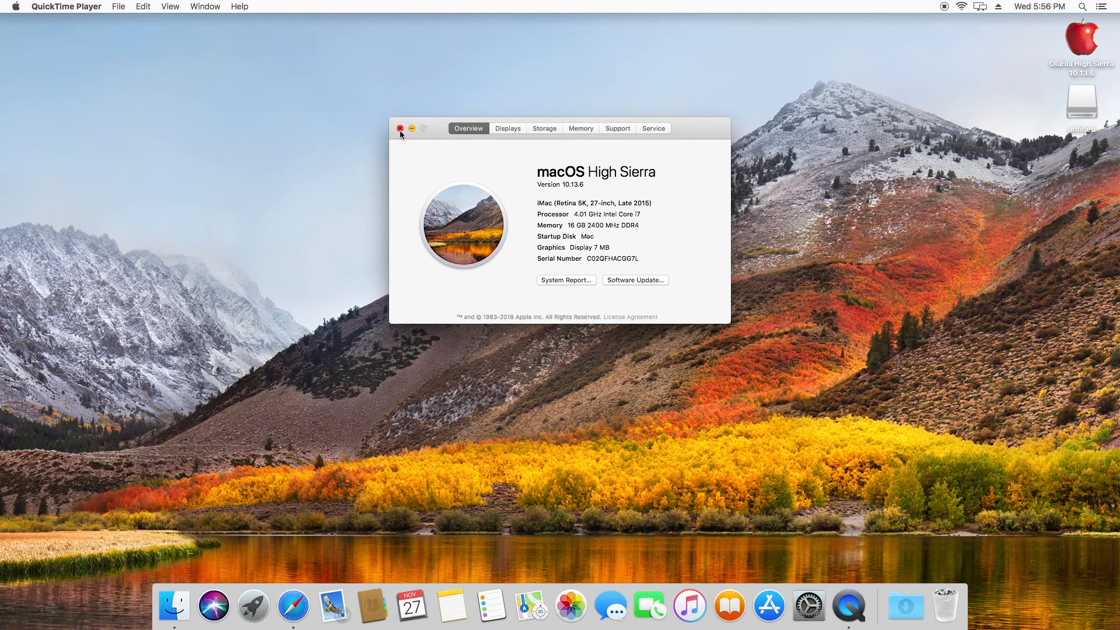
click(400, 128)
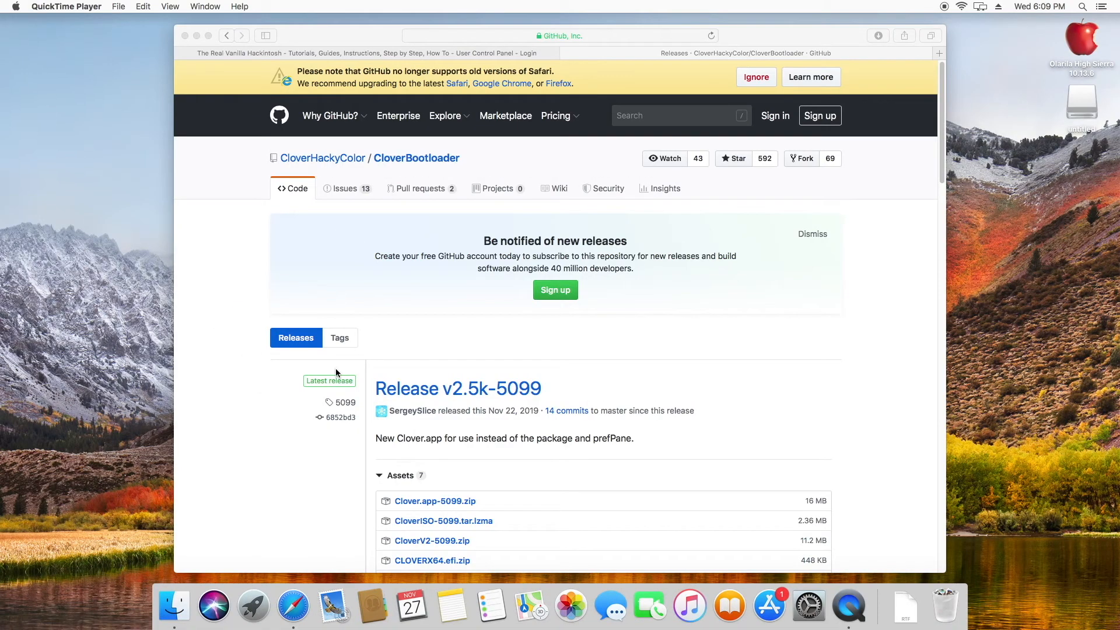
mouse_move(351, 435)
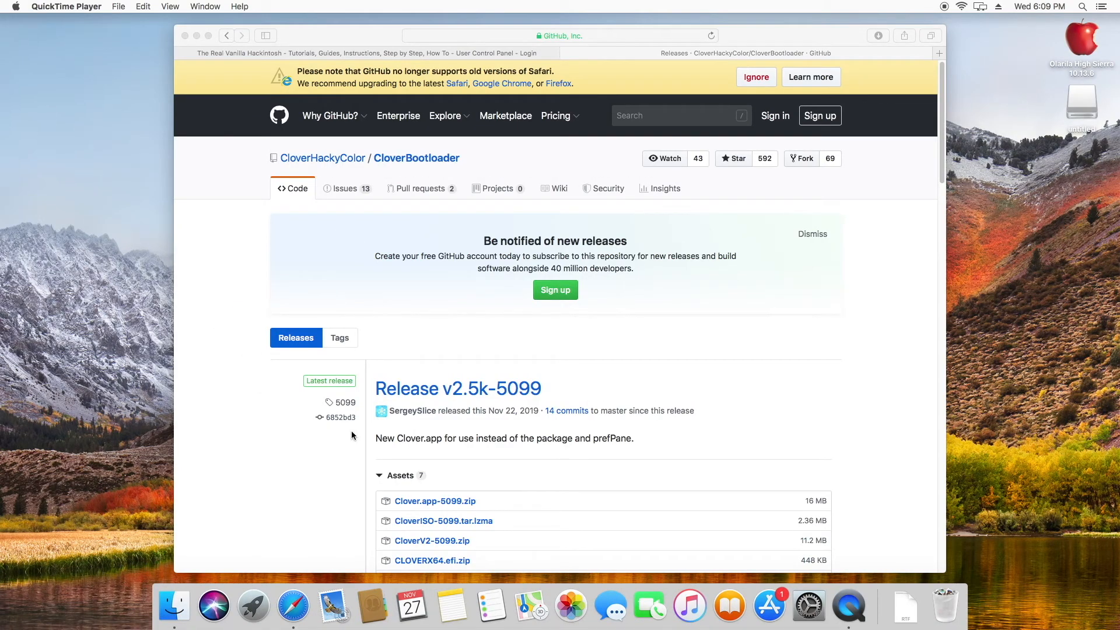
Scroll the CloverBootloader releases and go into Release v2.5k-5098
scroll(down, 3)
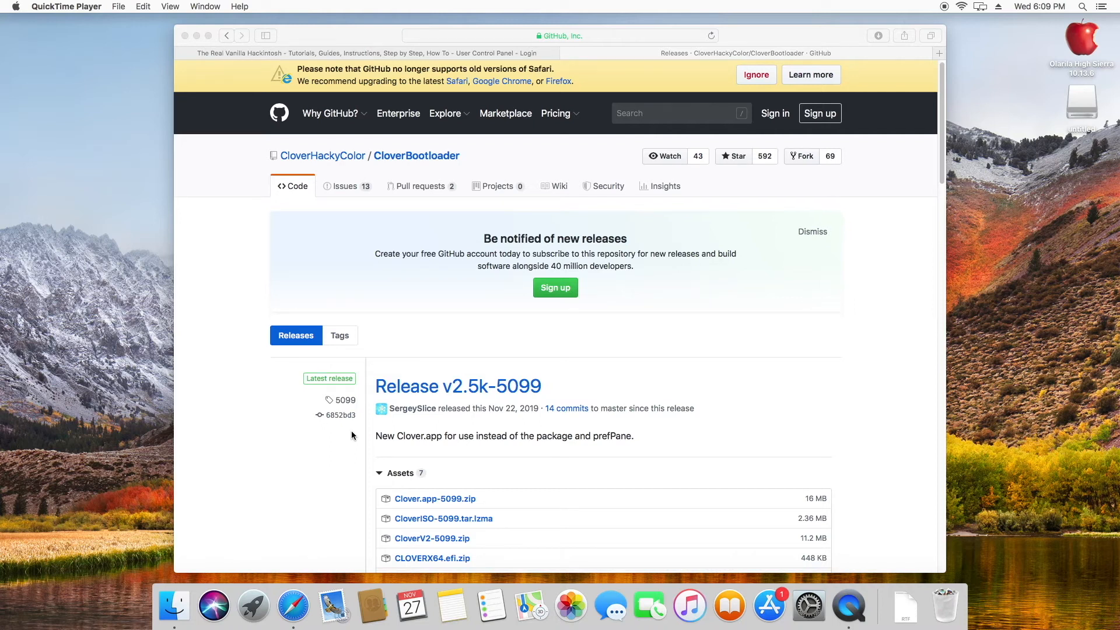
scroll(down, 3)
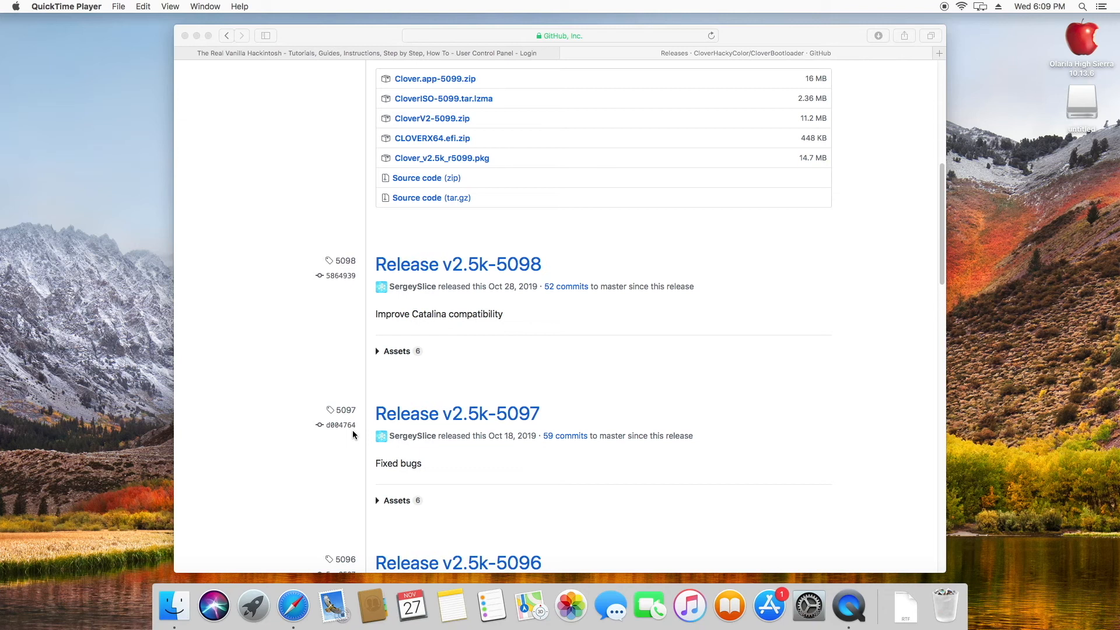
mouse_move(454, 278)
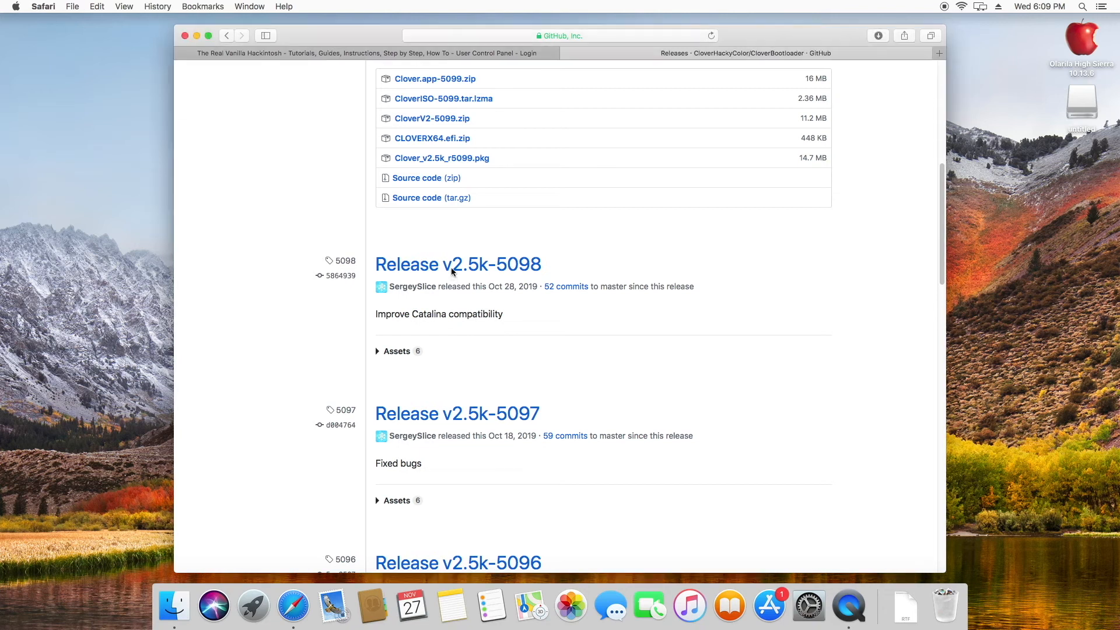
mouse_move(434, 265)
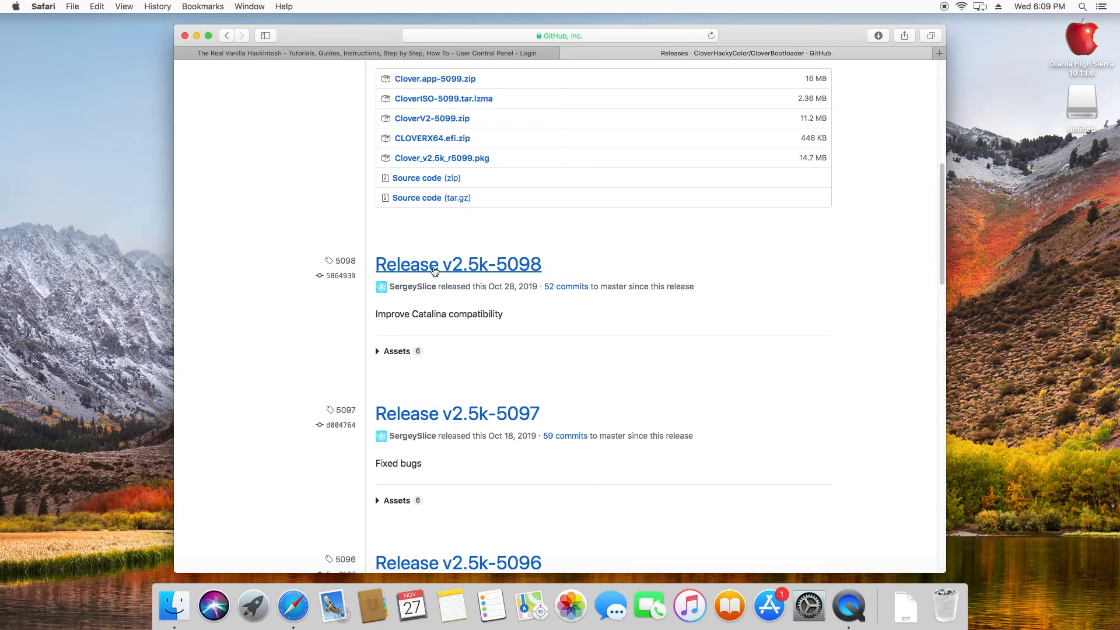
click(458, 265)
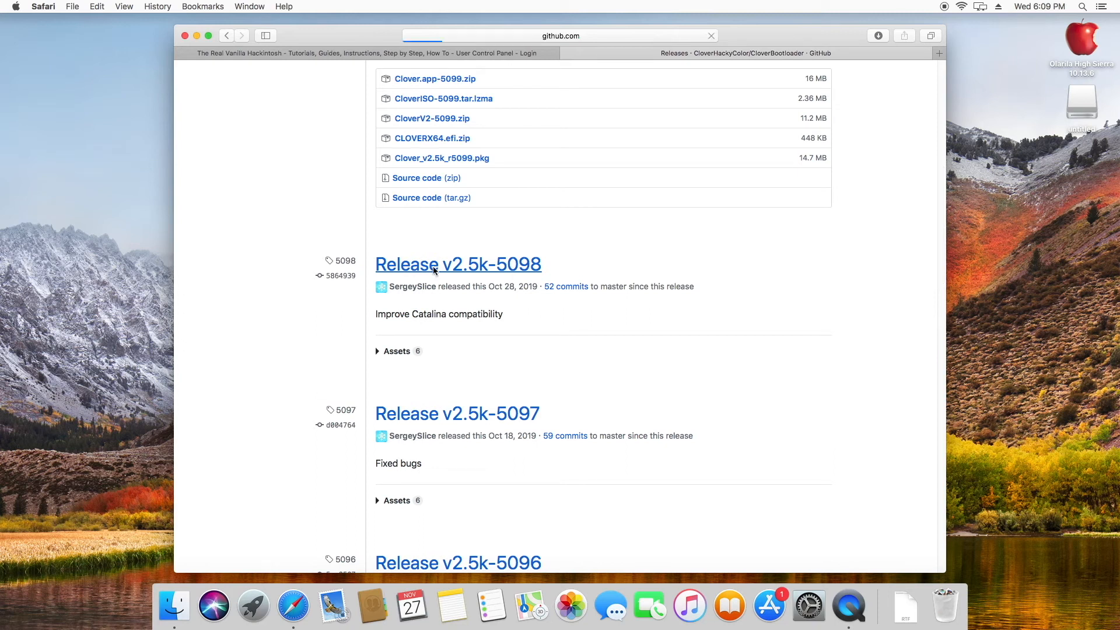
click(458, 264)
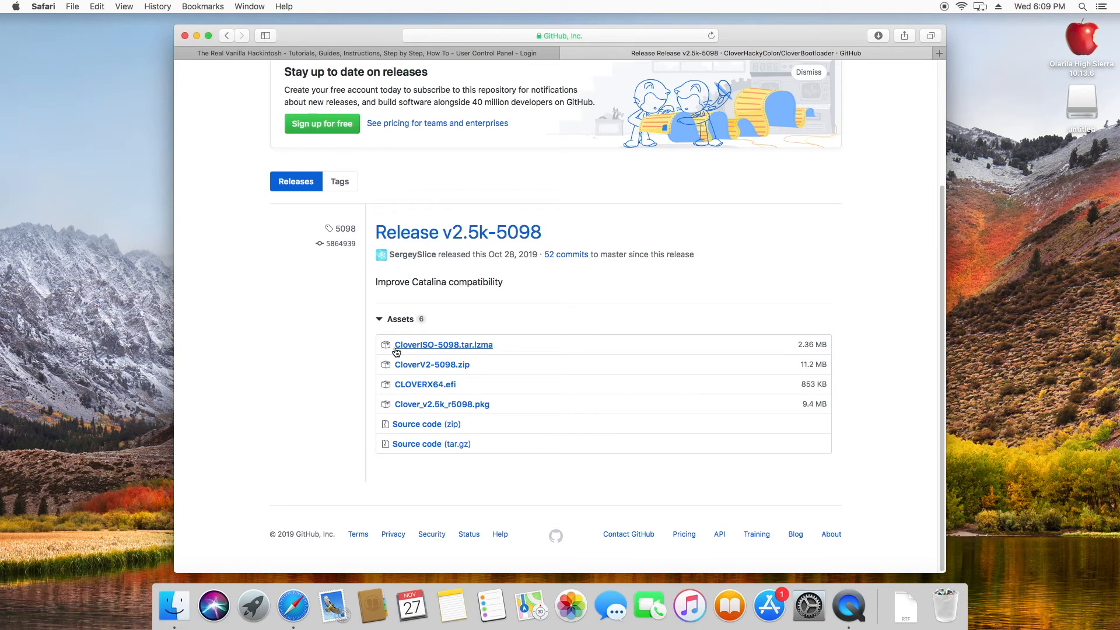
mouse_move(425, 421)
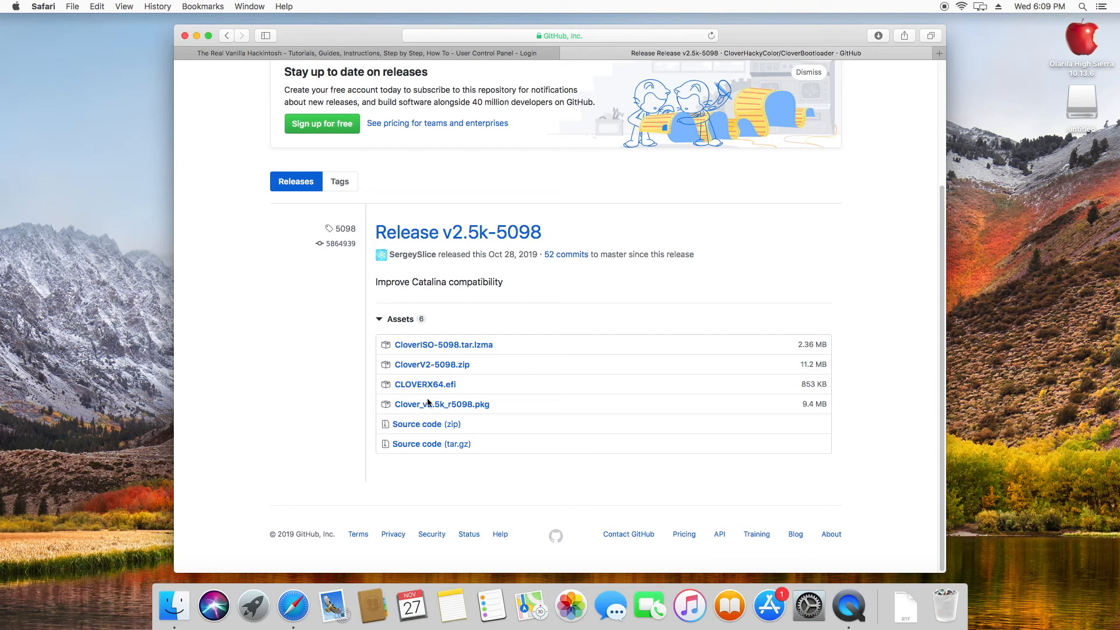
Download Clover_v2.5k_r5098.pkg from the release assets
click(441, 405)
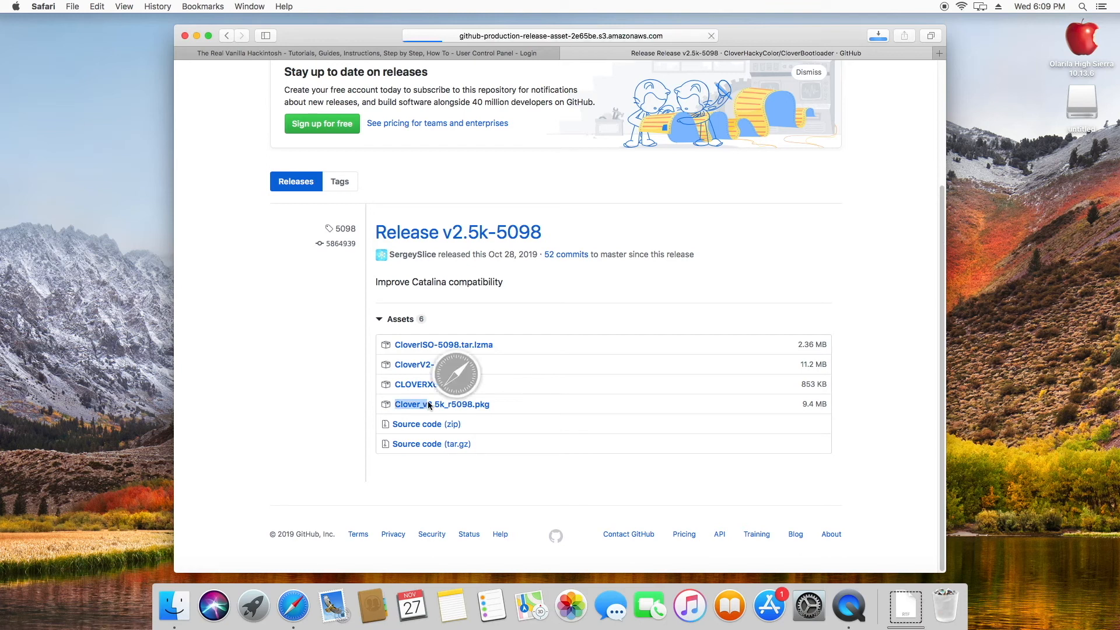
click(442, 403)
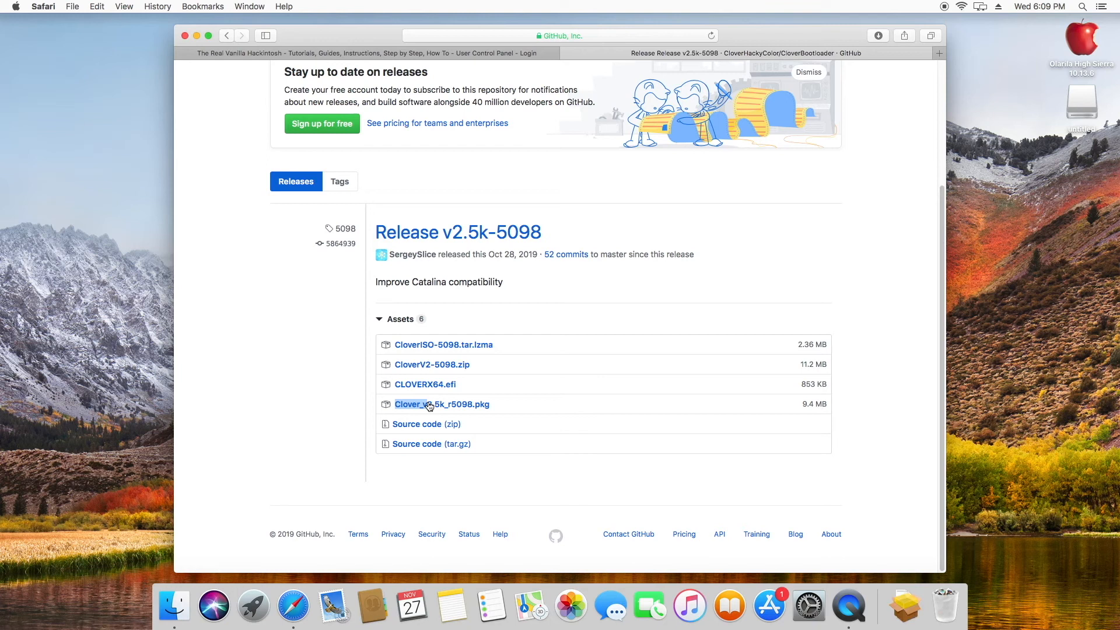
mouse_move(850, 606)
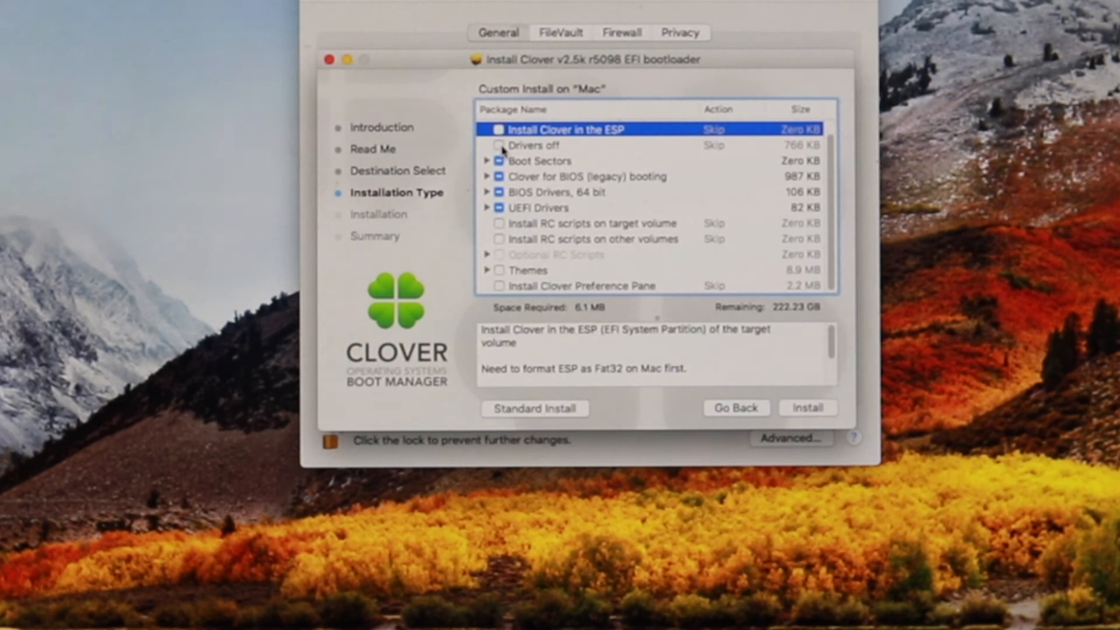
Tick Install Clover in the ESP and expand the UEFI Drivers, Boot Sectors and BIOS legacy groups
click(498, 130)
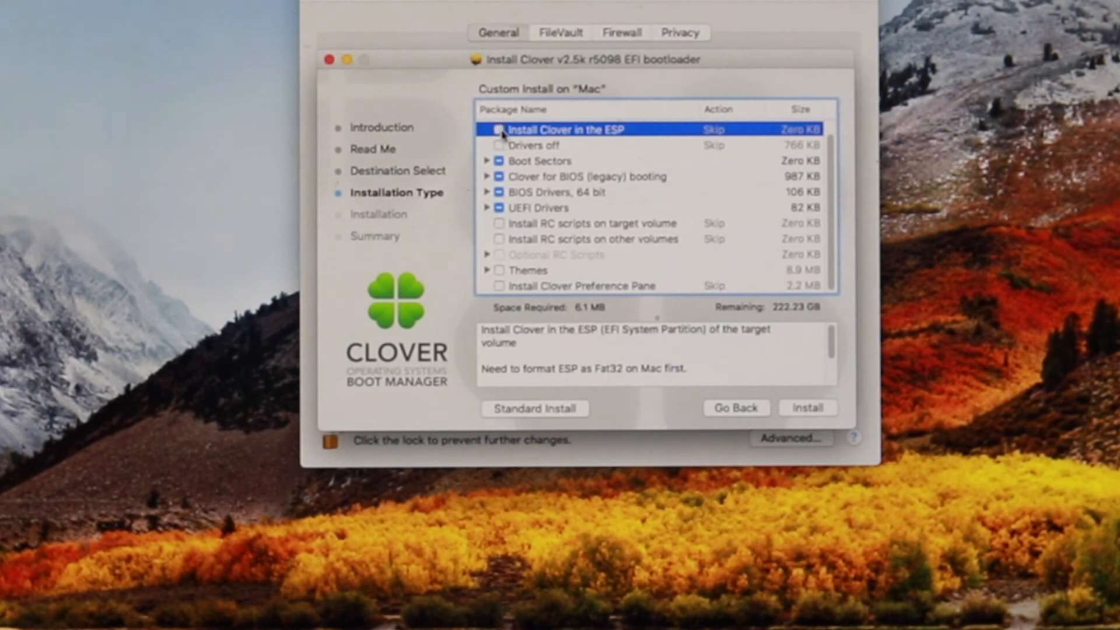
click(499, 130)
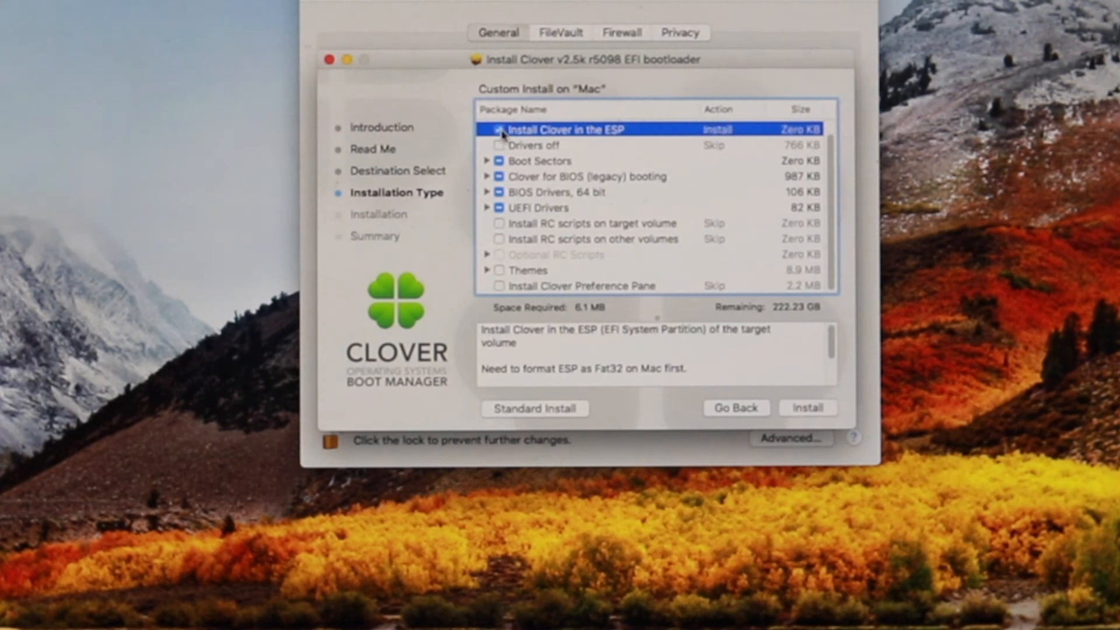
click(499, 130)
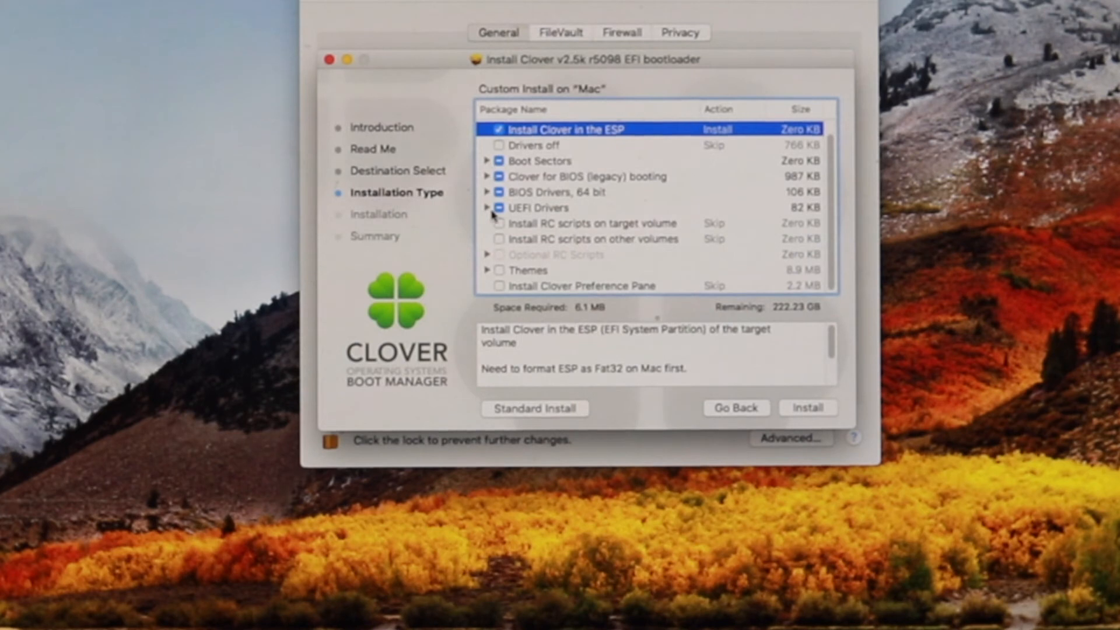
click(488, 208)
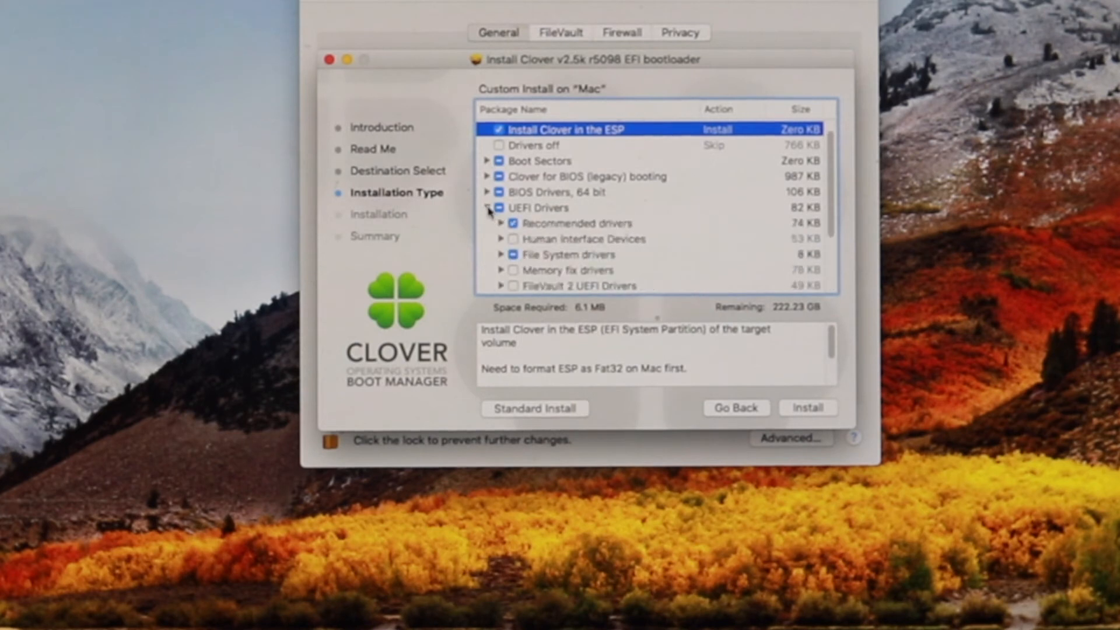
scroll(down, 3)
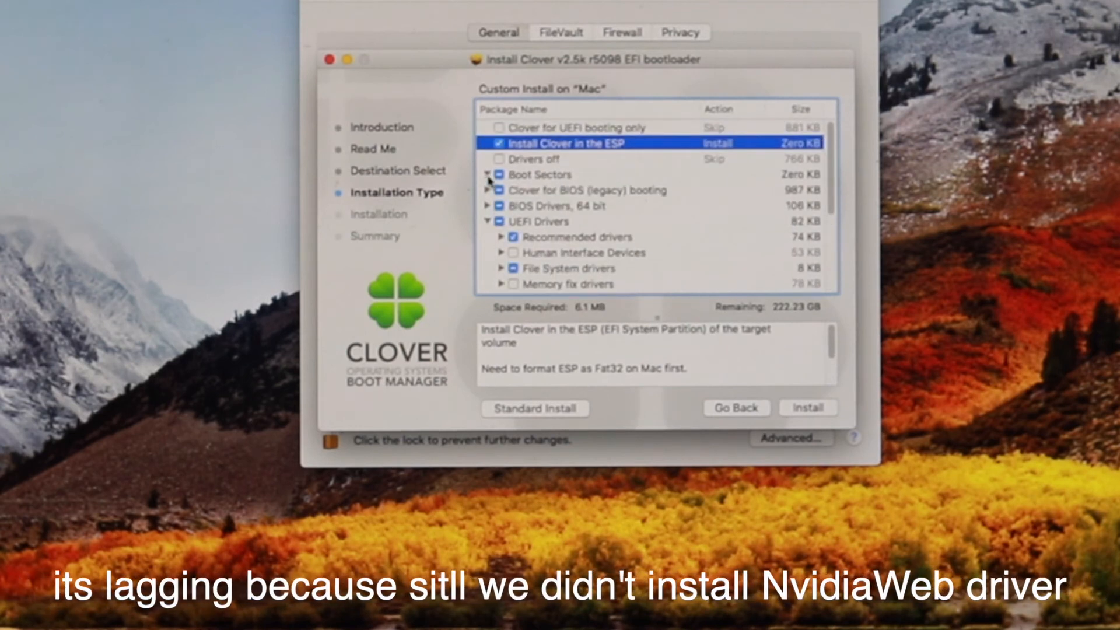
click(488, 174)
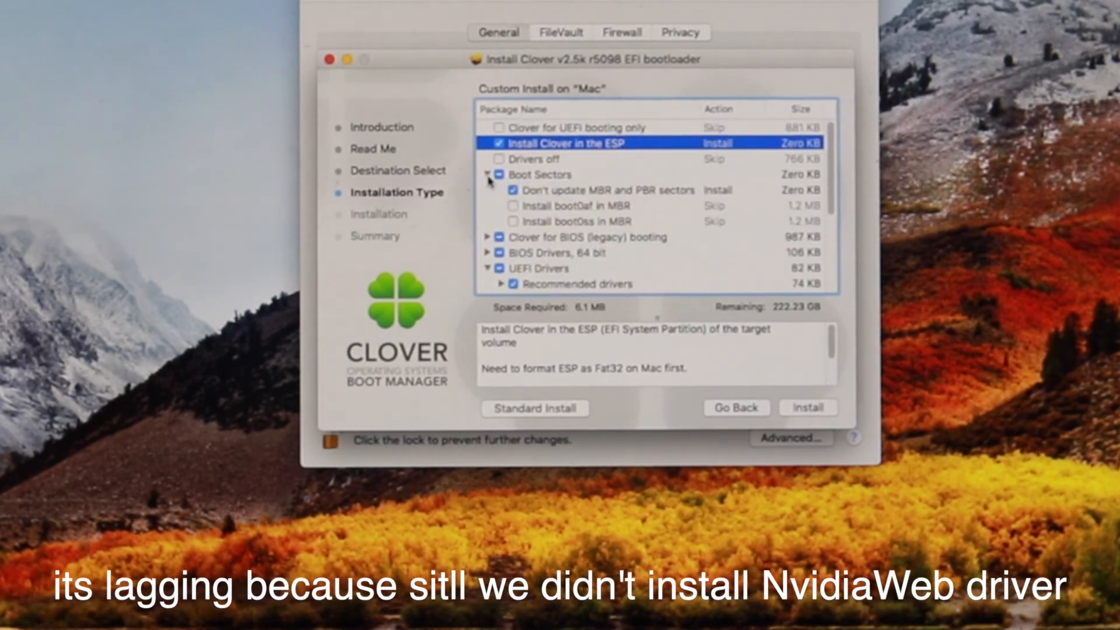
click(579, 221)
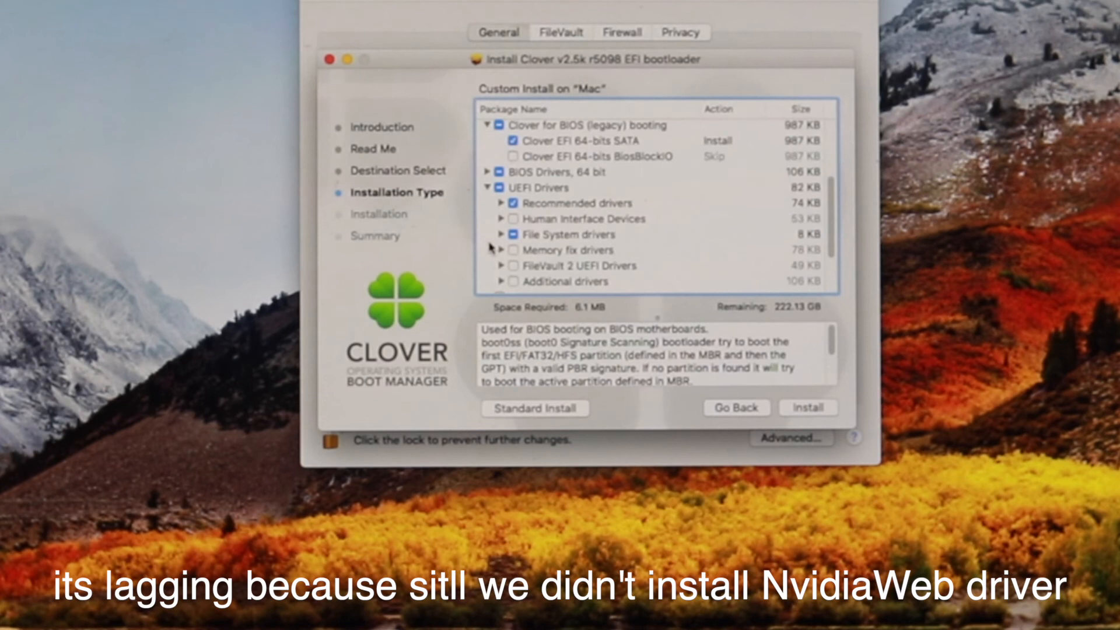
scroll(down, 3)
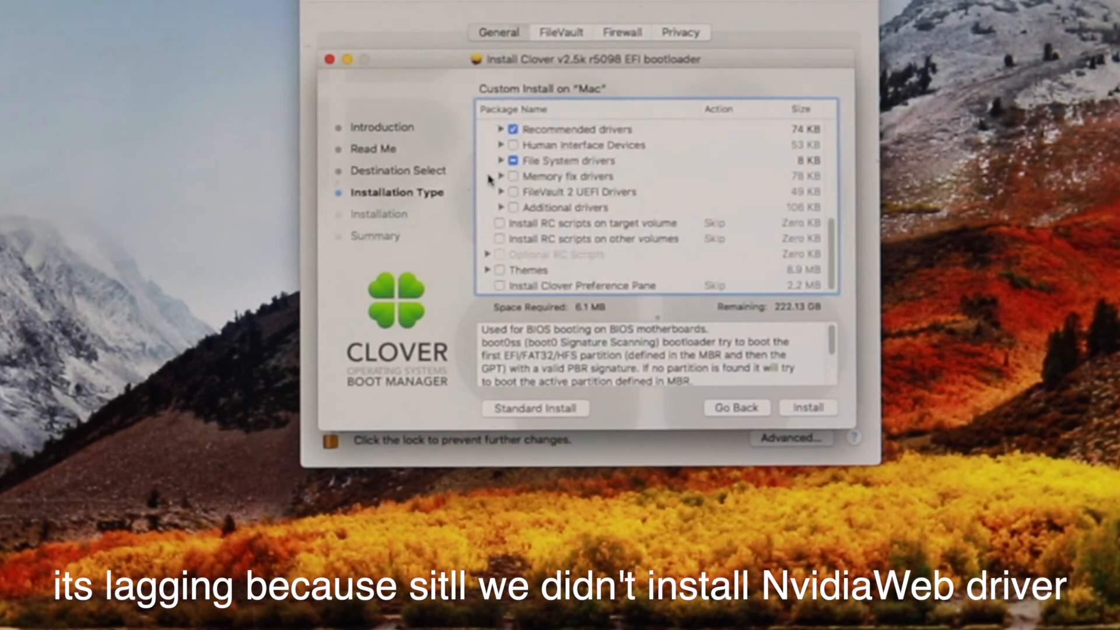
Add RC scripts on target and other volumes, Optional RC Scripts and Clover Preference Pane, then Install
click(579, 223)
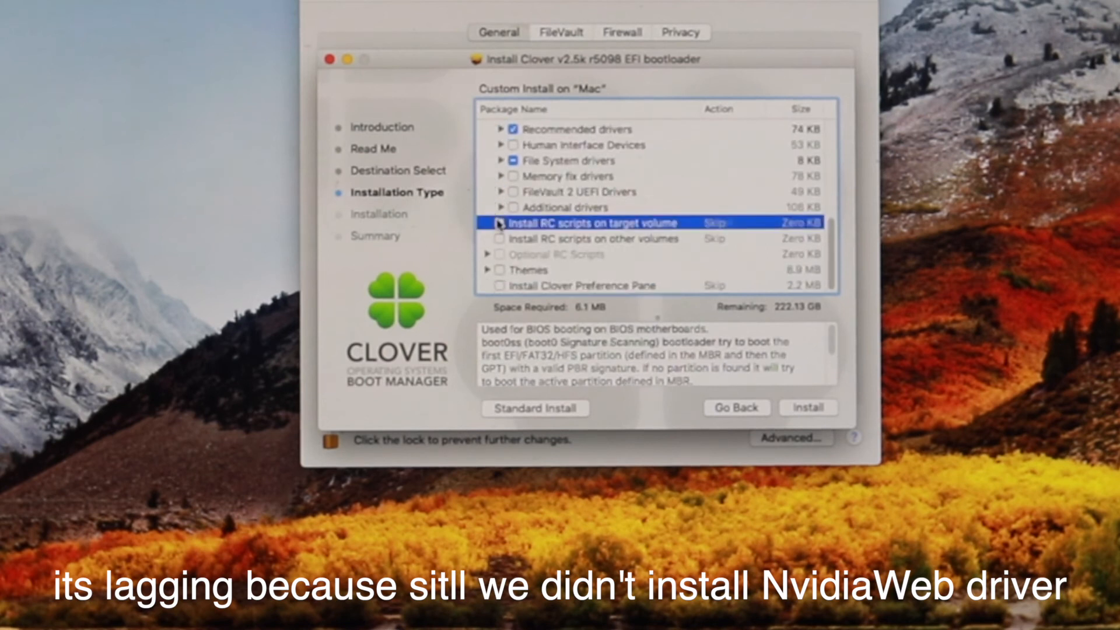
click(499, 238)
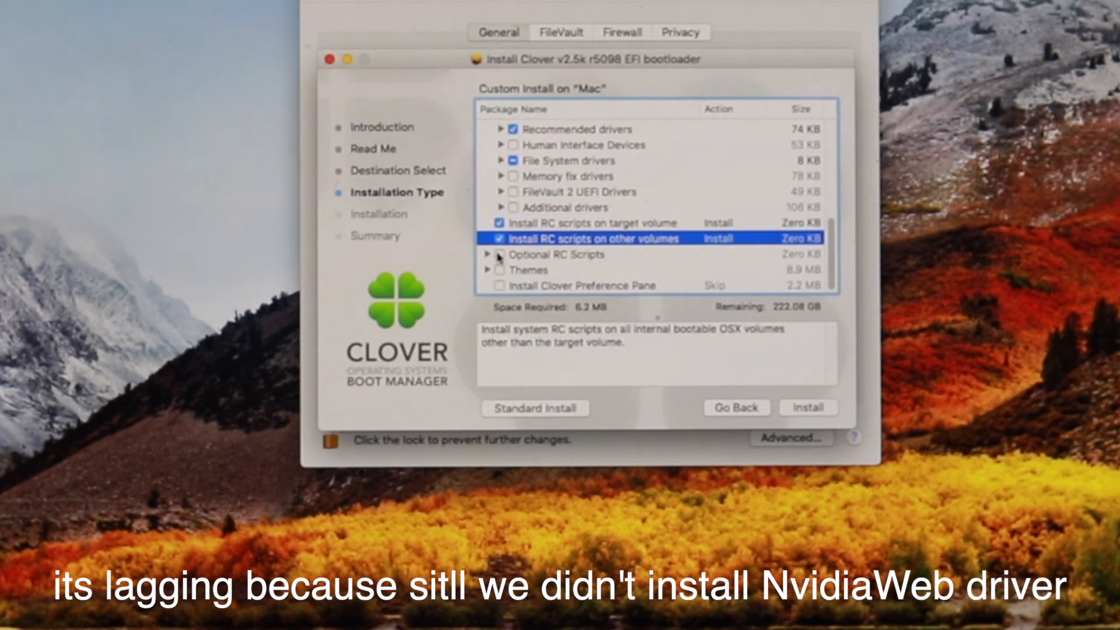
click(558, 255)
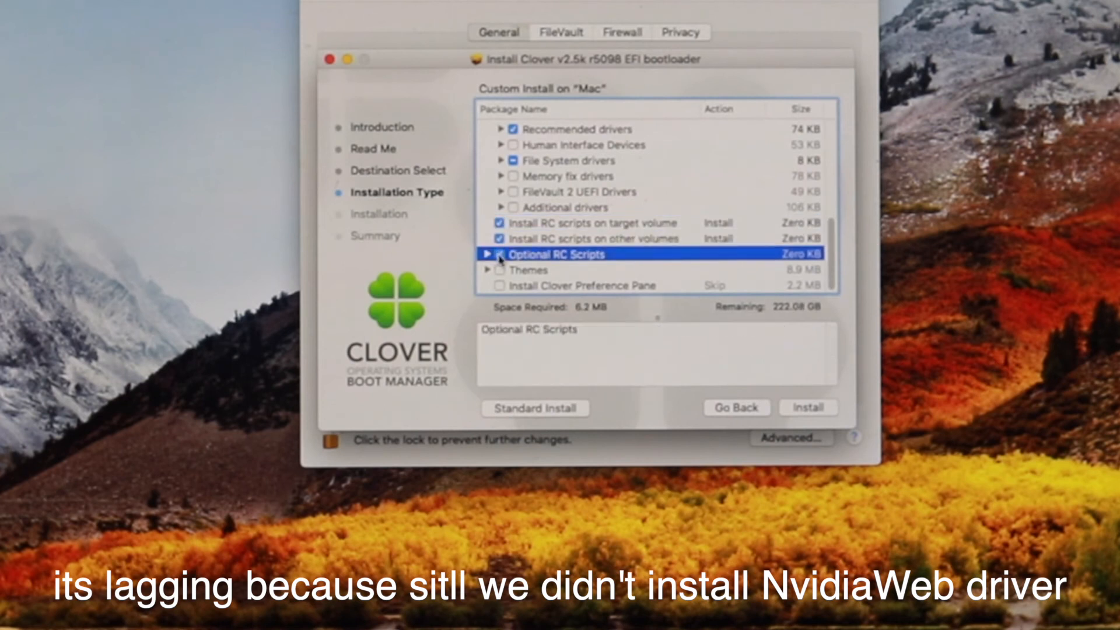
click(500, 255)
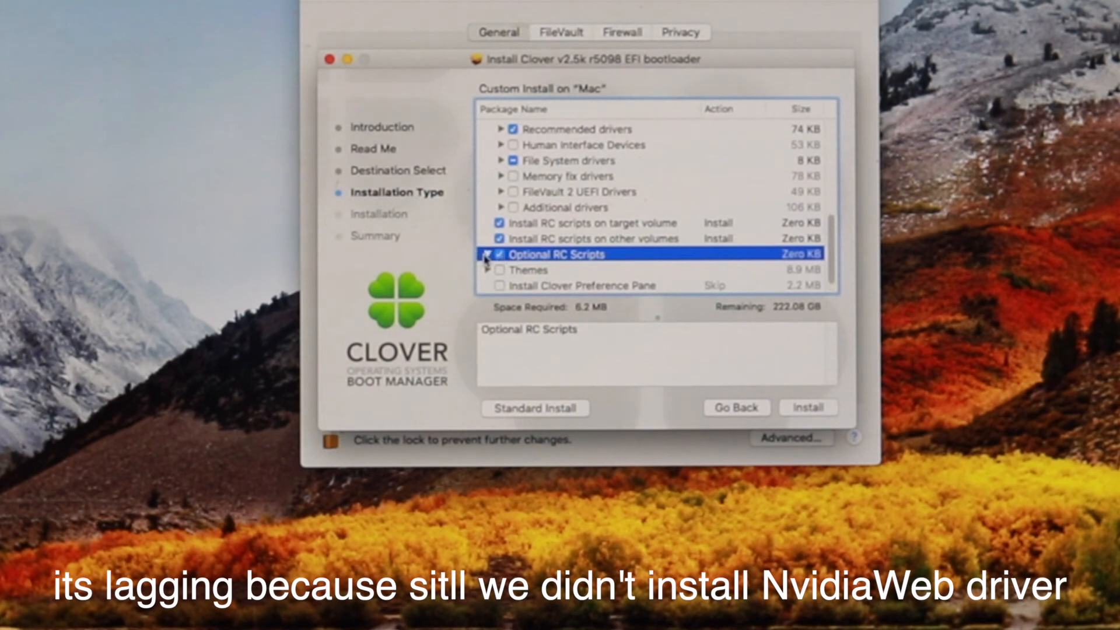
click(489, 254)
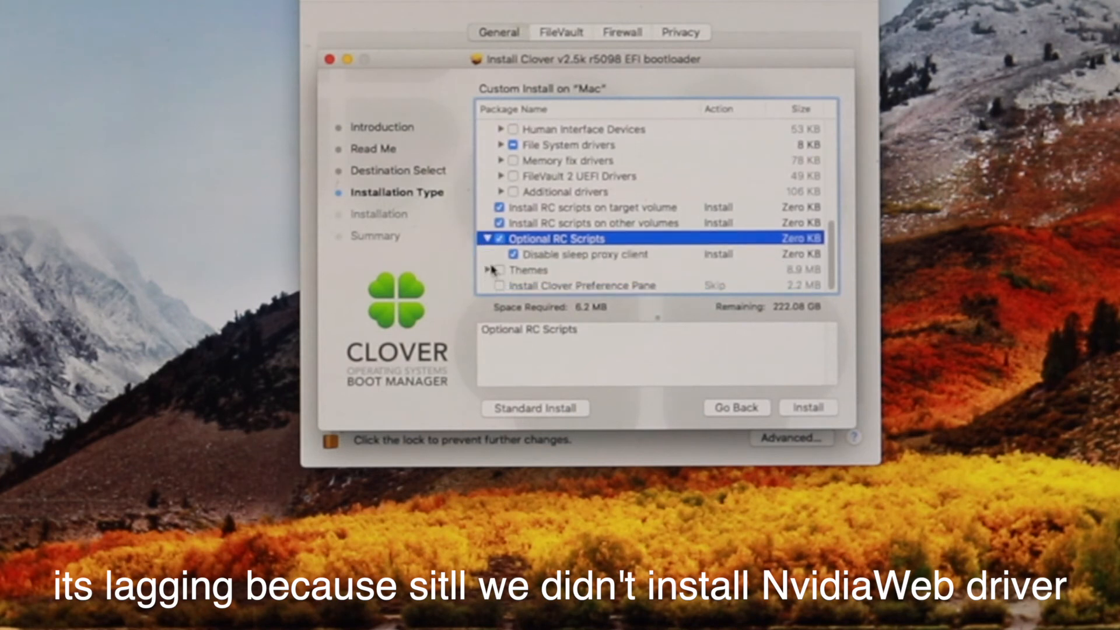
click(501, 285)
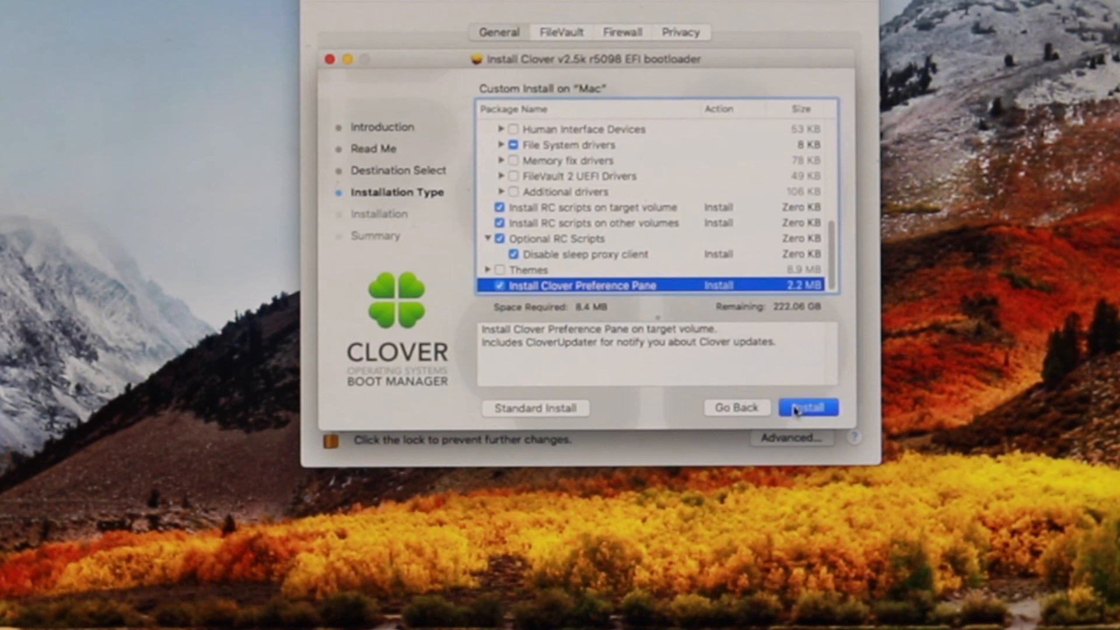
click(807, 408)
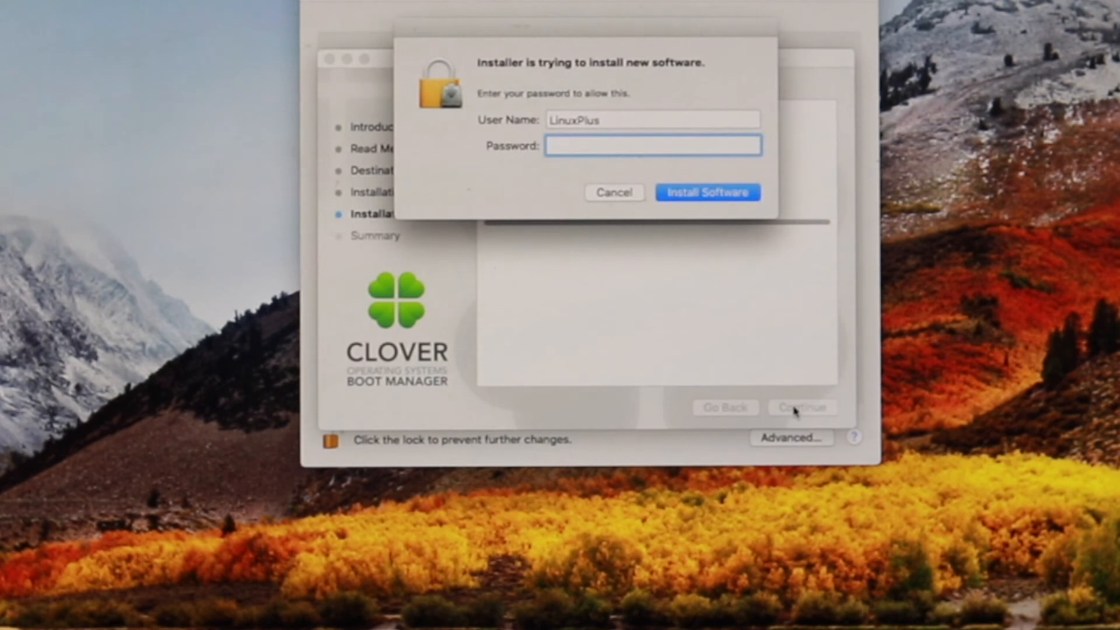
Authorise with the password and close the completed Clover EFI v2.5k r5098 installation summary
text(•)
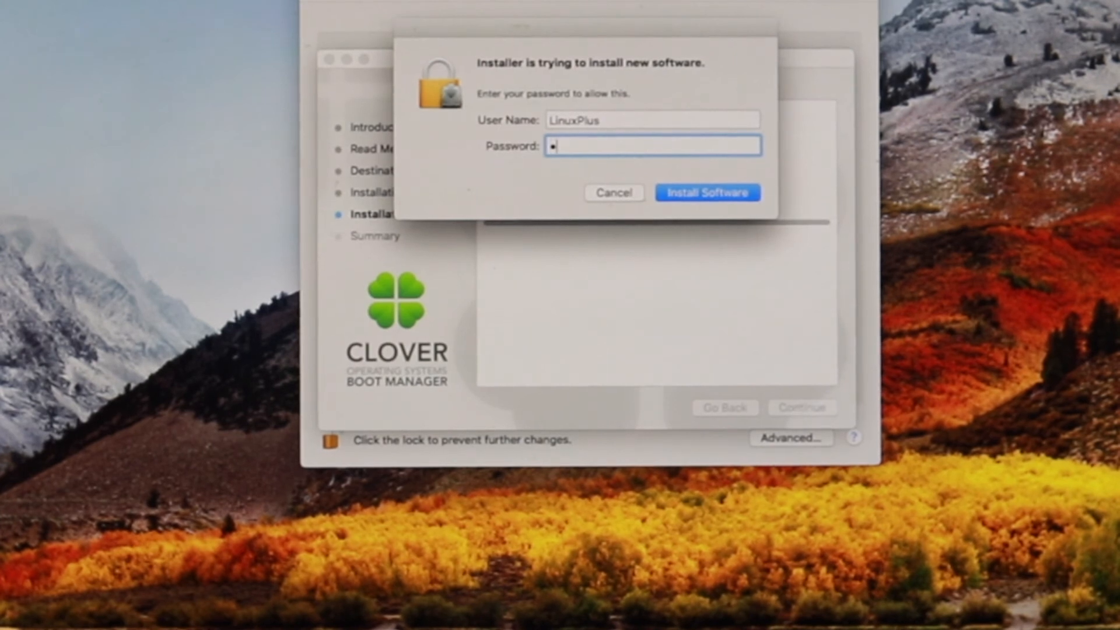
click(707, 193)
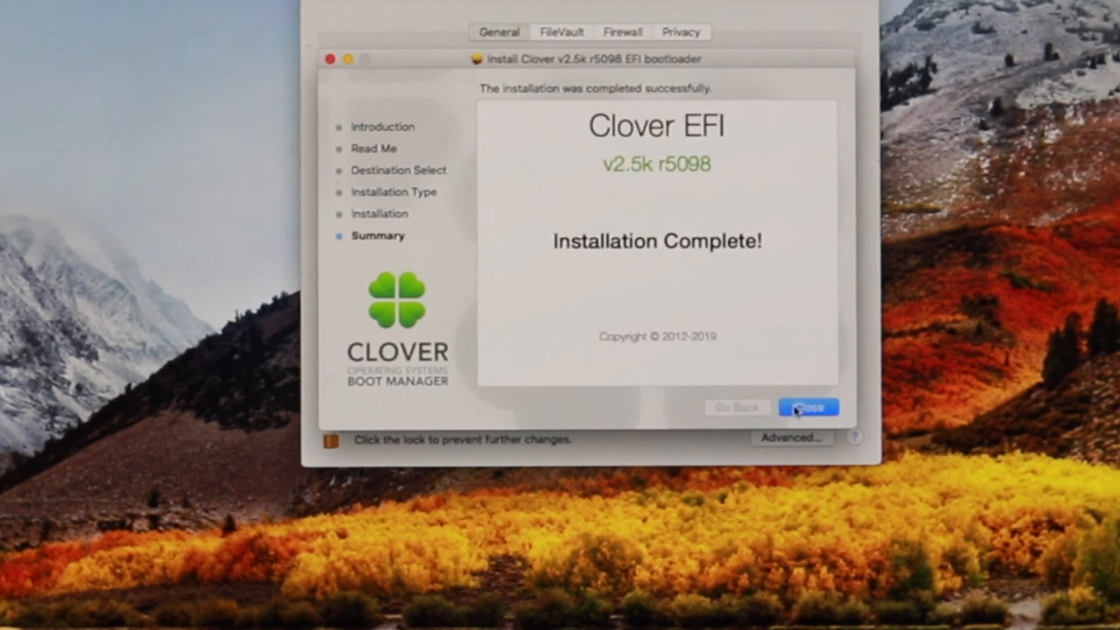
click(809, 407)
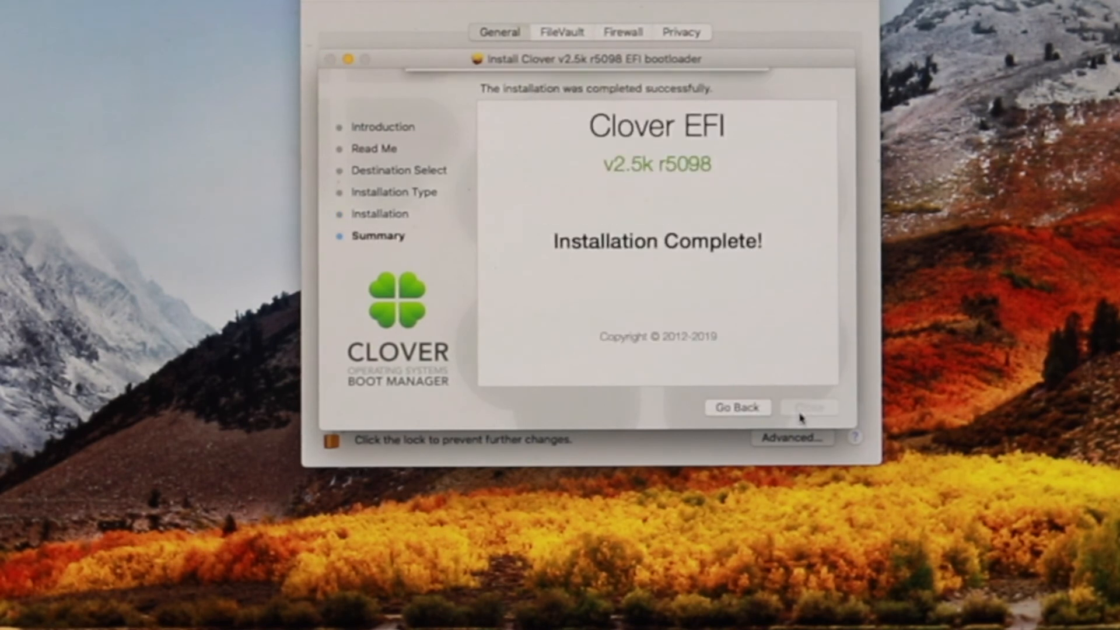
click(809, 406)
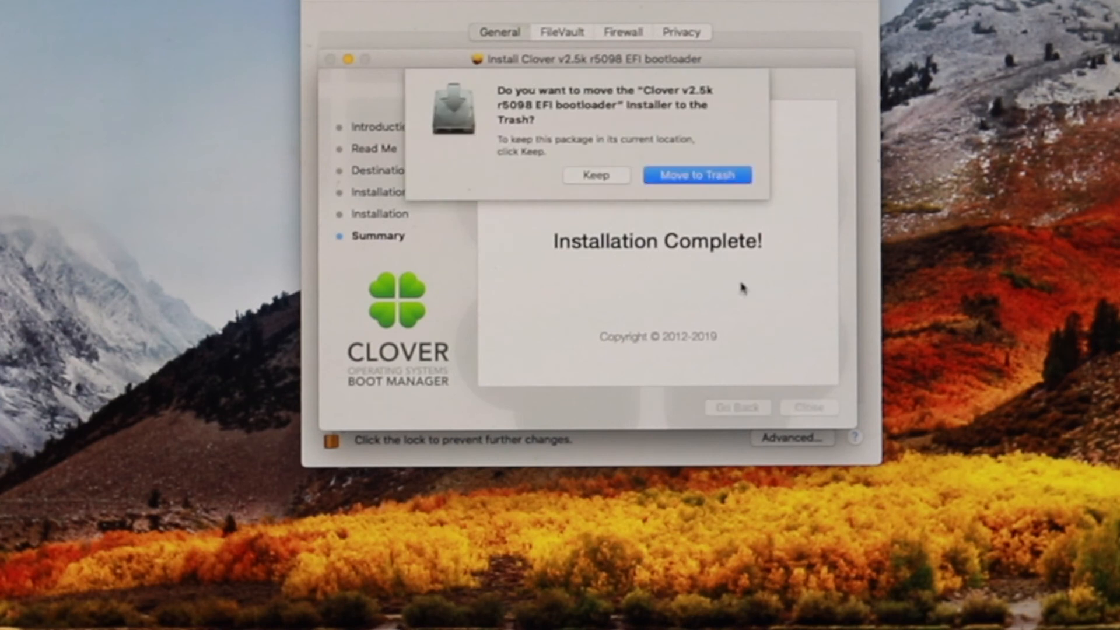
mouse_move(737, 230)
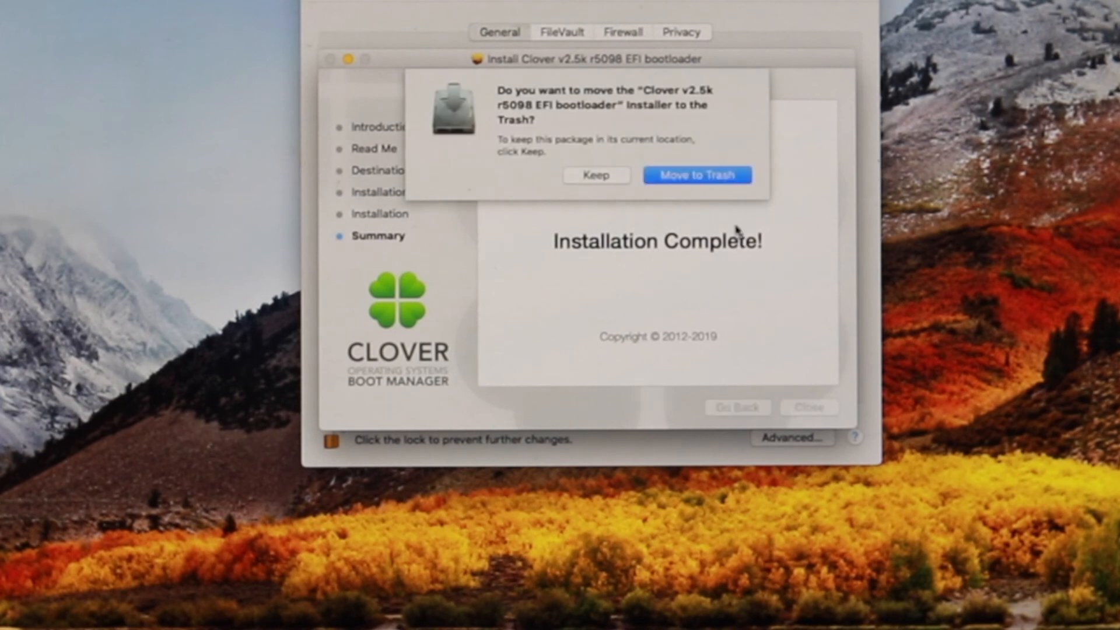
mouse_move(697, 175)
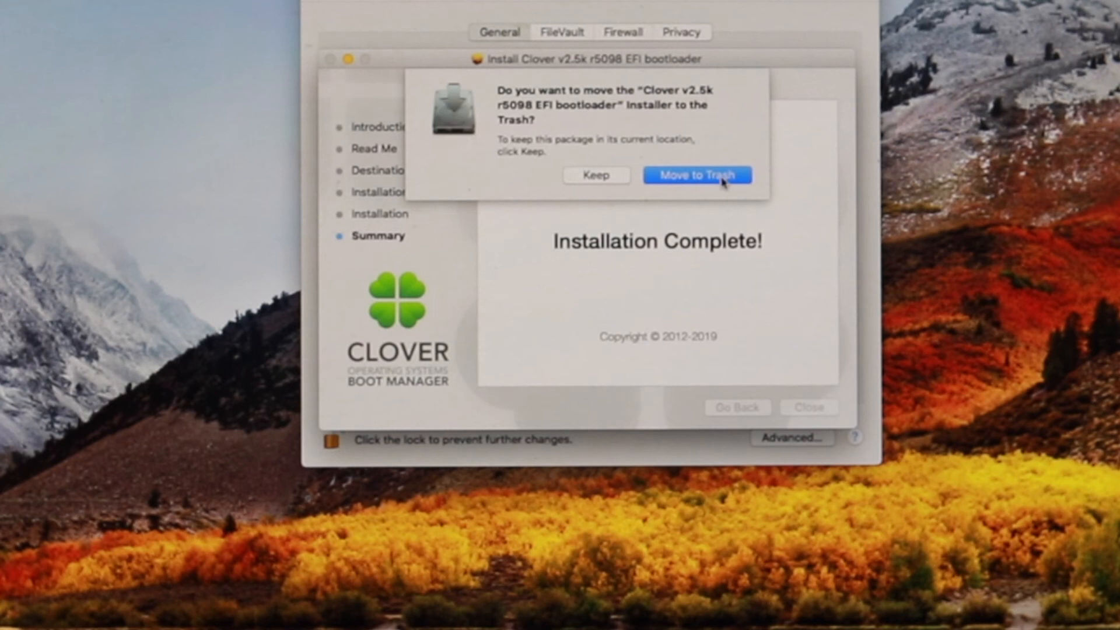
Send the Clover installer package to the Trash when prompted
click(697, 174)
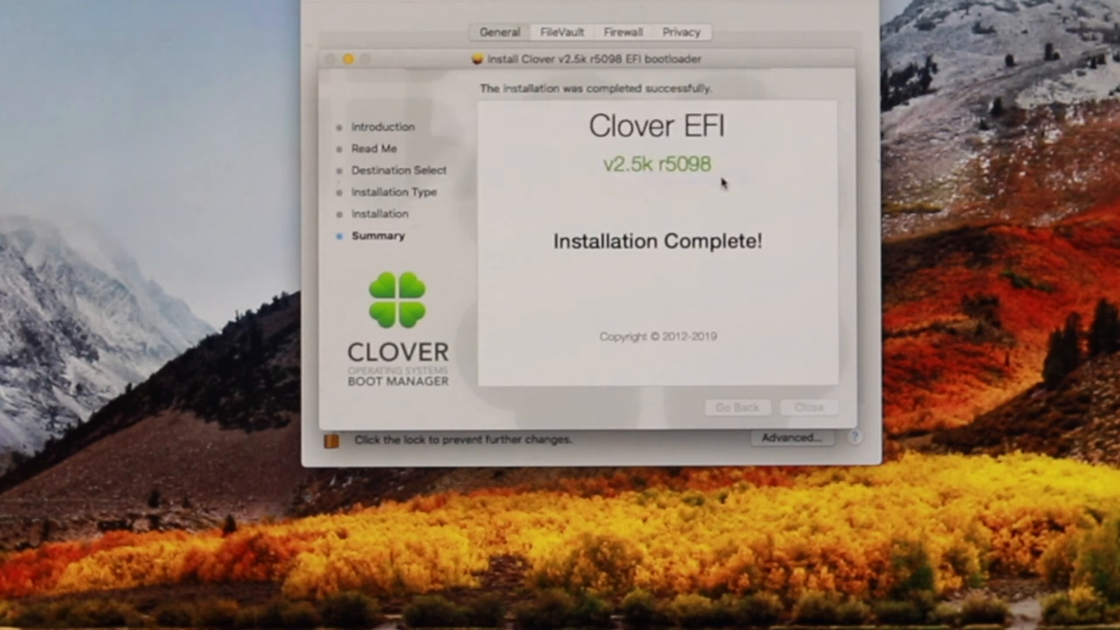
click(808, 407)
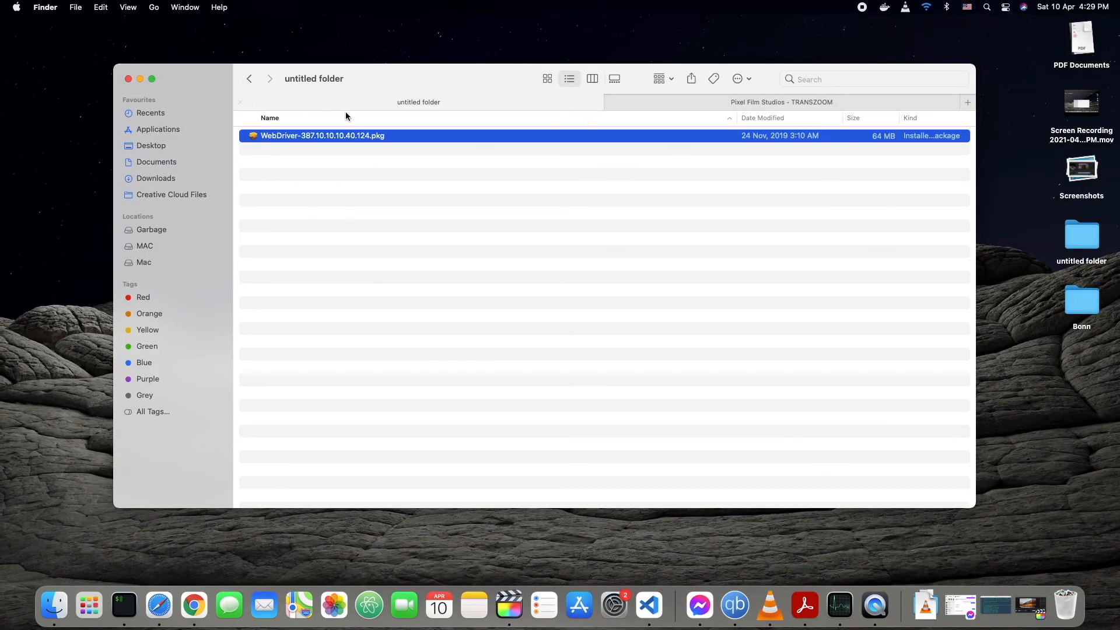
Show the folder as large icons and view Get Info for WebDriver-387.10.10.10.40.124.pkg
click(547, 79)
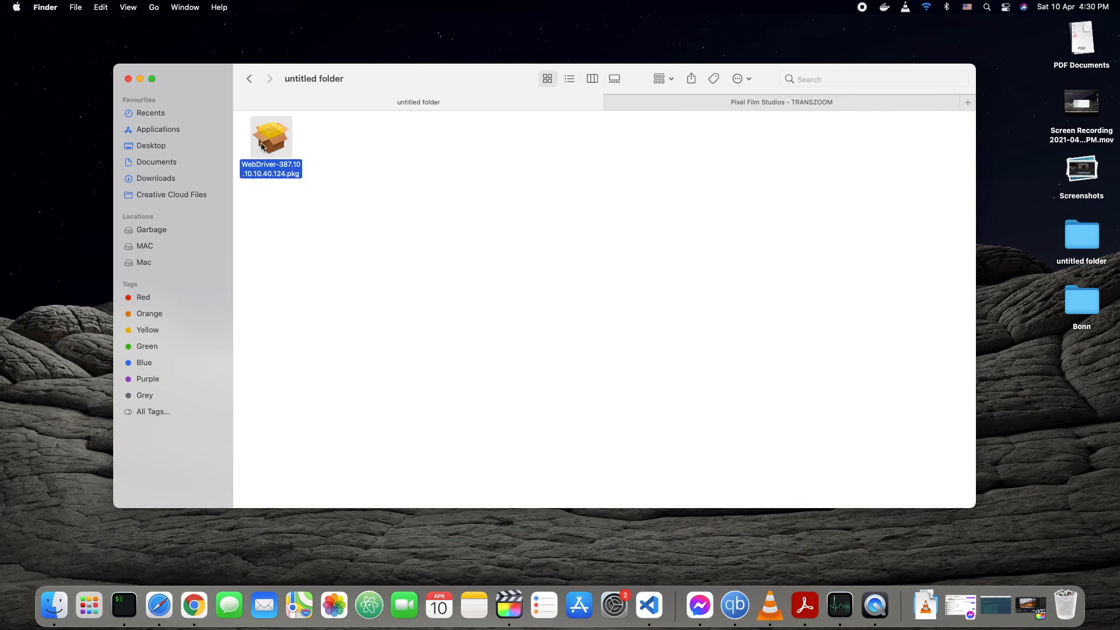
right_click(270, 142)
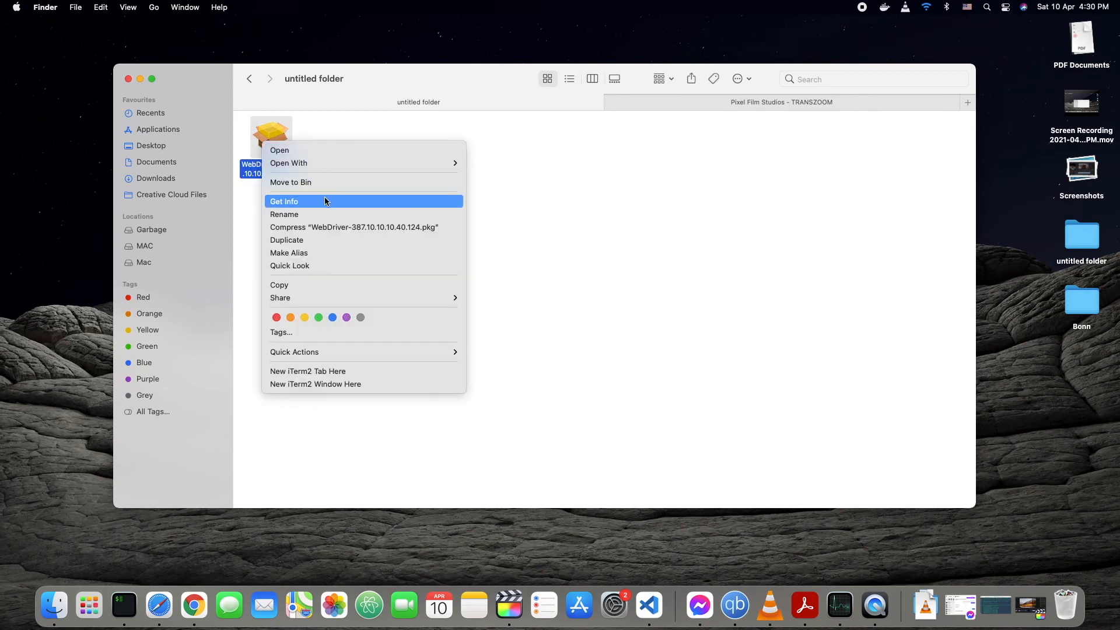
click(284, 201)
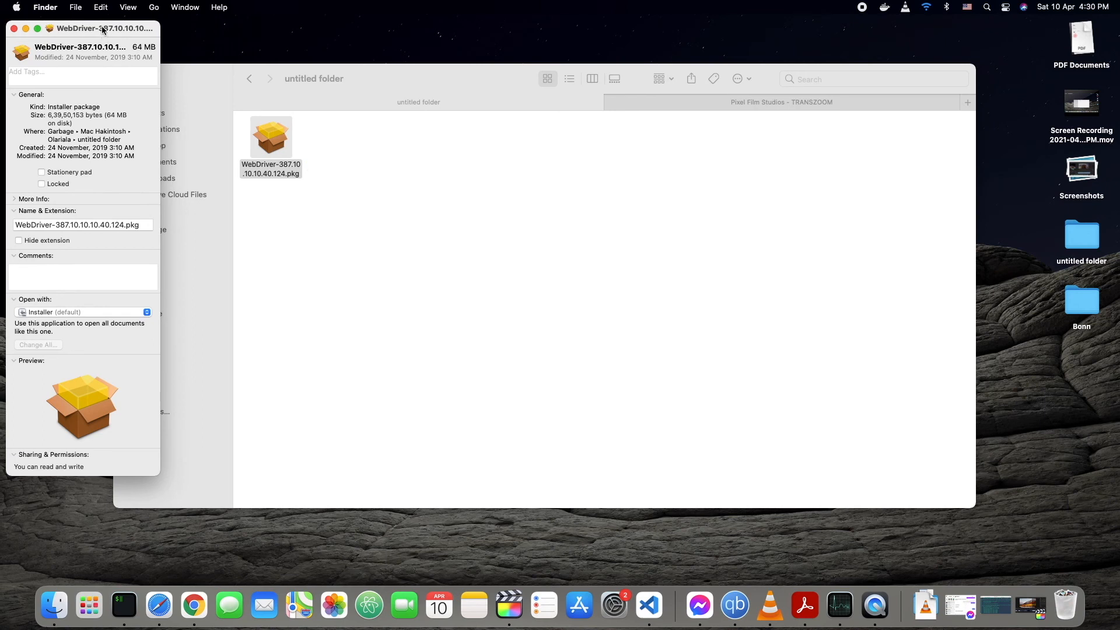
Review the 64 MB installer package's full file name, then close its Info window
drag(104, 28, 148, 81)
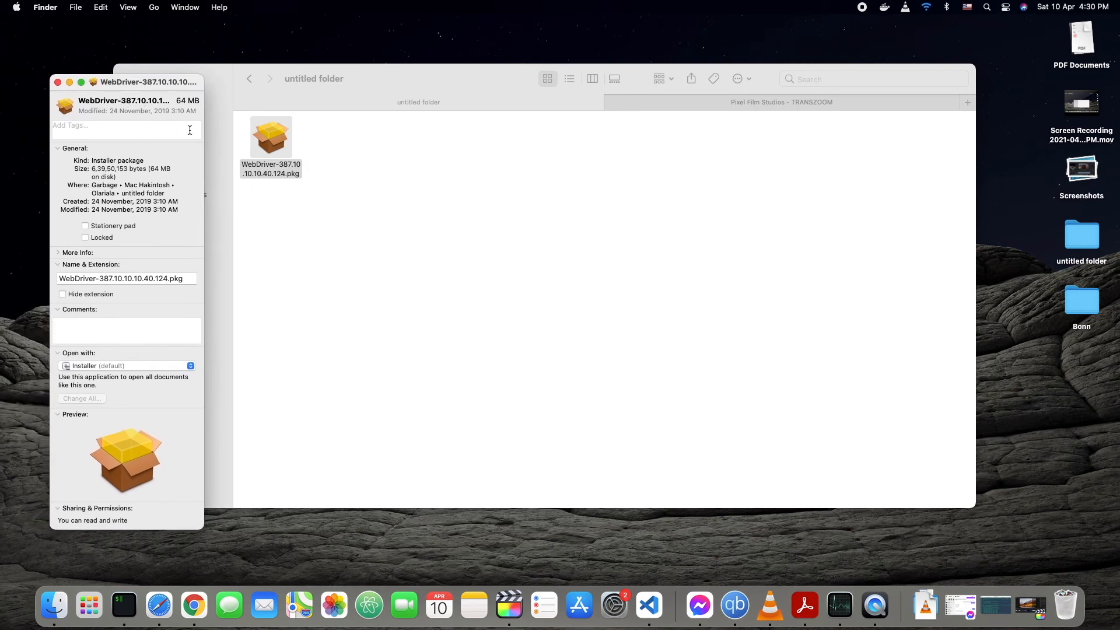
click(125, 278)
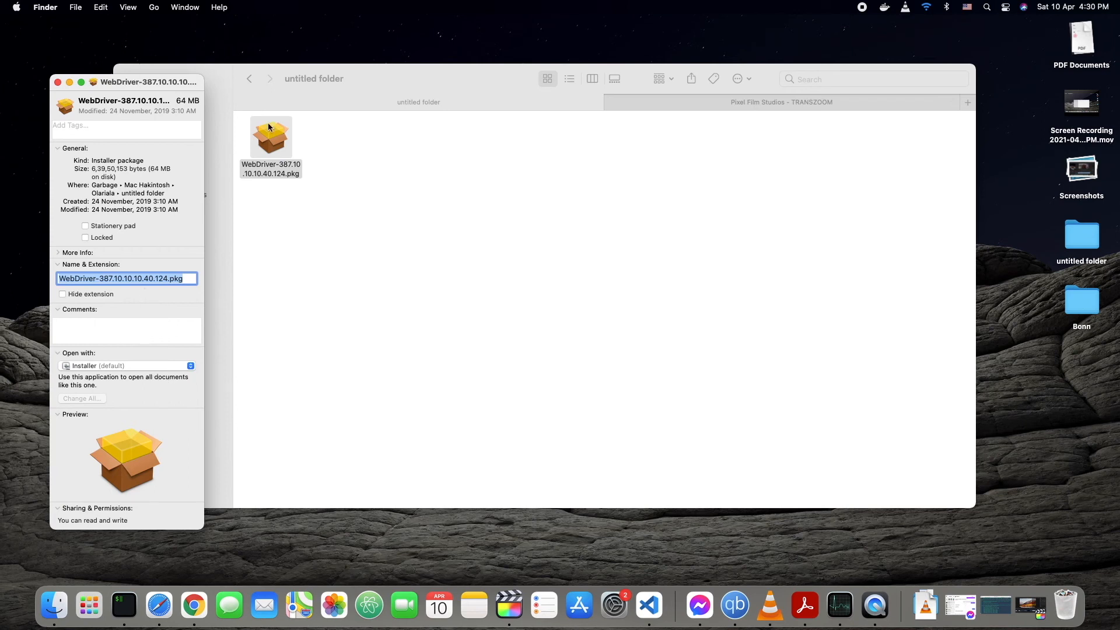
mouse_move(370, 200)
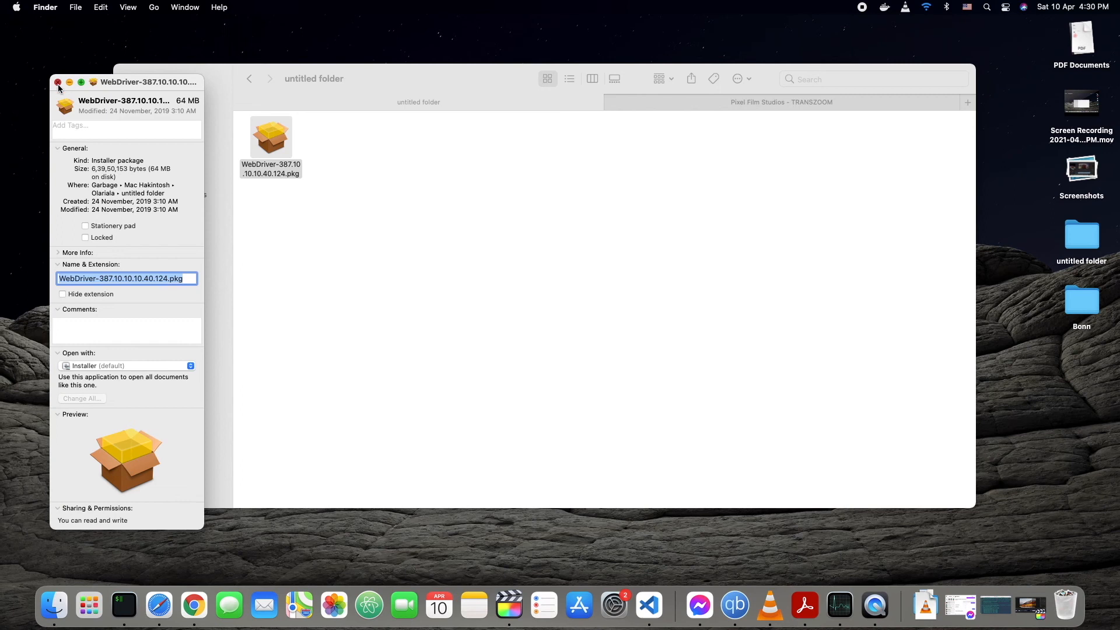
click(58, 82)
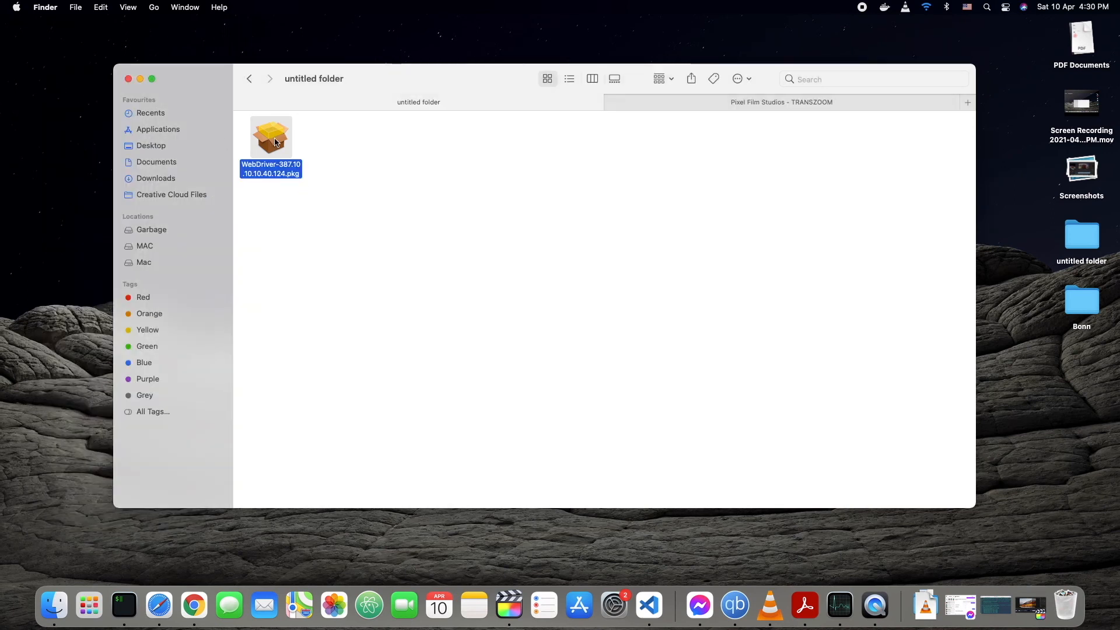
mouse_move(222, 90)
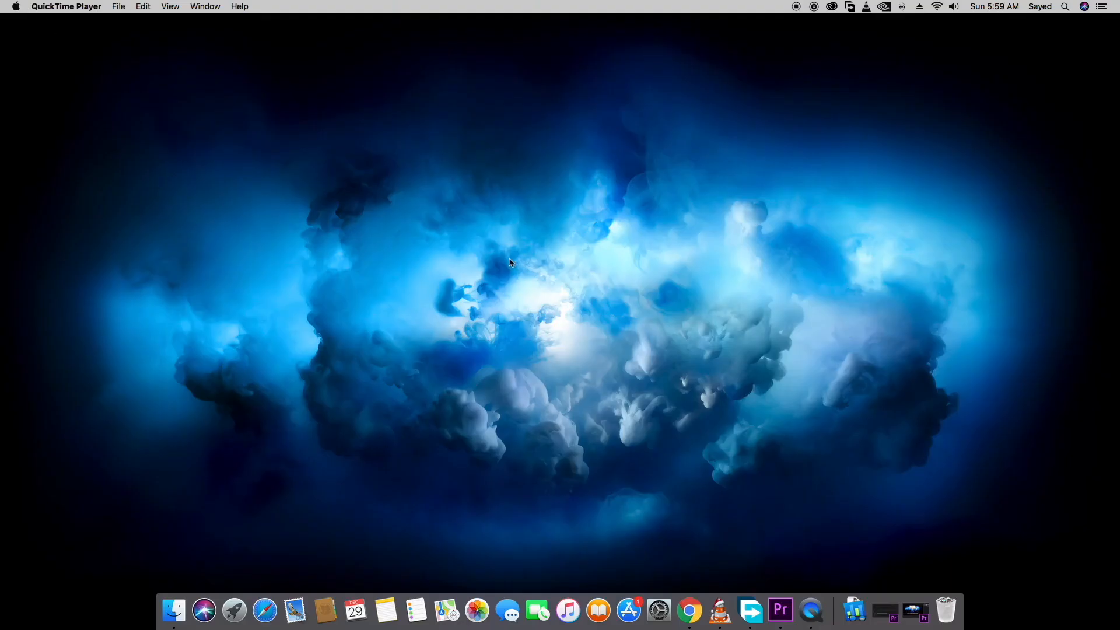
click(15, 7)
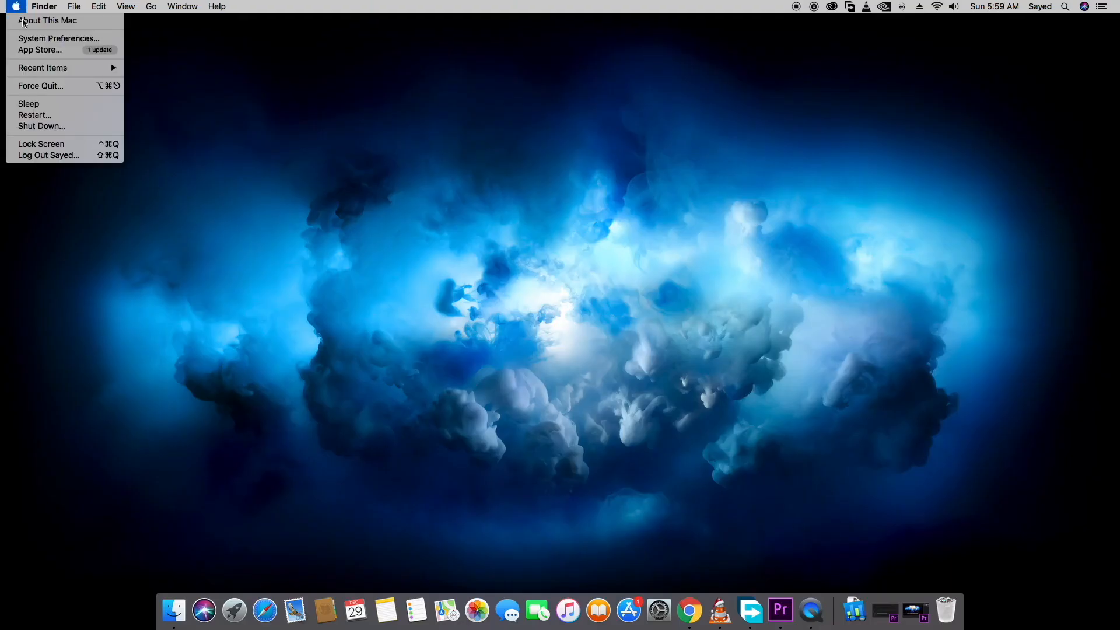
click(48, 19)
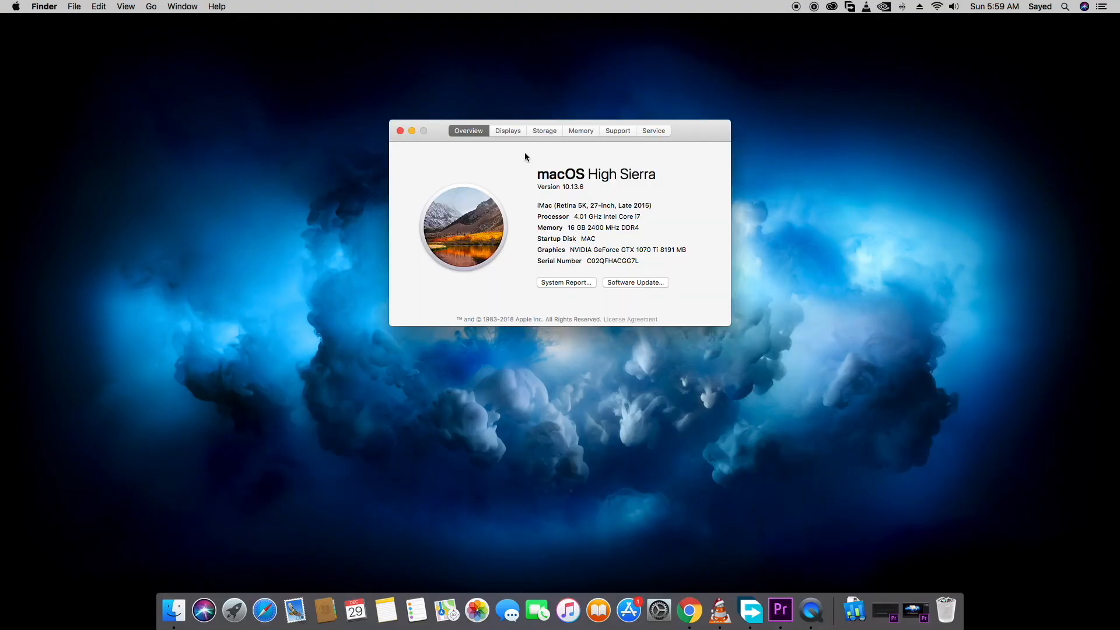
mouse_move(645, 180)
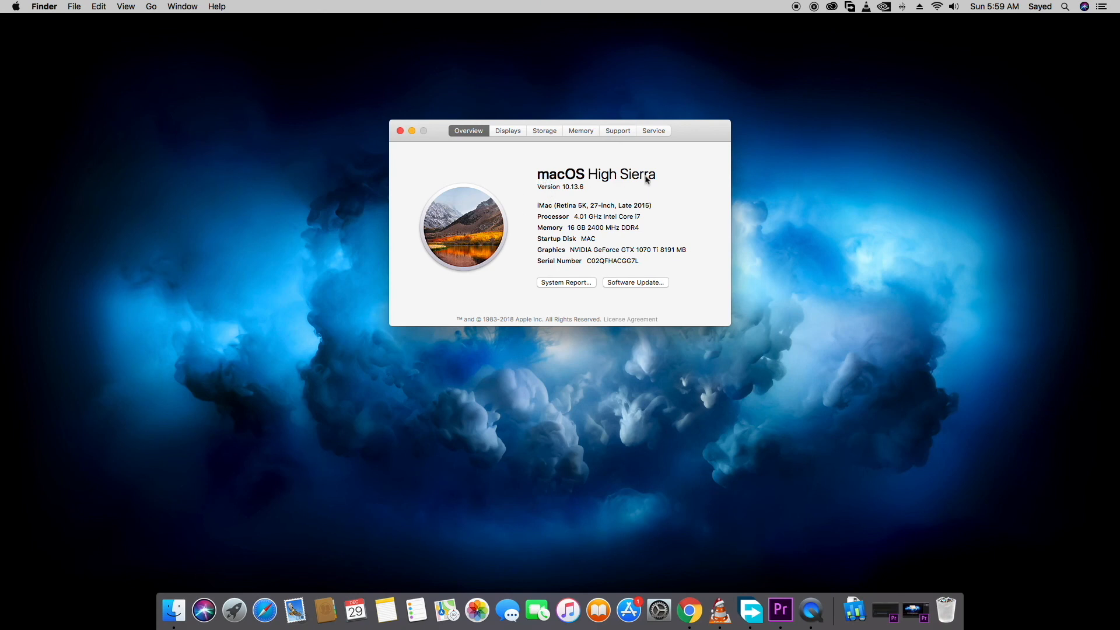
click(563, 186)
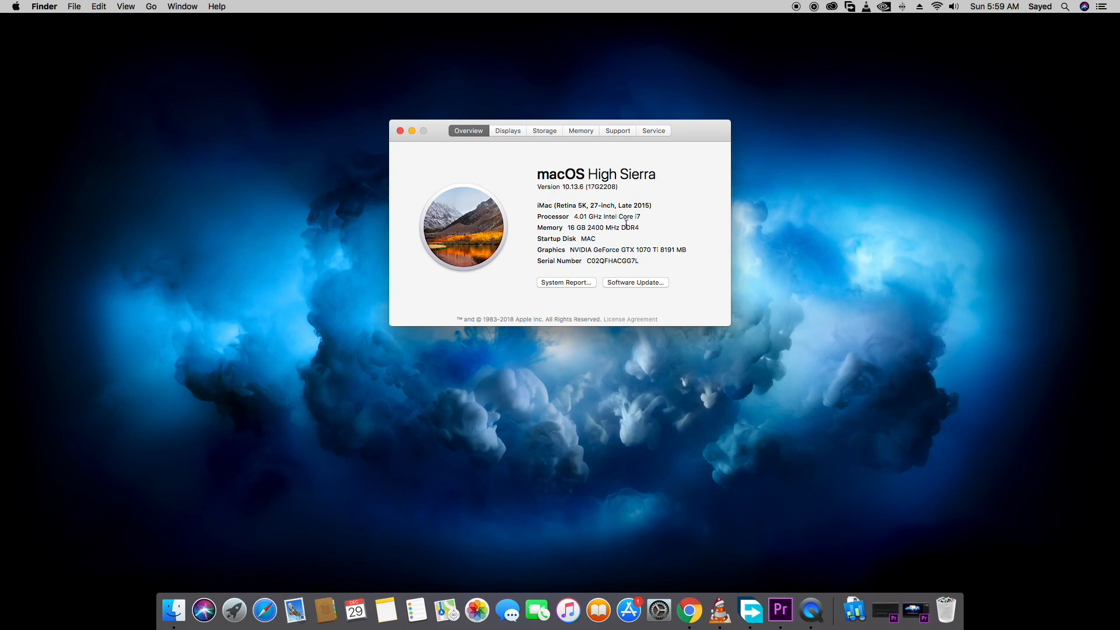
drag(579, 205, 651, 205)
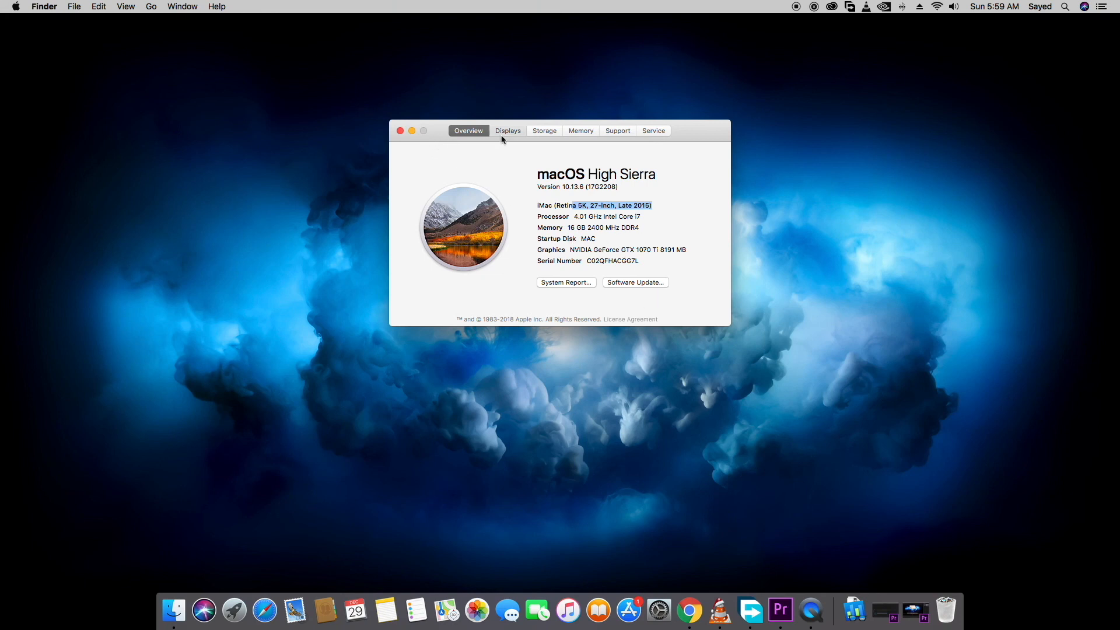
click(507, 131)
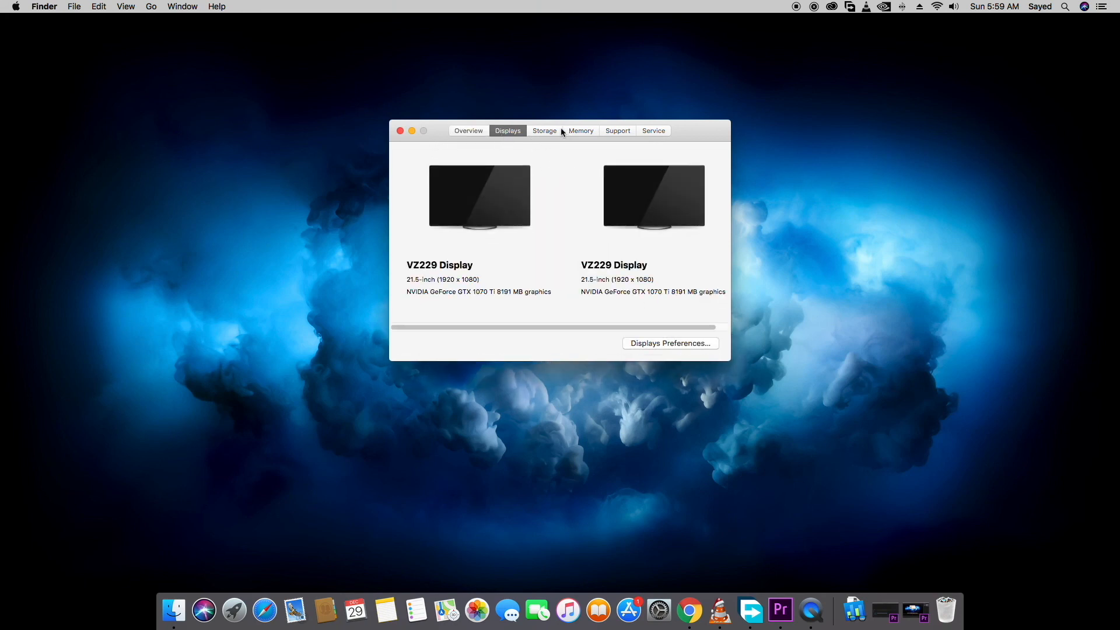
drag(440, 292, 542, 292)
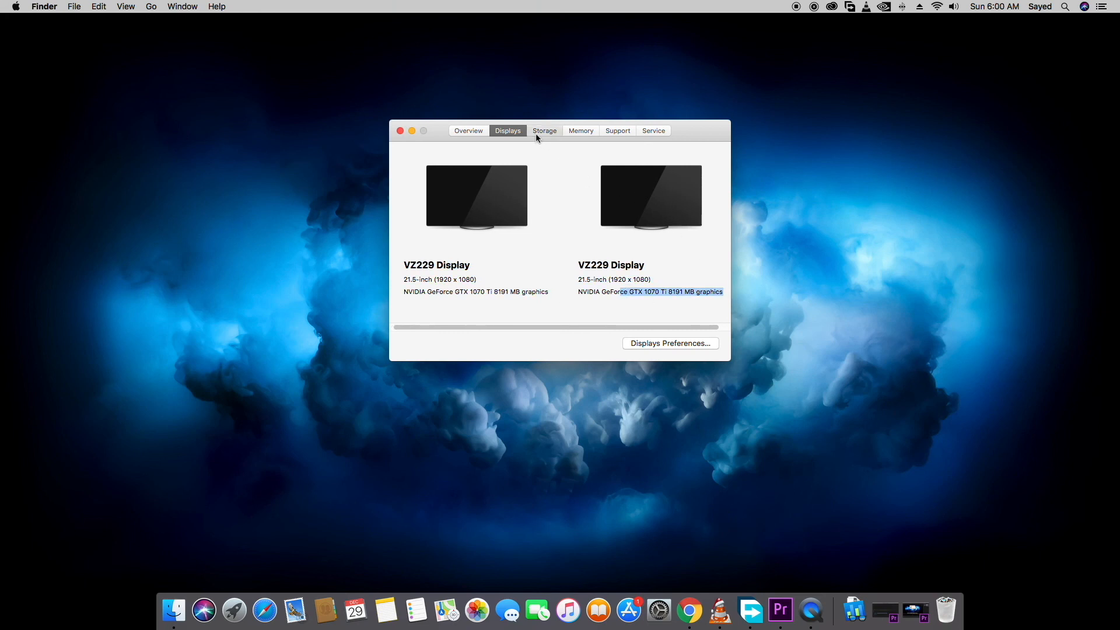
click(544, 130)
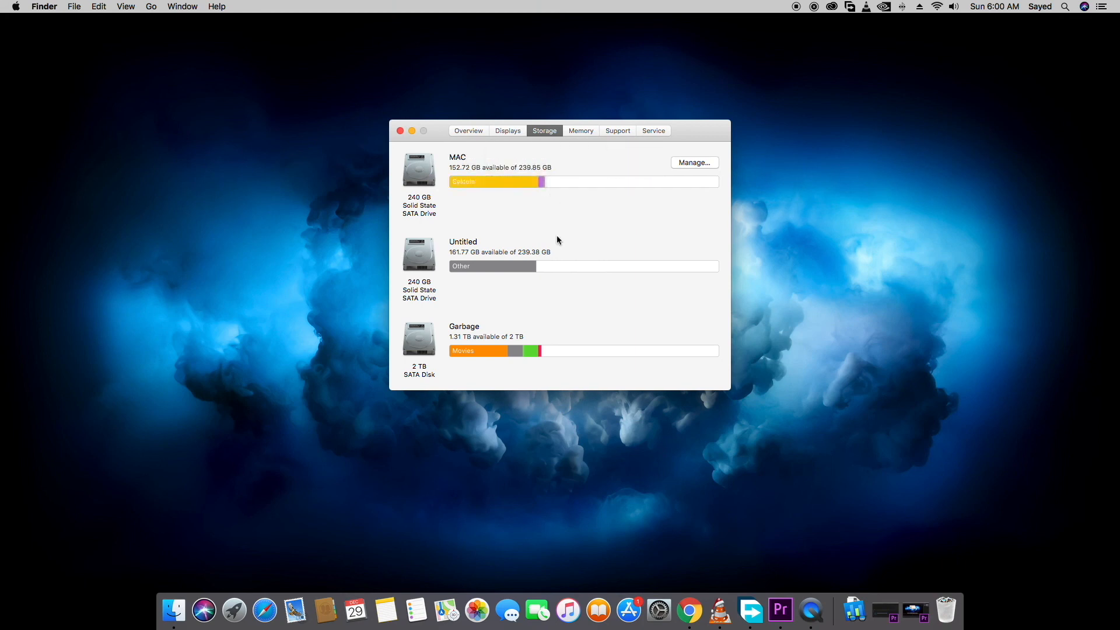
mouse_move(532, 182)
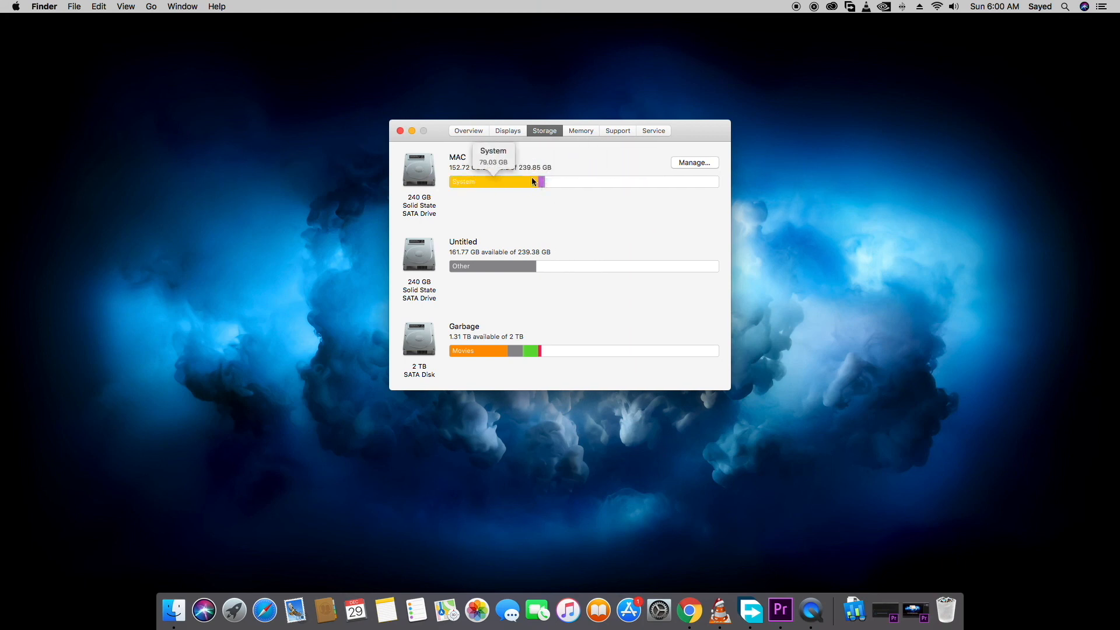
mouse_move(498, 341)
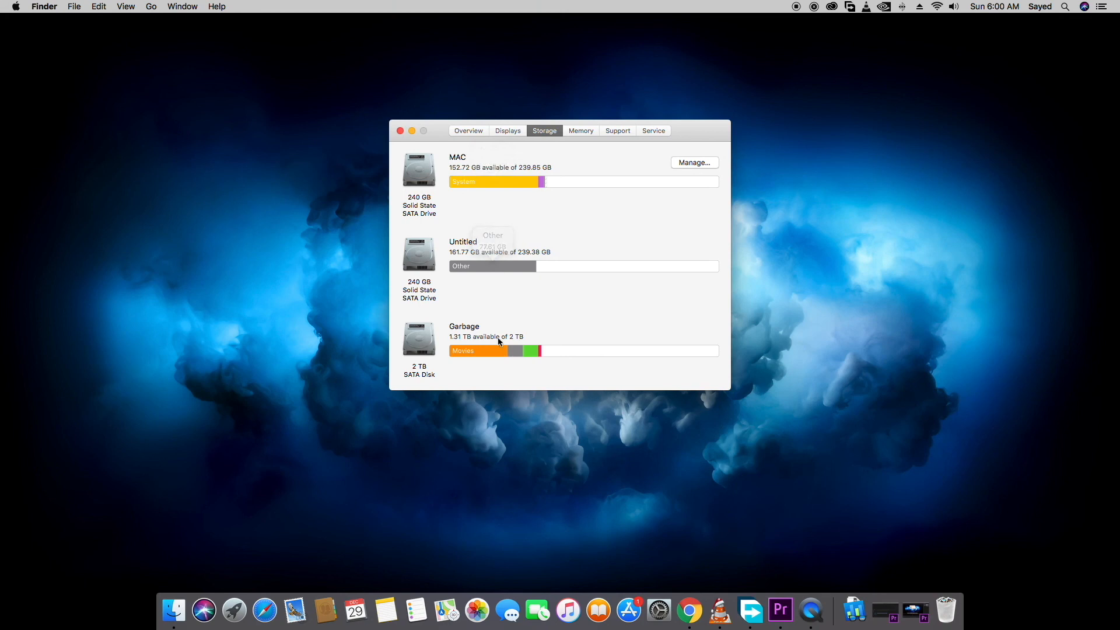
mouse_move(564, 135)
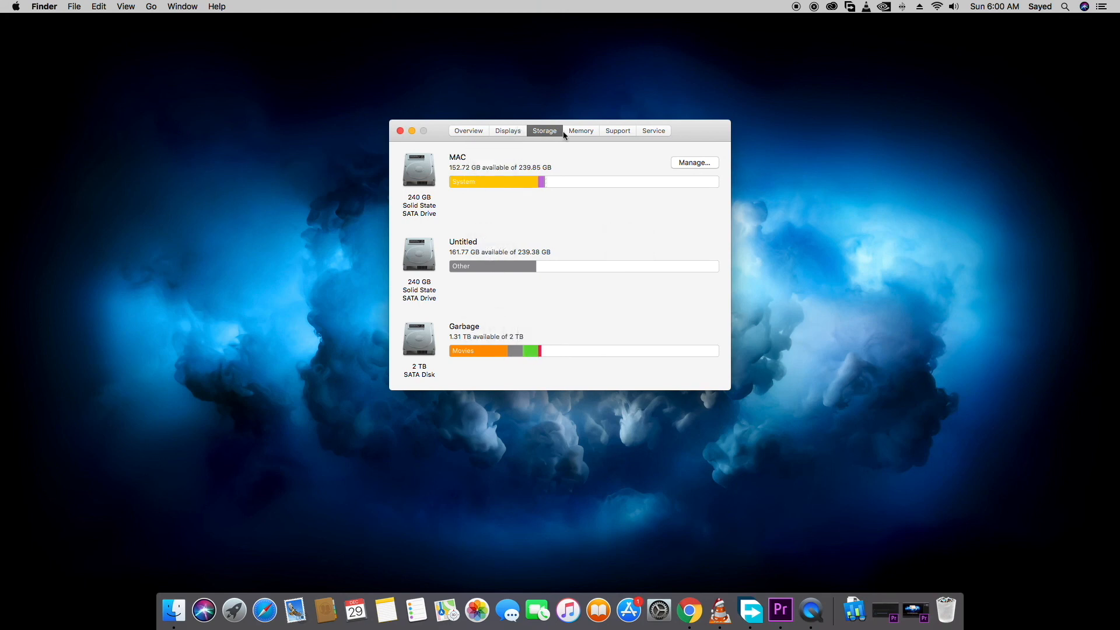
click(617, 131)
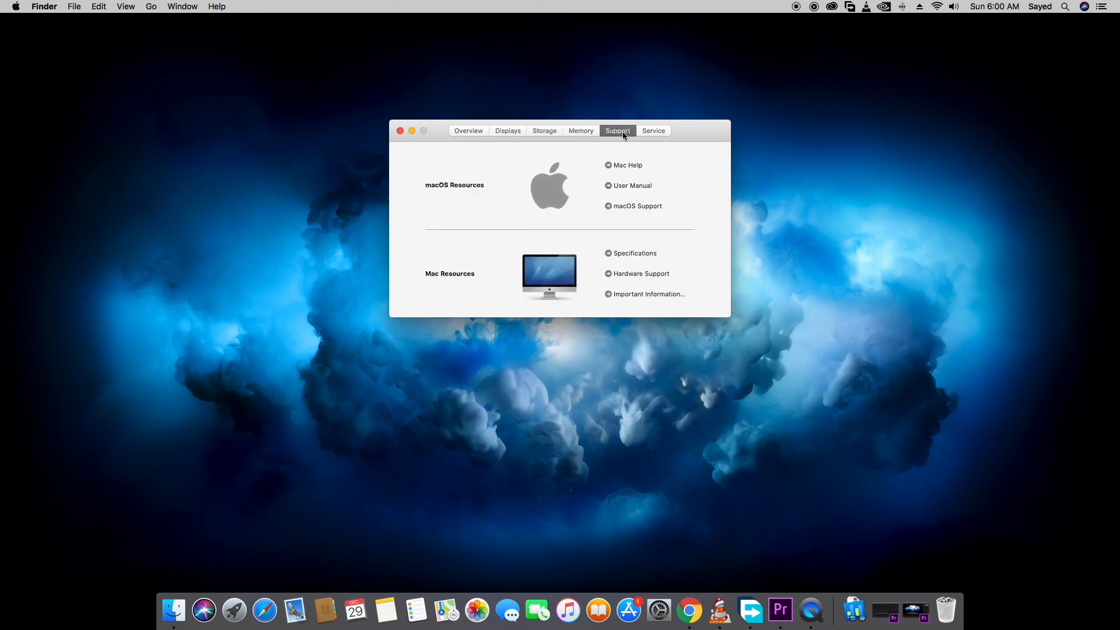
click(652, 130)
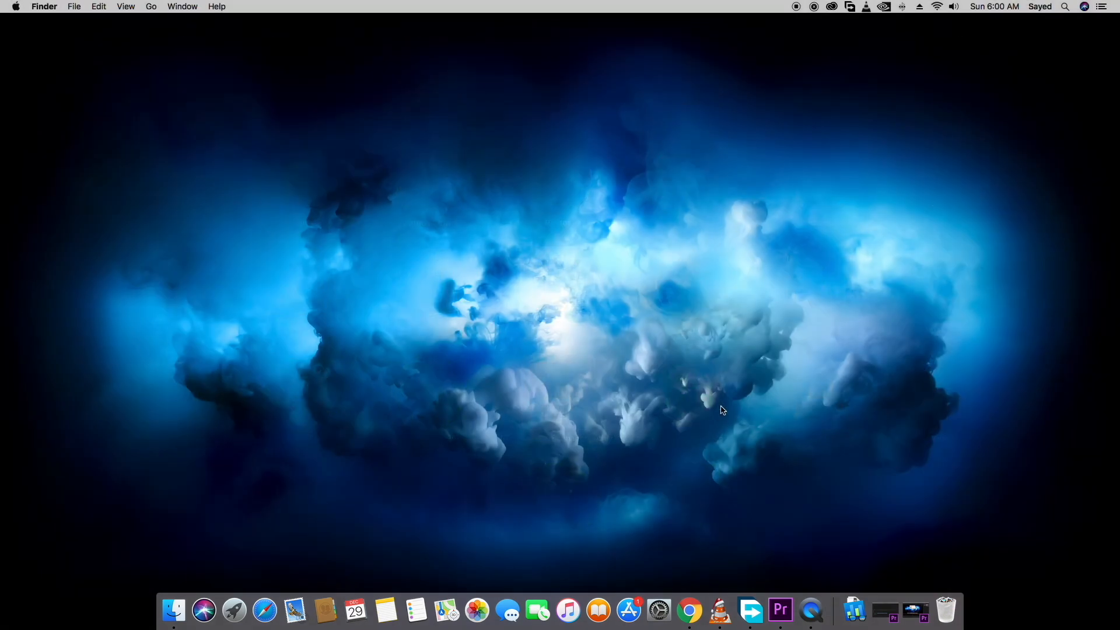
click(235, 594)
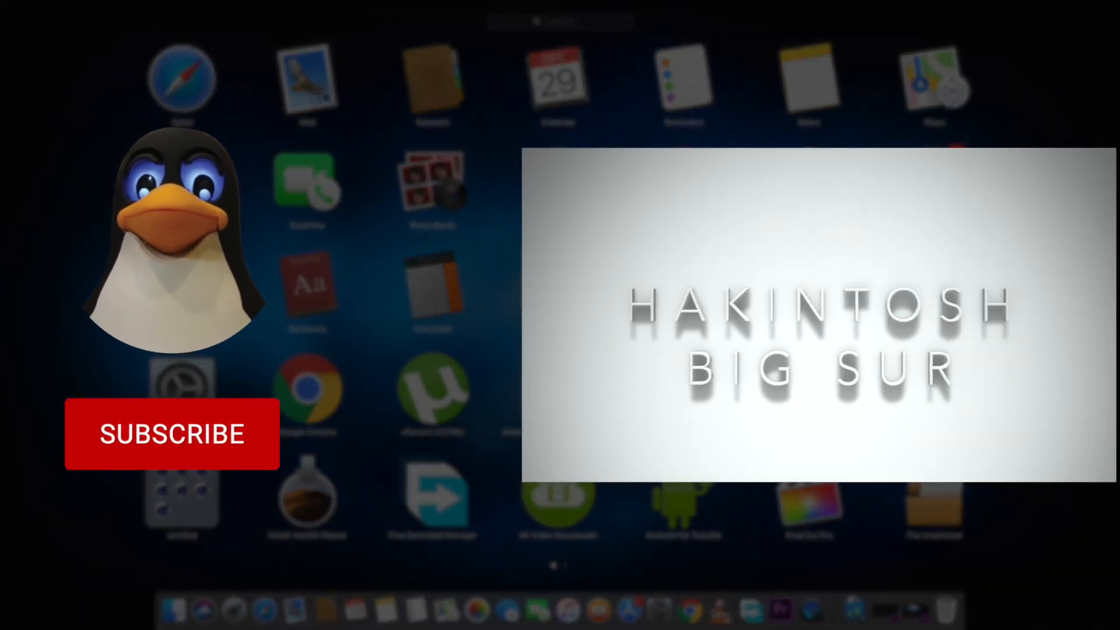
click(172, 434)
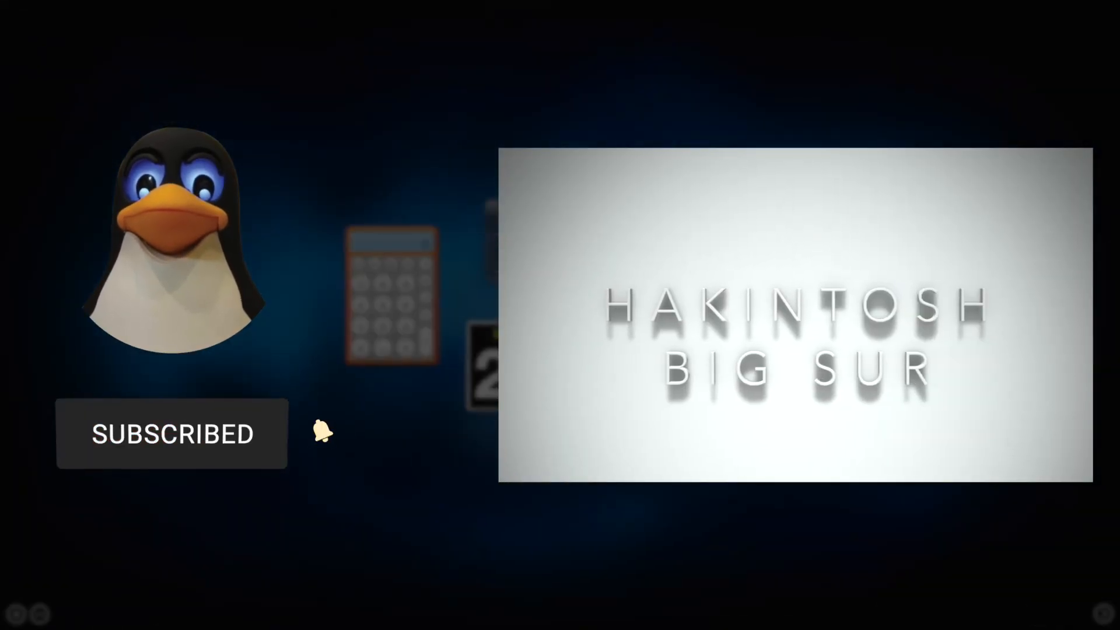